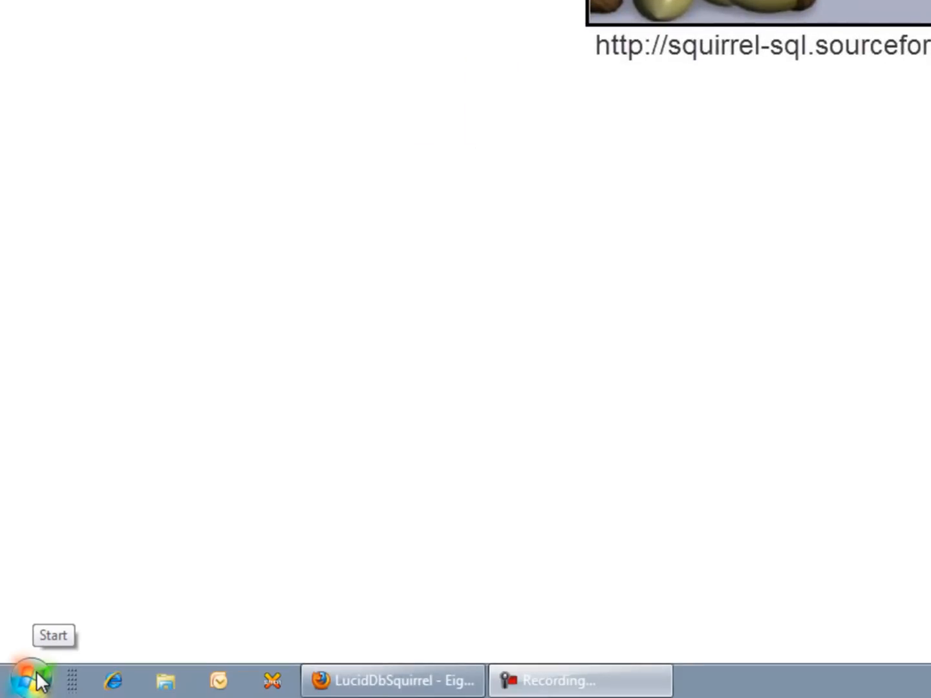
Step: Search Start for cmd and run cmd.exe as administrator, approving the UAC prompt
click(29, 680)
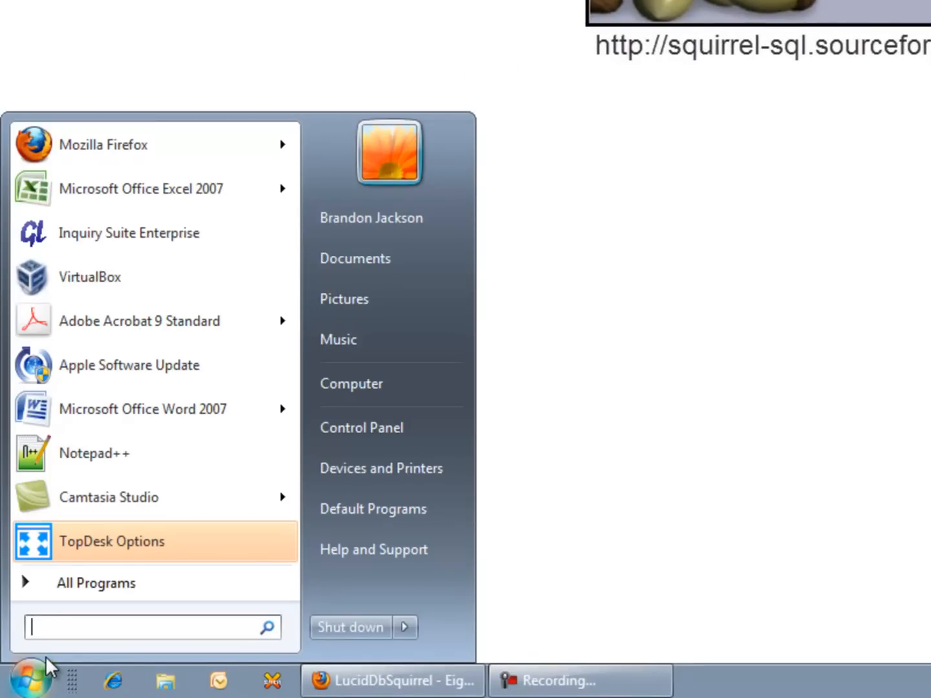
text(cmd)
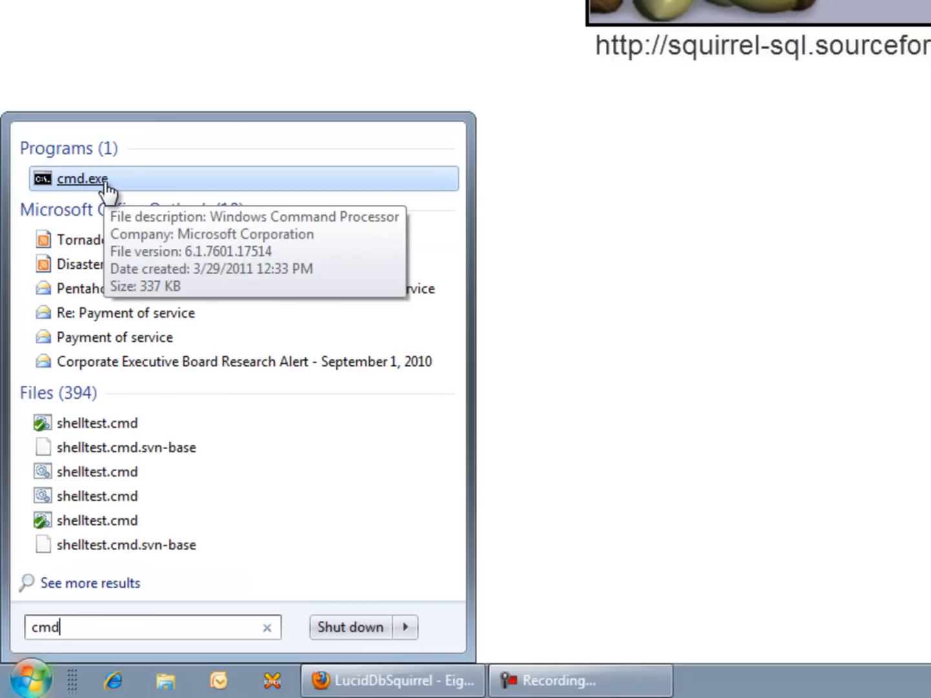
right_click(82, 178)
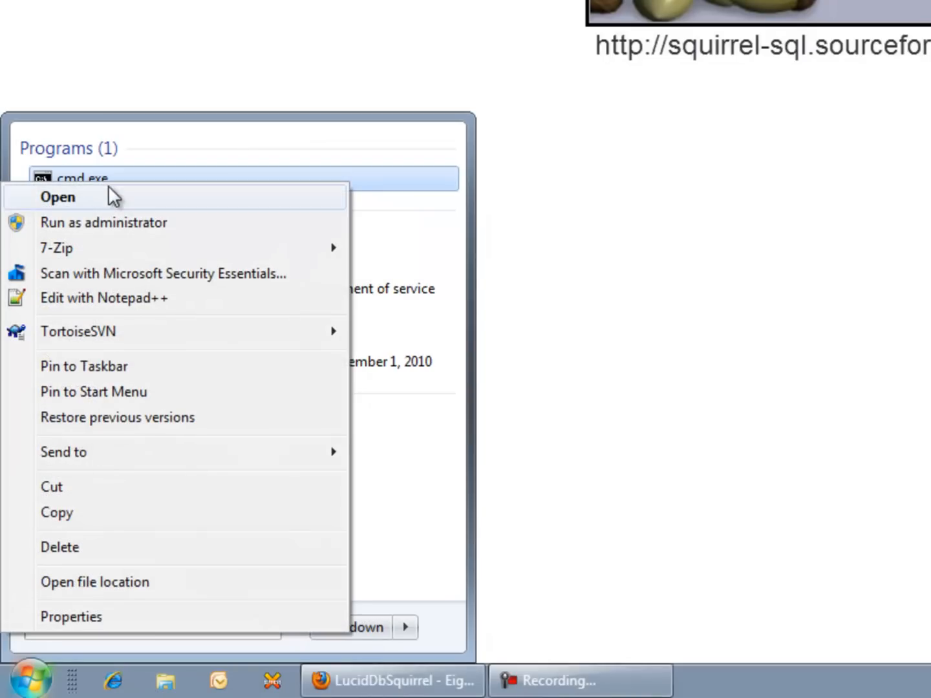
click(103, 223)
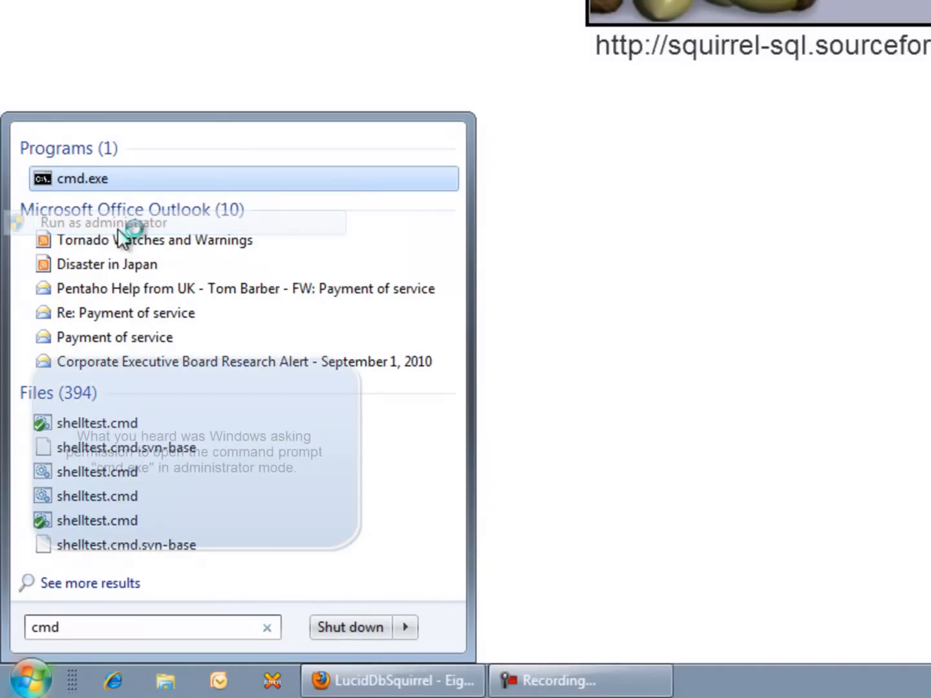
click(82, 179)
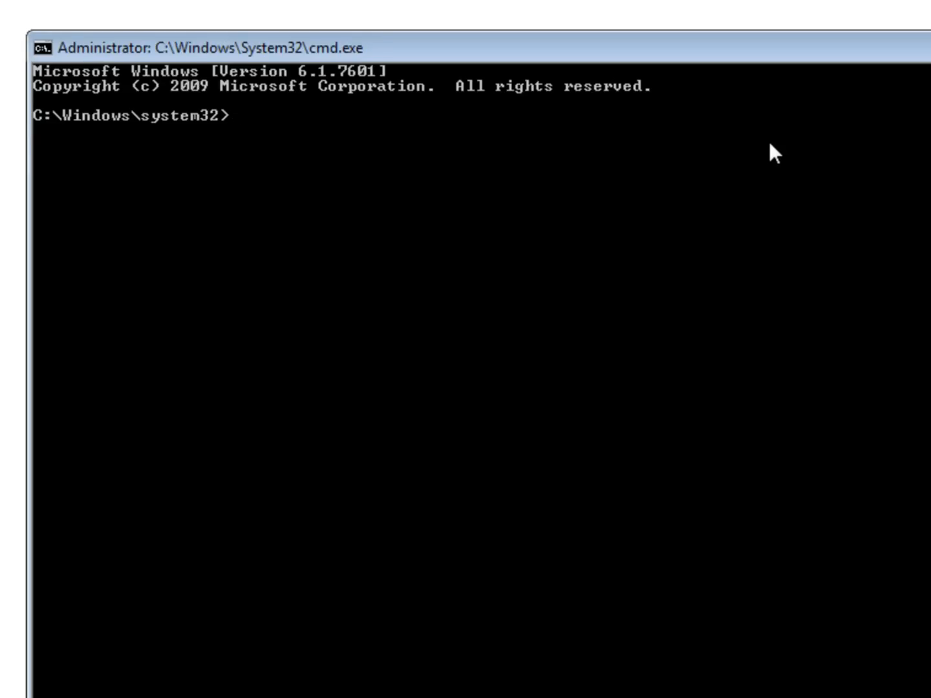
Step: From the Installers folder, run java -jar squirrel-sql-3.2.1-install.jar
text(cd \Installers)
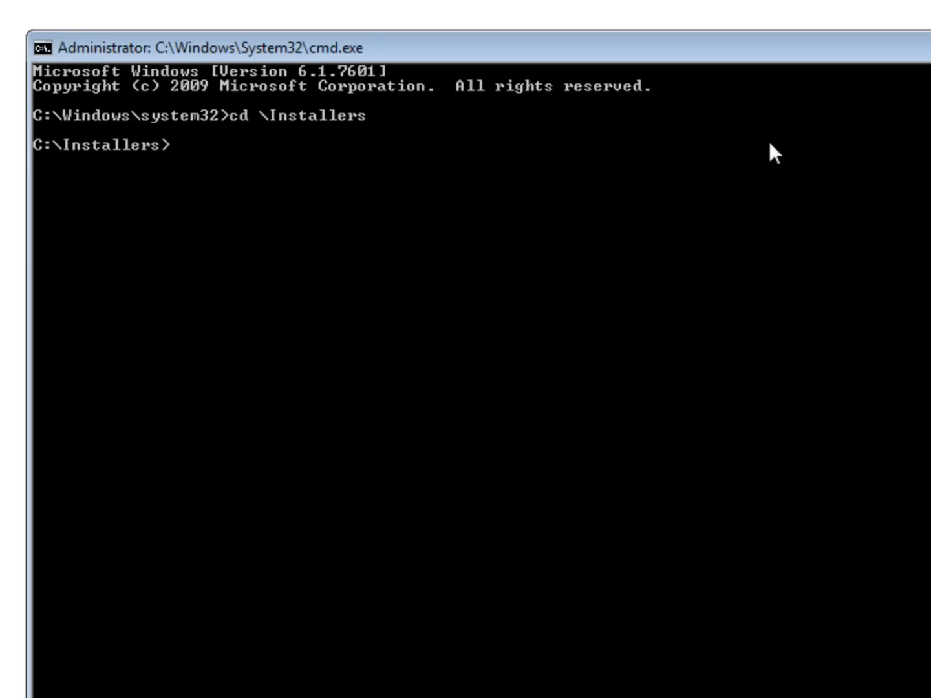
text(dir)
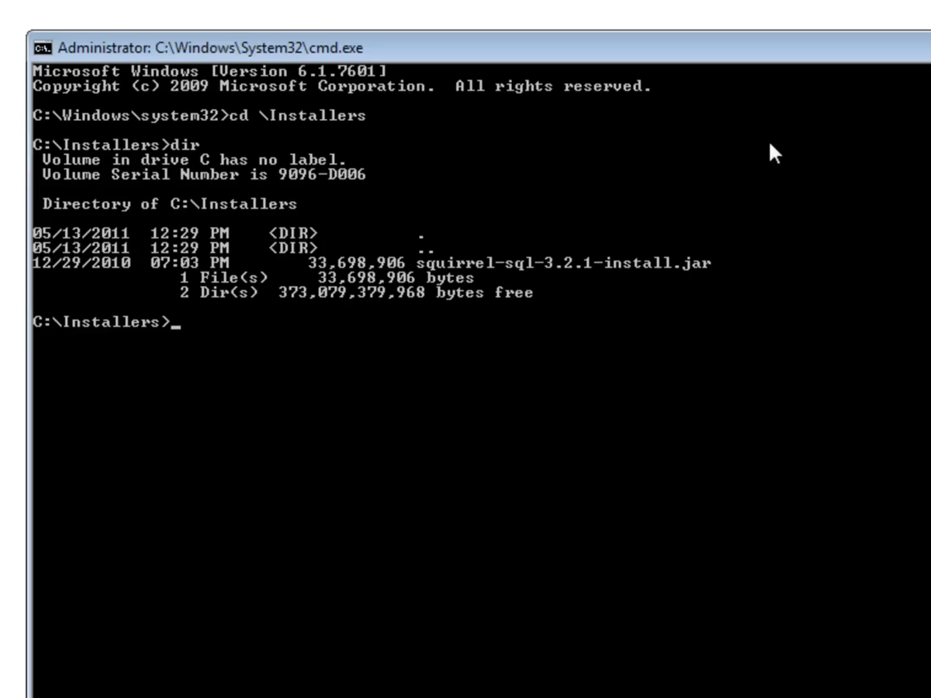
text(java)
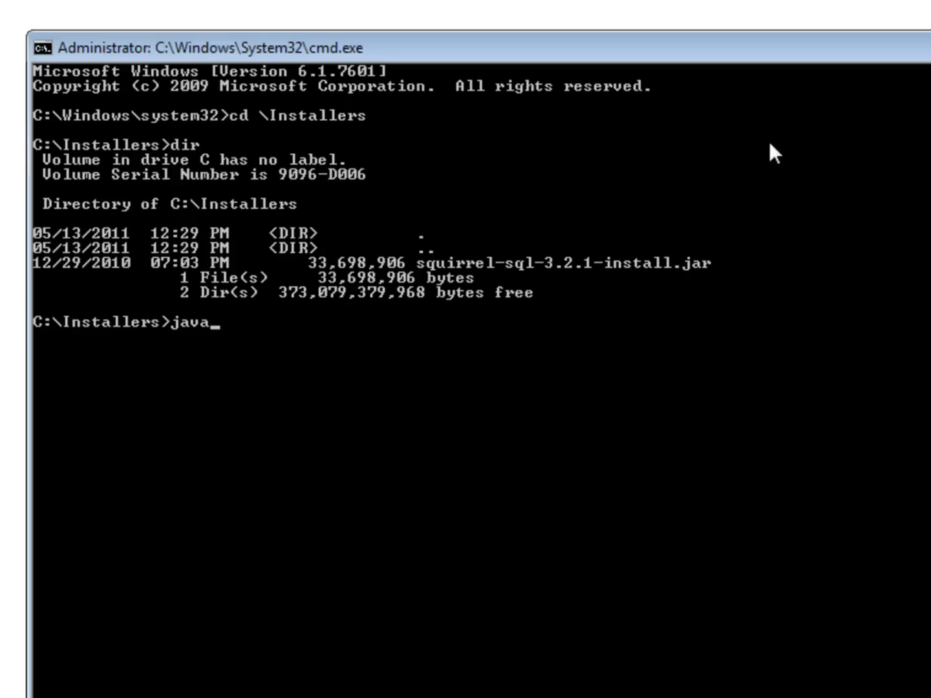
text(-jar)
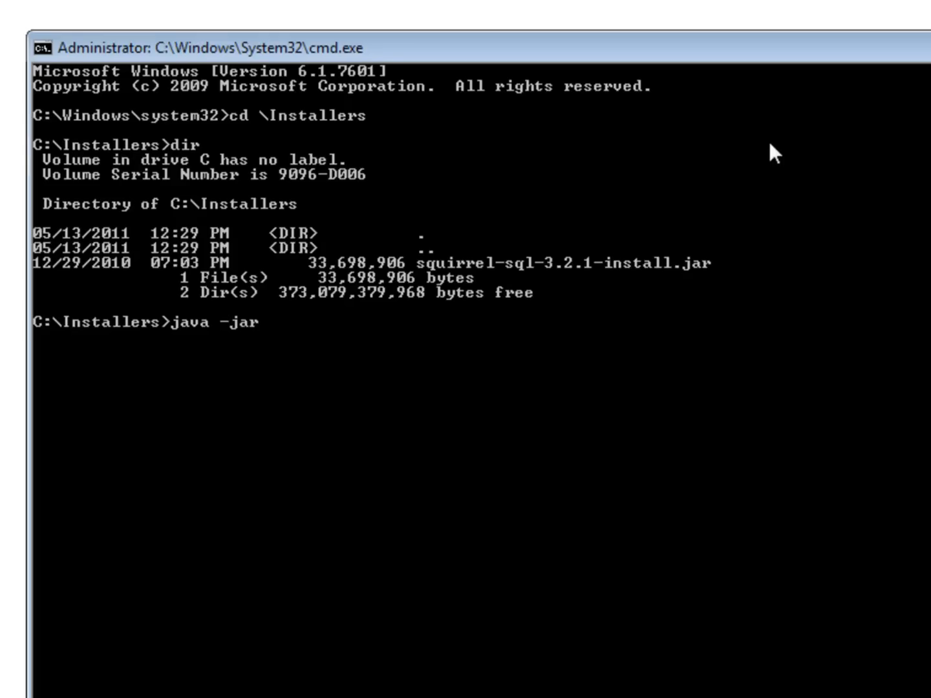
text(squirrel-sql-3.2.1-install.jar)
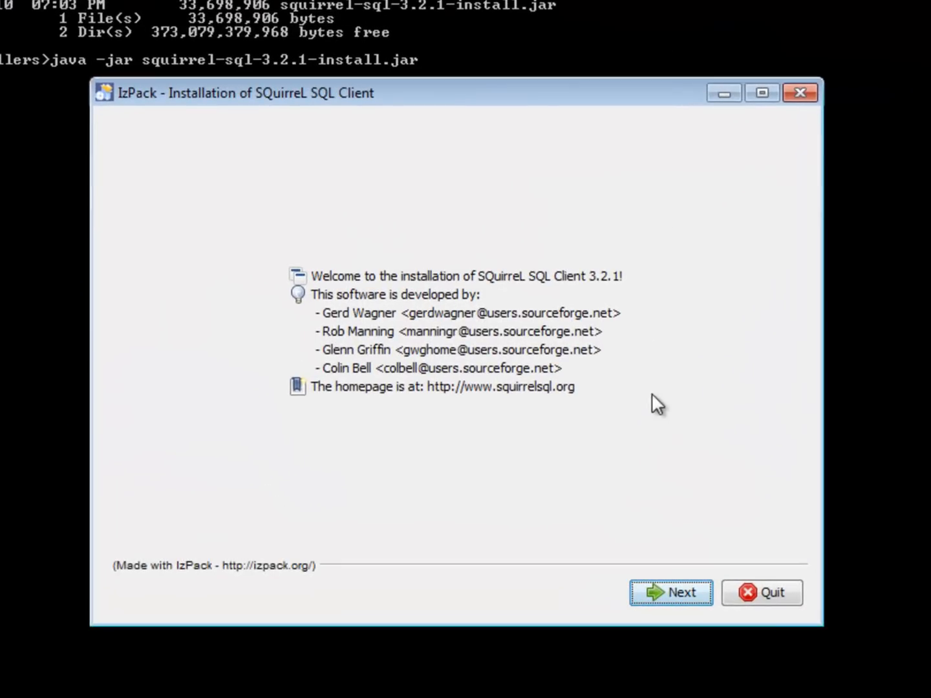
Step: Pass the welcome and info pages and accept creating C:\Program Files\squirrel-sql-3.2.1
click(671, 592)
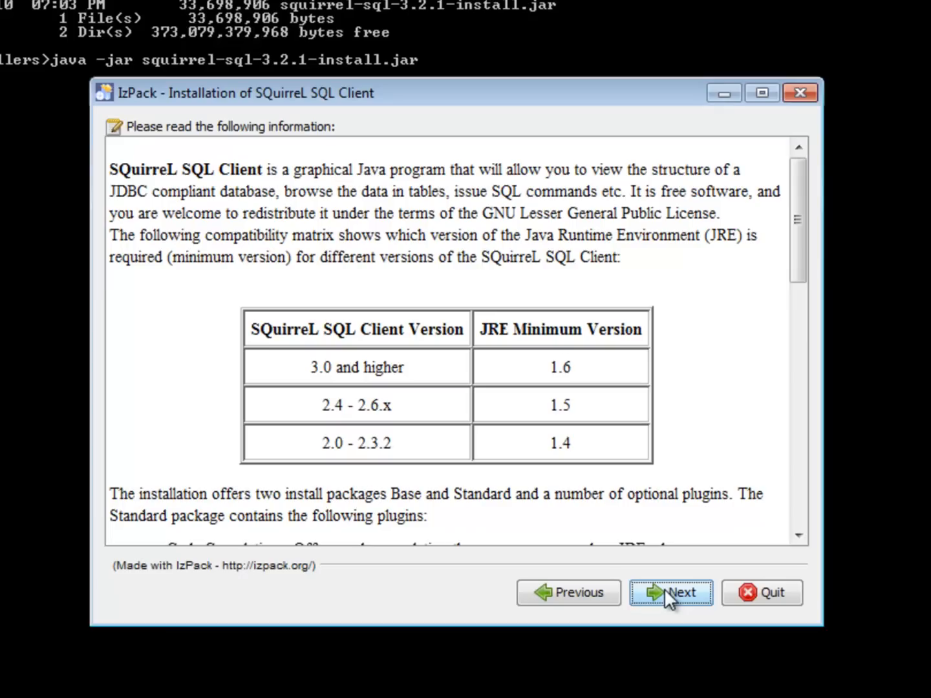
click(671, 593)
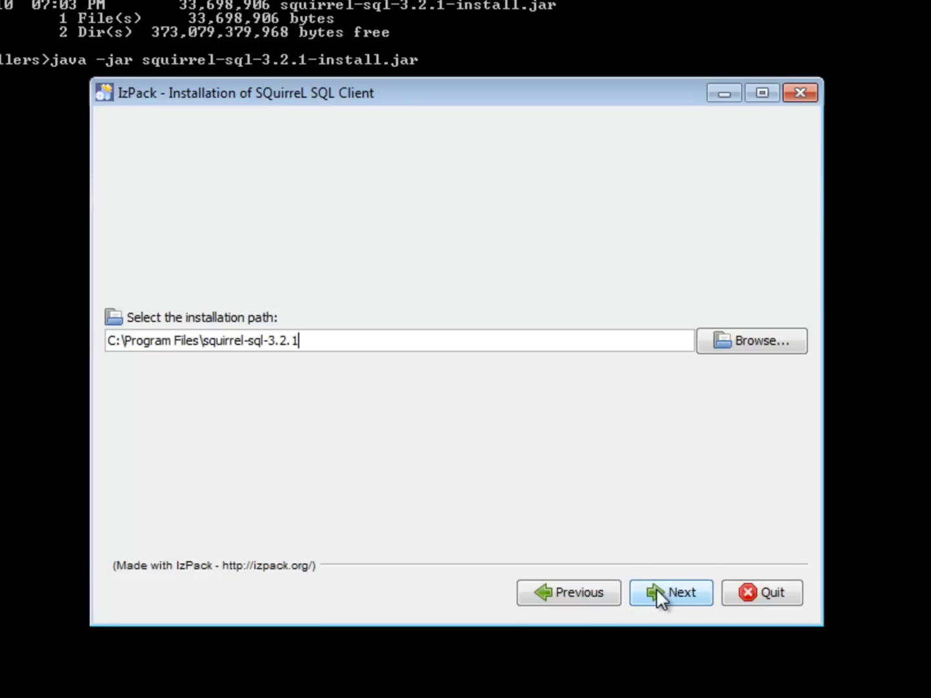
click(670, 592)
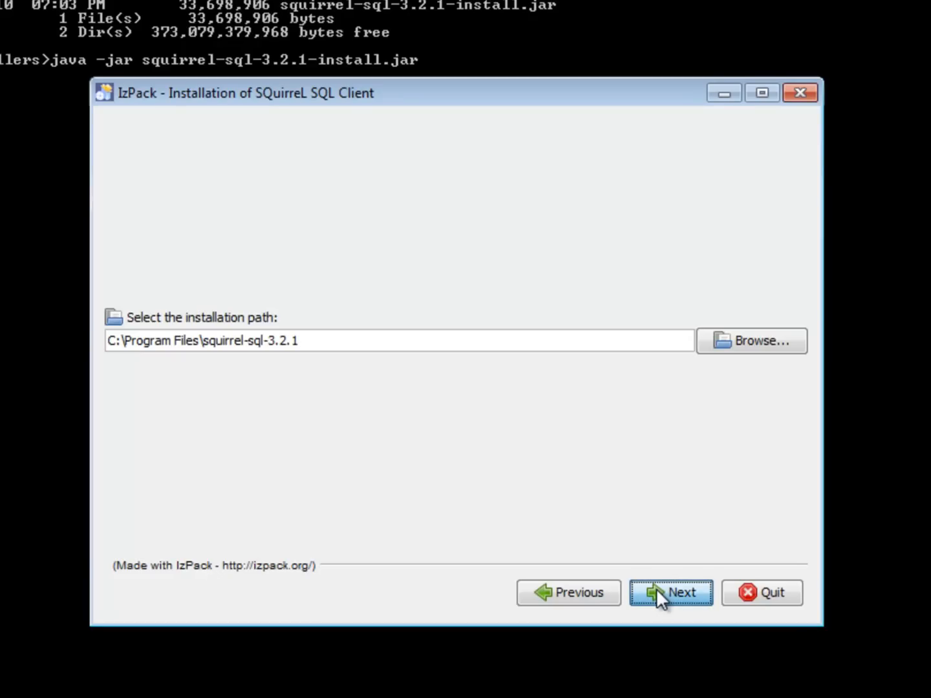
click(671, 592)
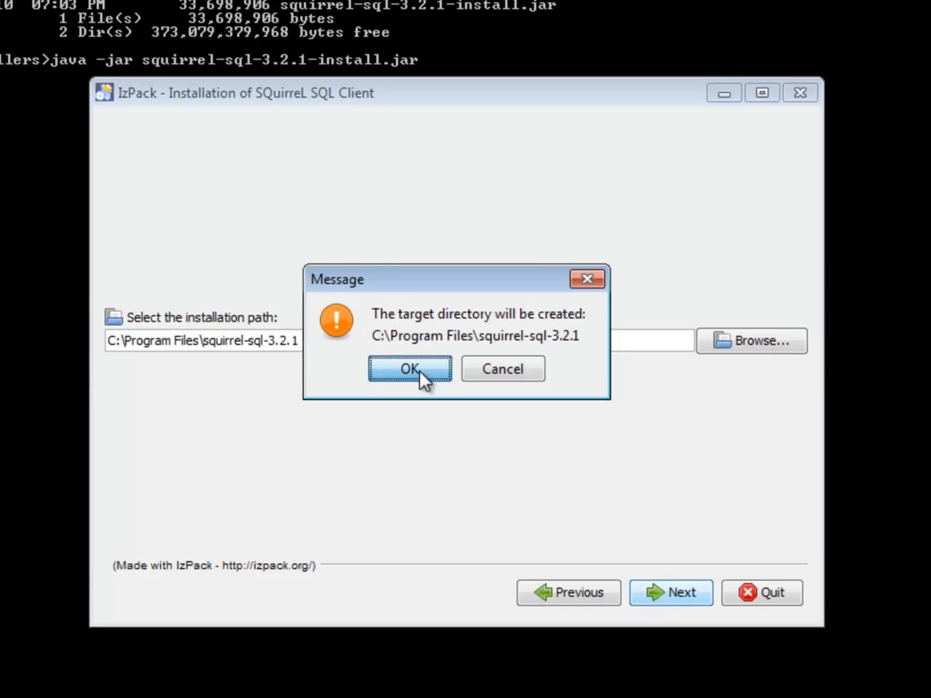
click(410, 369)
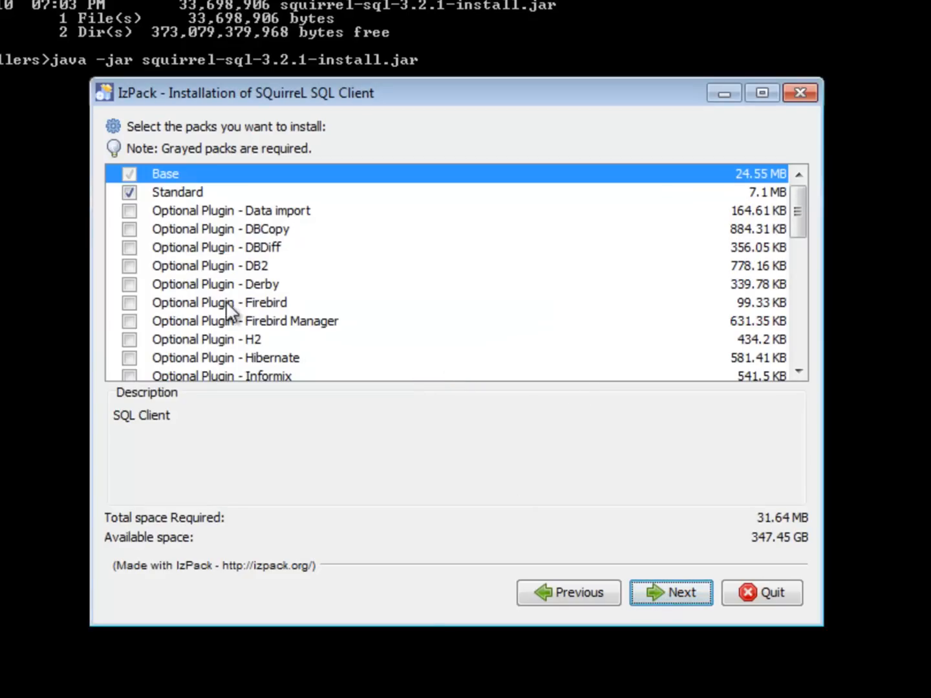
mouse_move(661, 504)
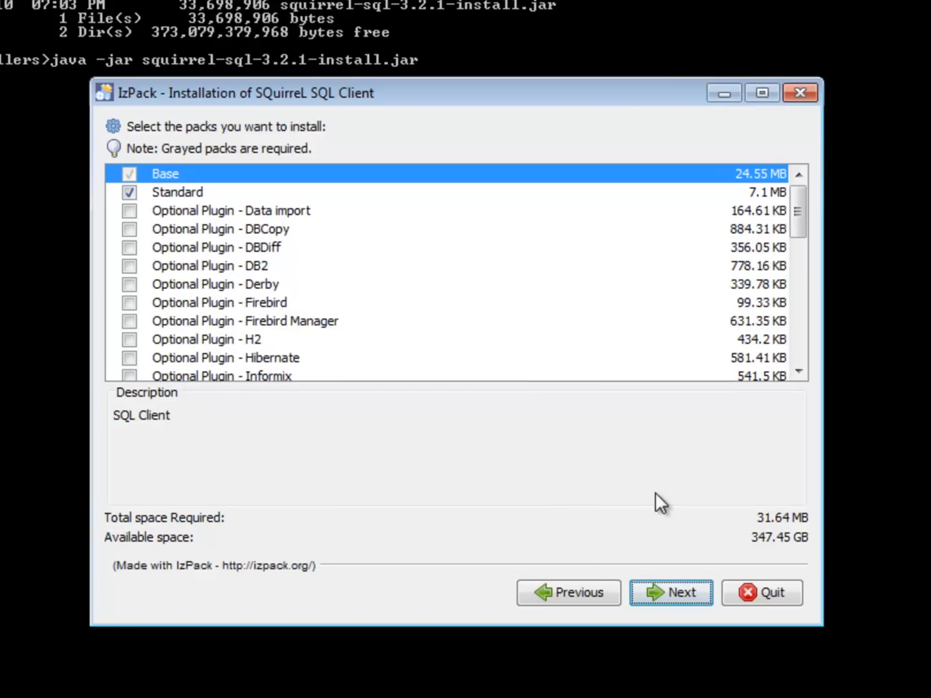
mouse_move(671, 593)
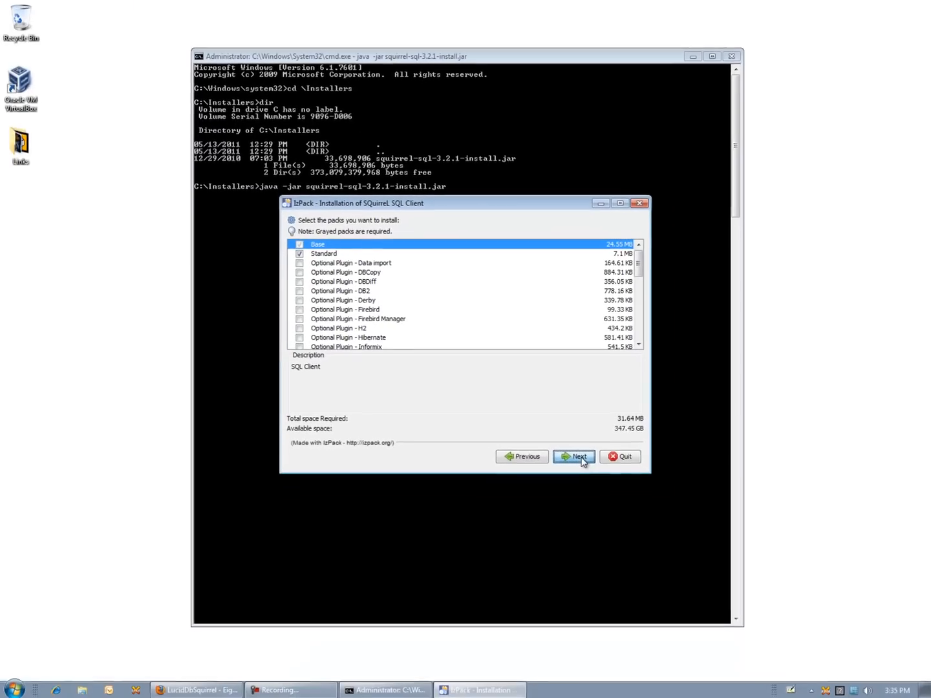
Step: Install the Base and Standard packs and continue once installation finishes
click(574, 457)
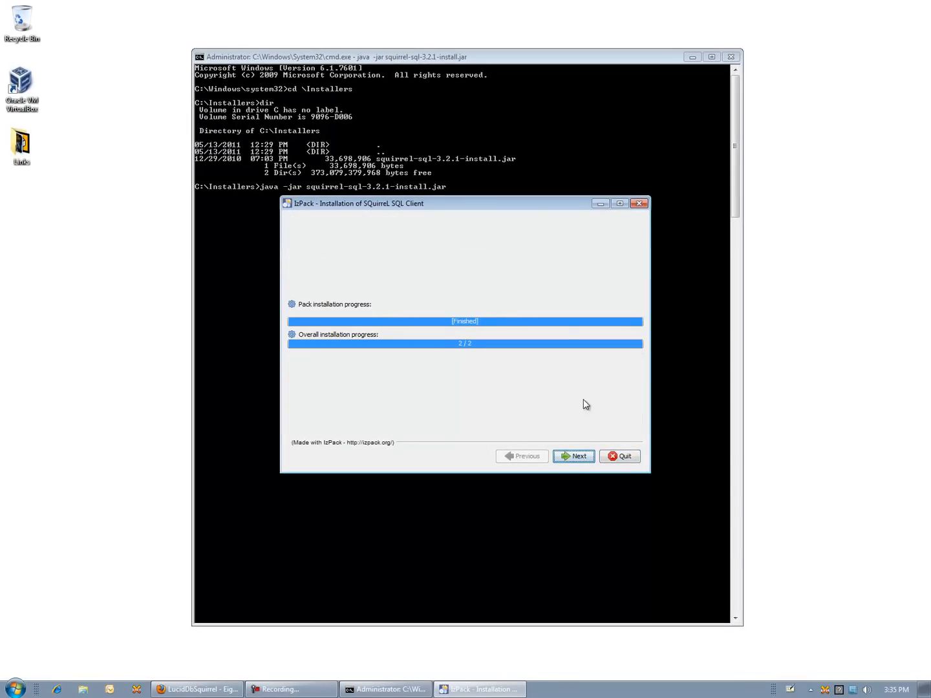
drag(359, 203, 362, 259)
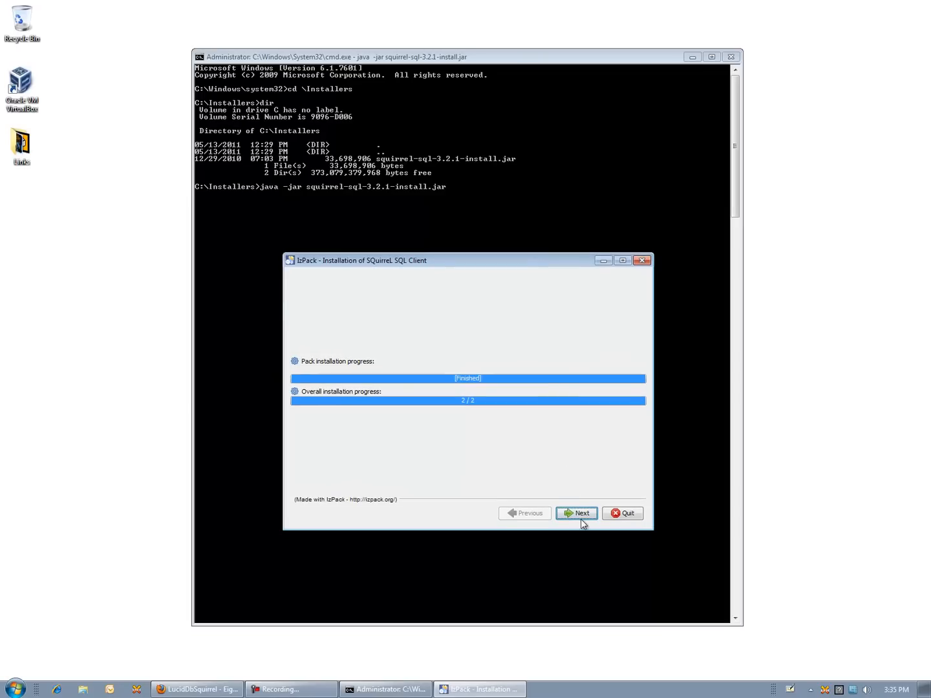
click(575, 512)
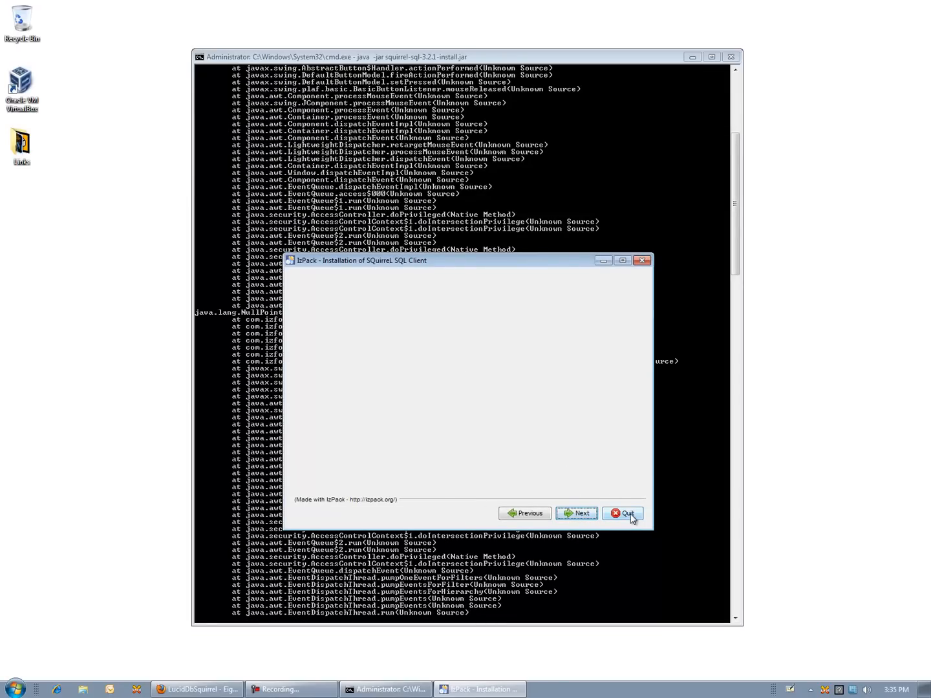
Step: Quit the installer, list the squirrel-sql-3.2.1 folder, and launch SQuirreL from it
click(622, 513)
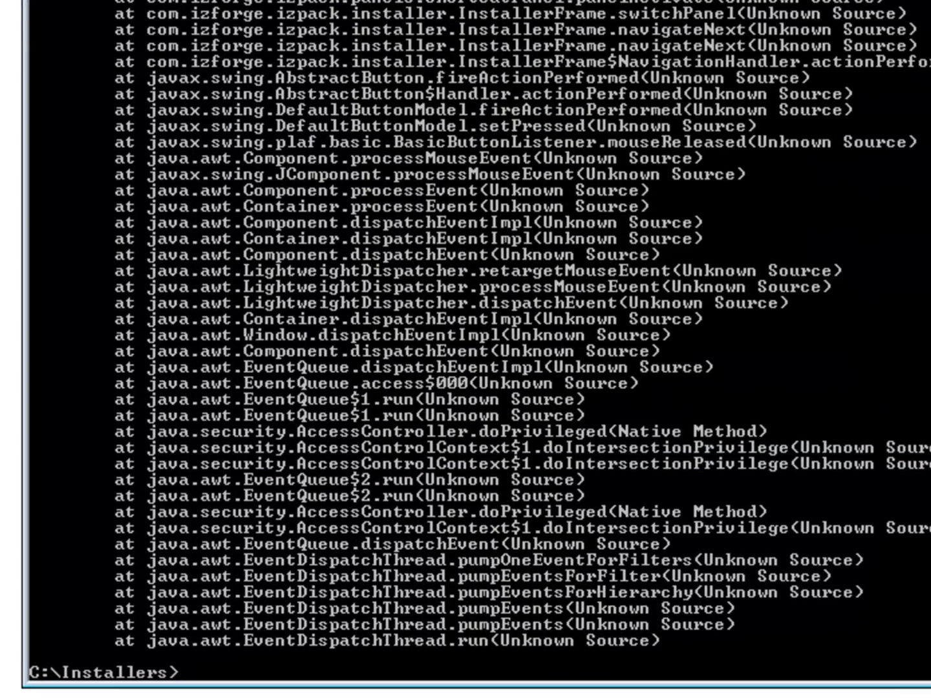
text(cd \pr)
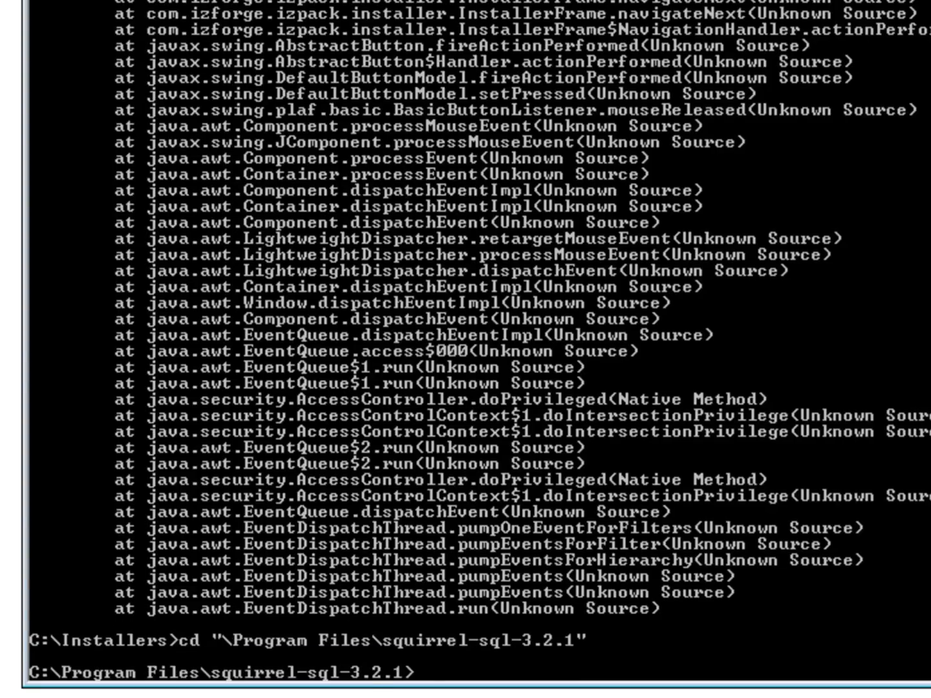
text(dir)
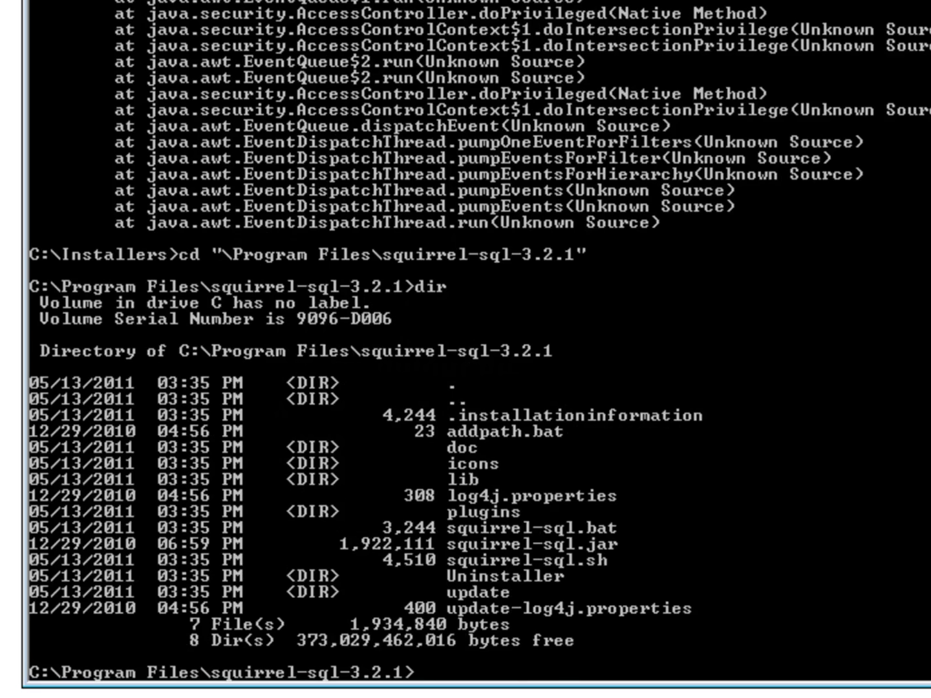
text(squ)
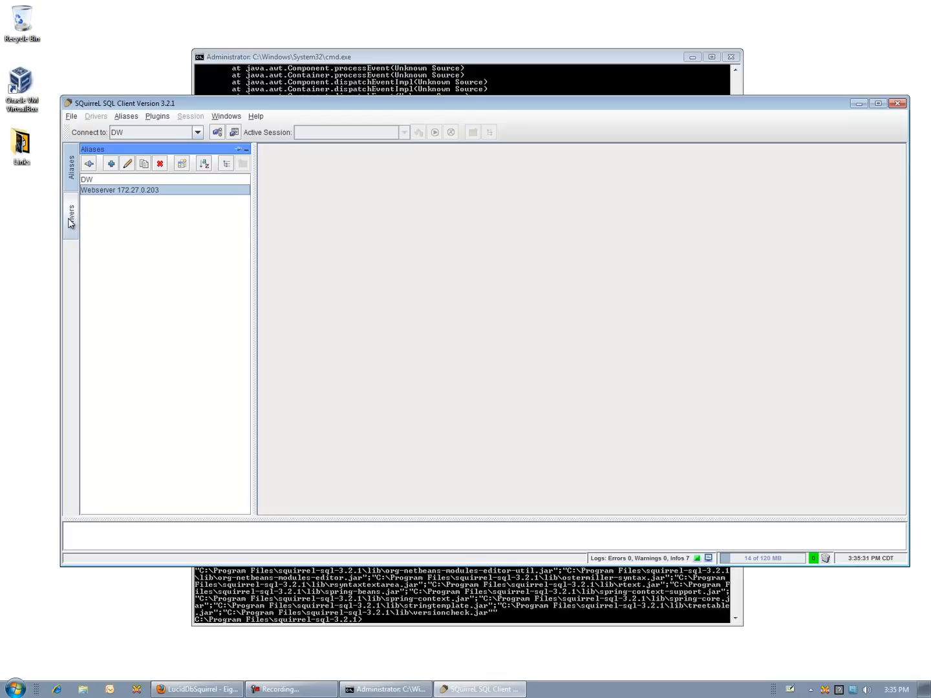
mouse_move(901, 117)
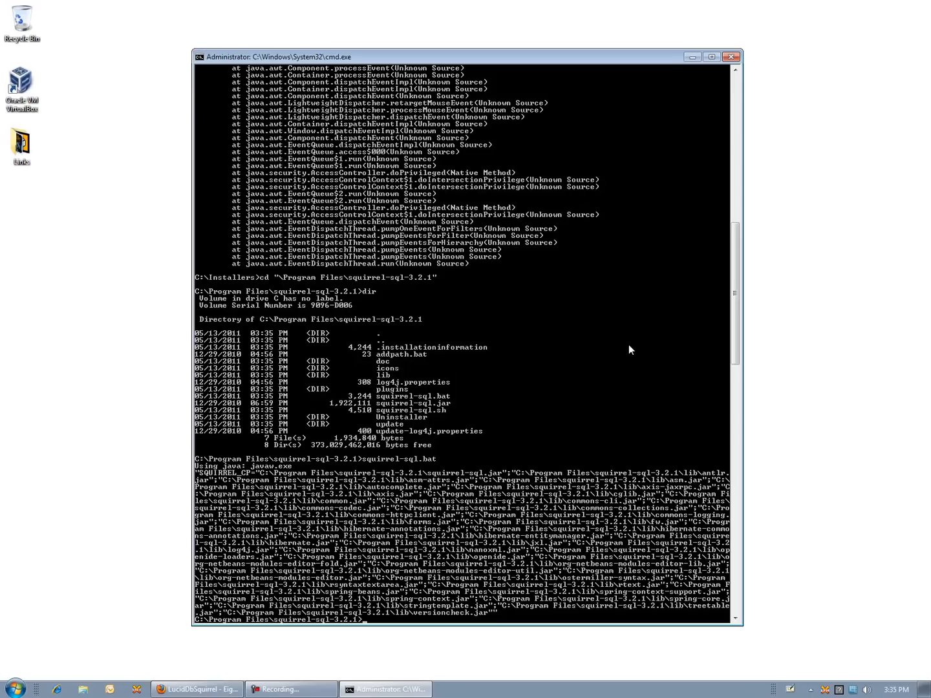
Step: Create a JDBC folder in the SQuirreL install directory and move into it
click(712, 57)
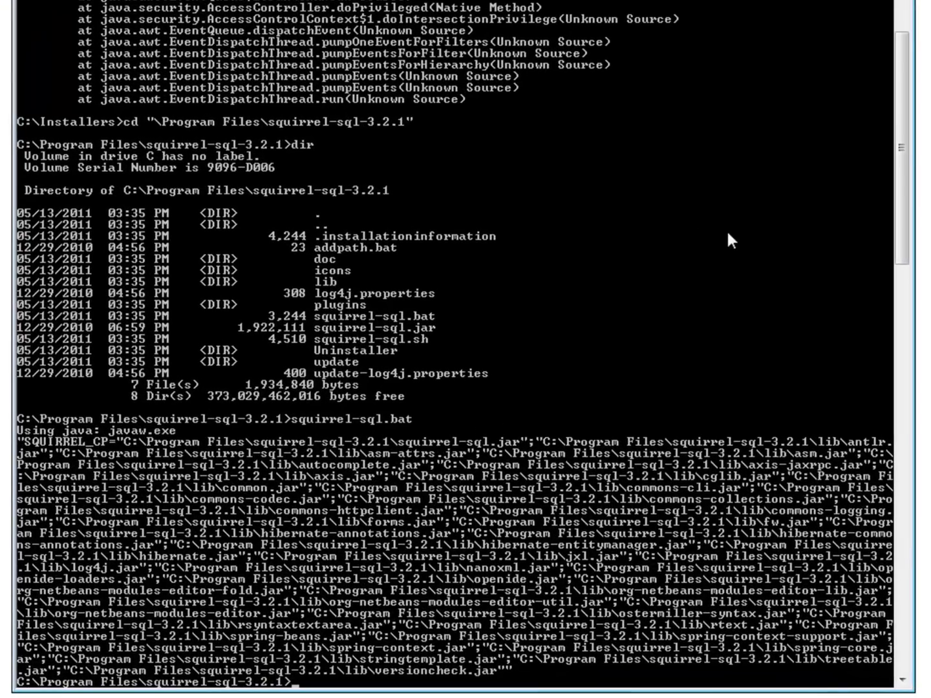
text(md)
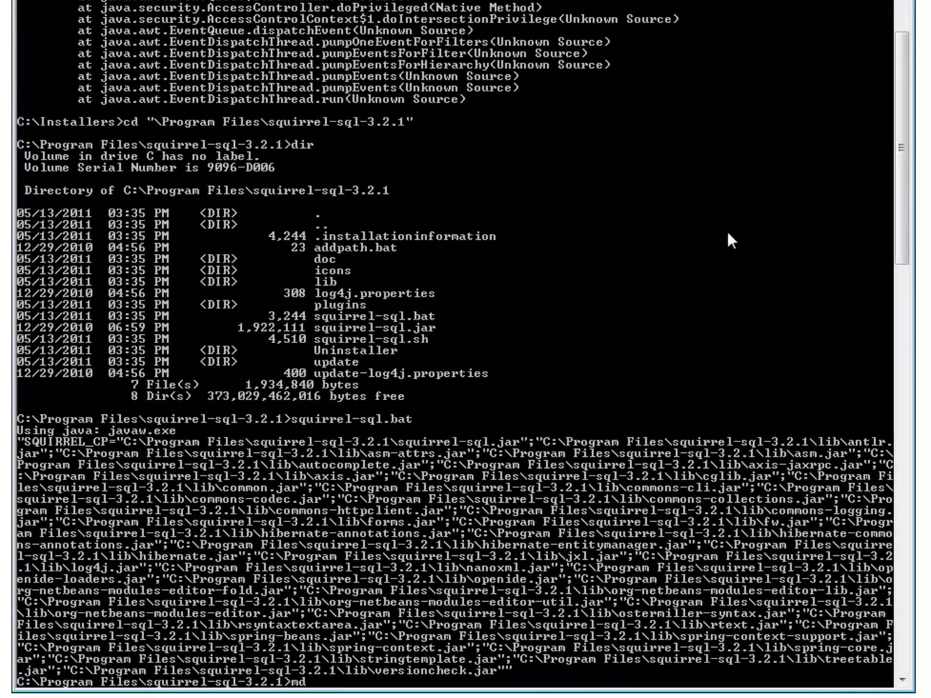
text(JDBC)
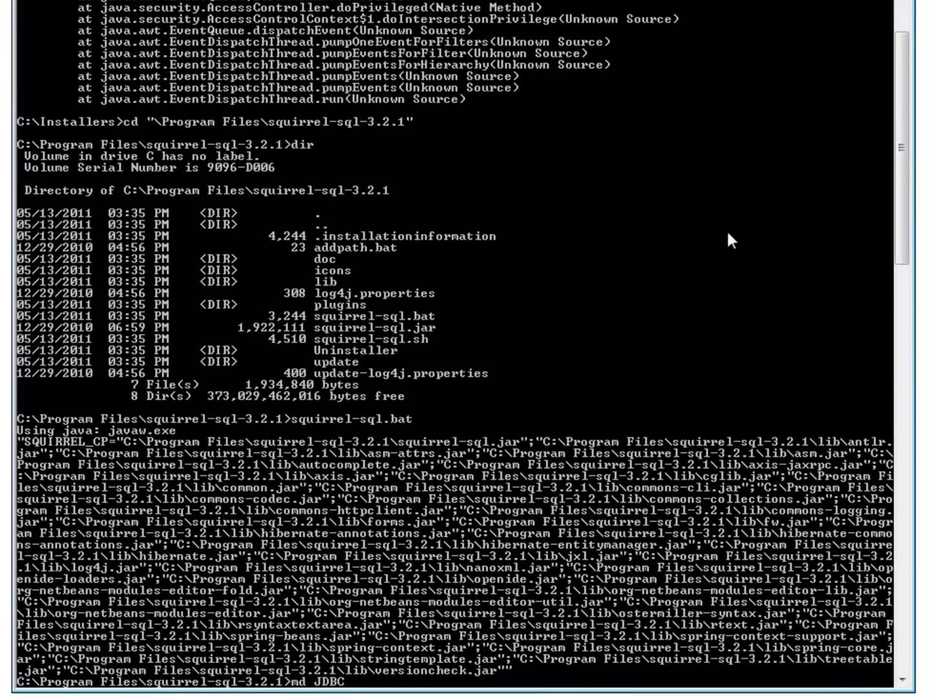
text(cd JDBC)
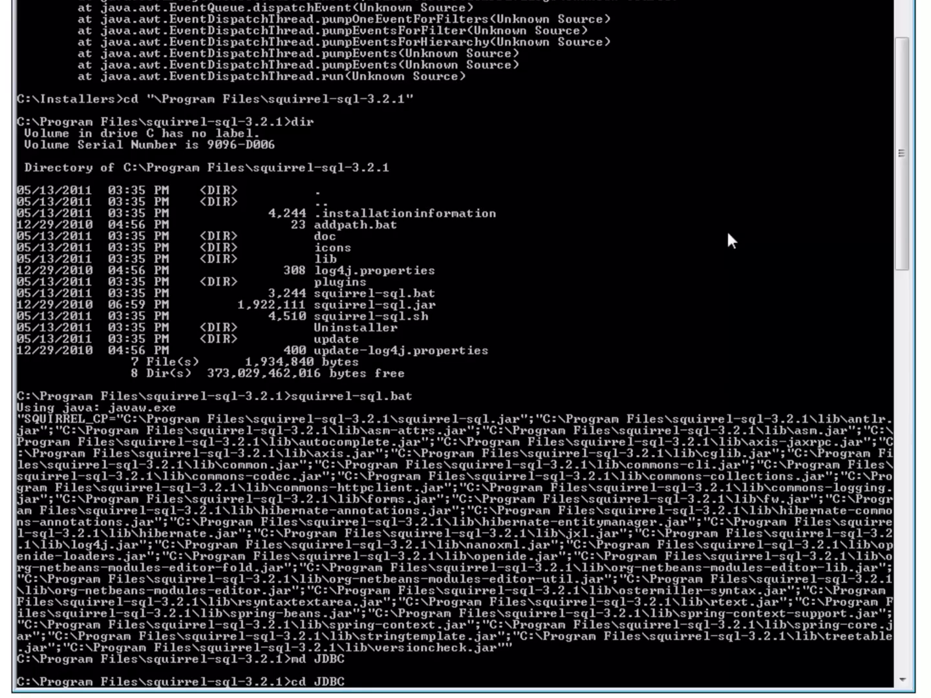
Step: Copy C:\lucid\luciddb-0.9.3\plugin\LucidDbClient.jar into JDBC, verify it, and relaunch SQuirreL
text(cop)
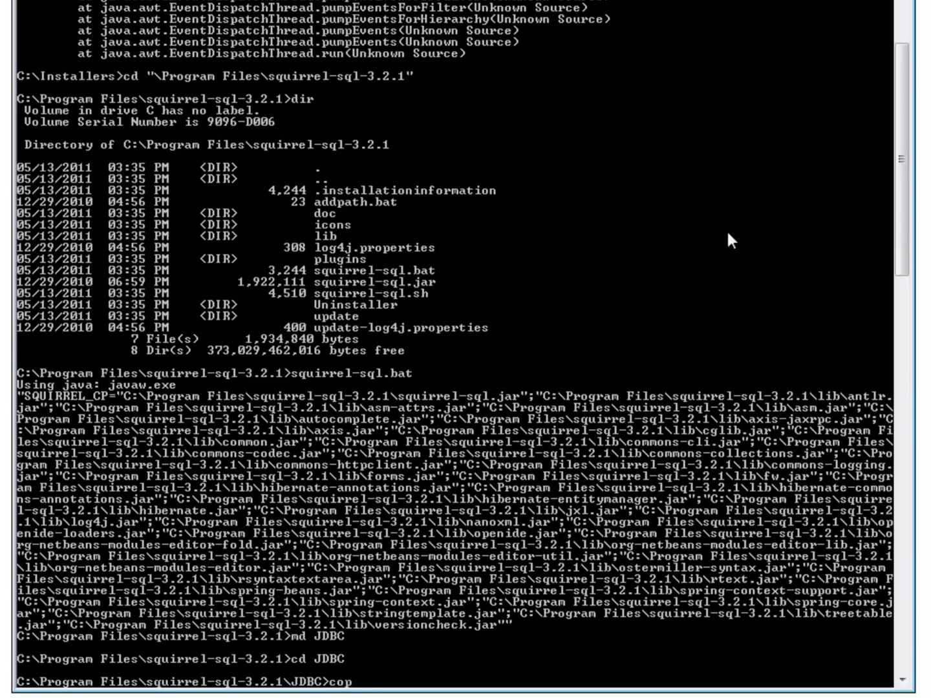
text(y)
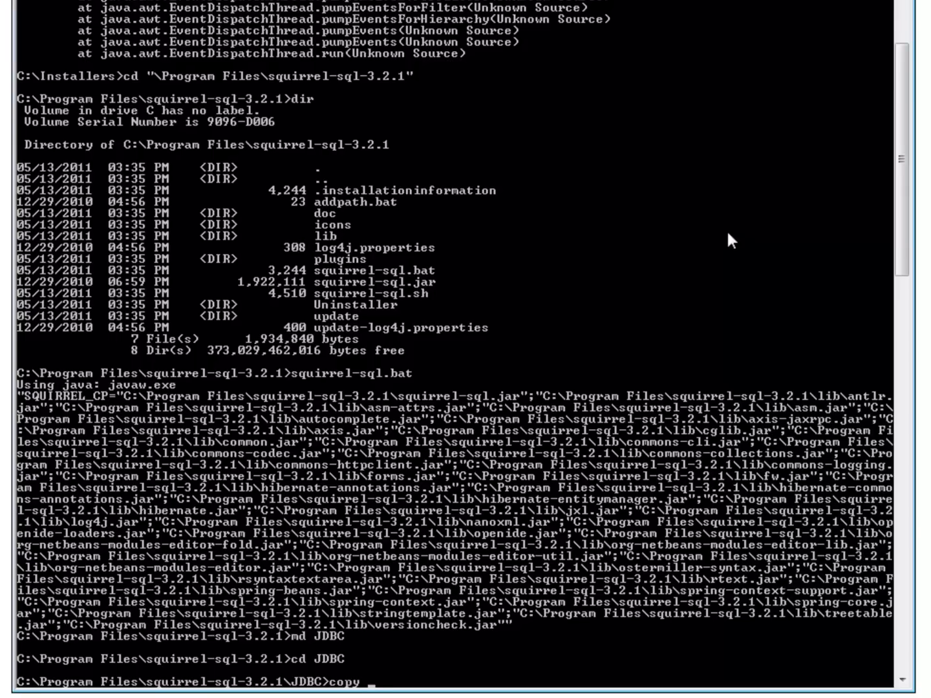
text(C:\lucid)
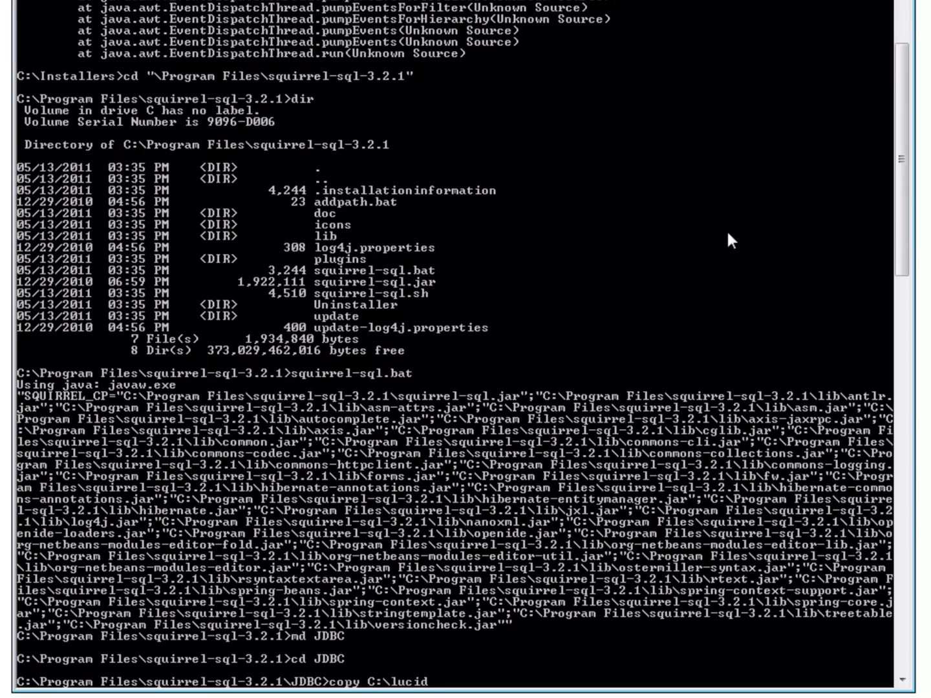
text(\luciddb-0.9.3)
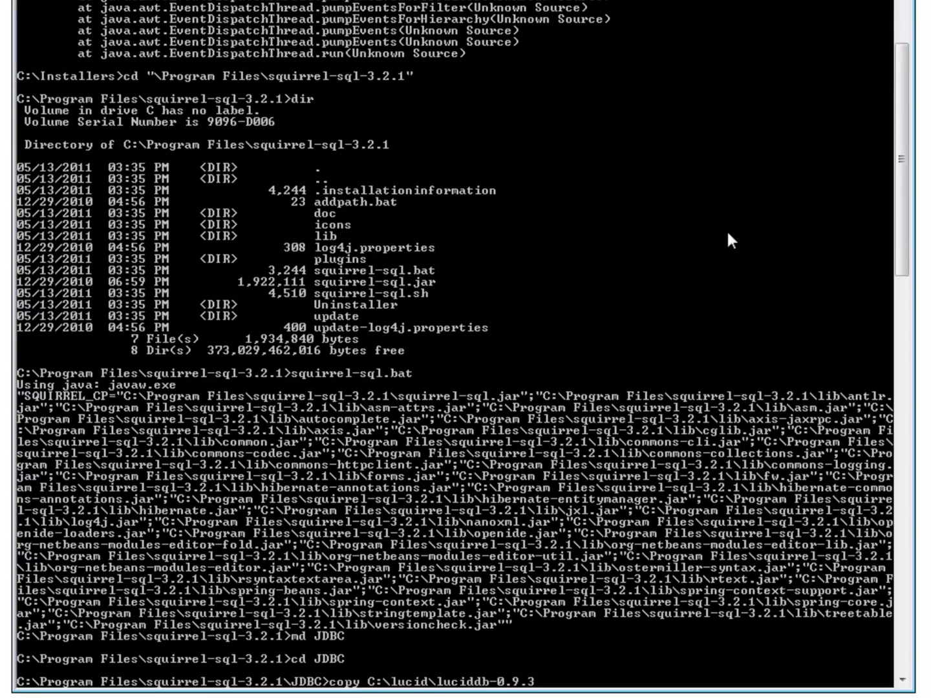
text(\plugin\)
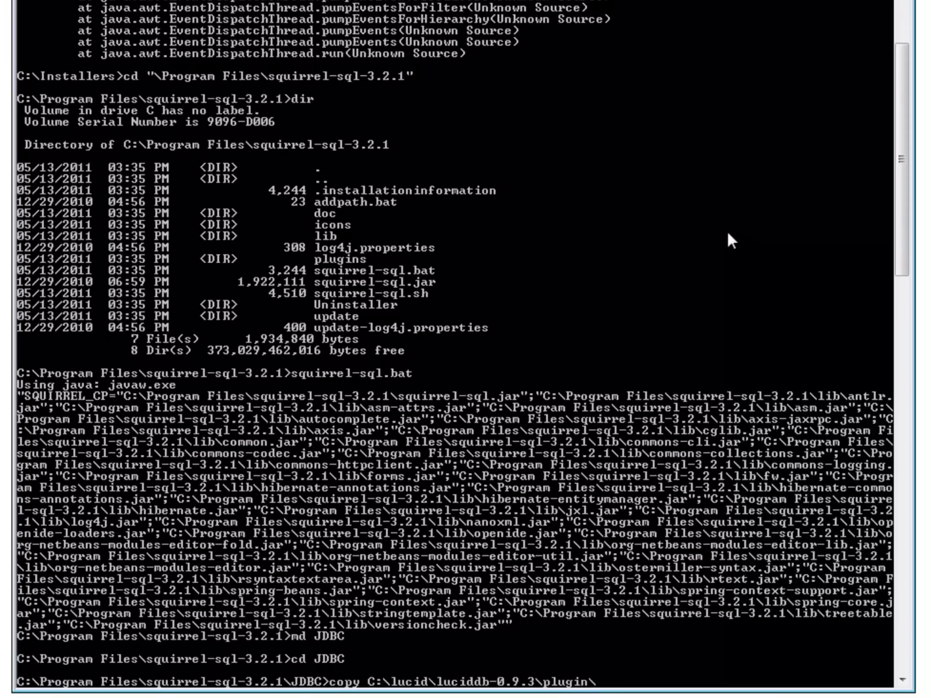
text(LucidDbClient.jar)
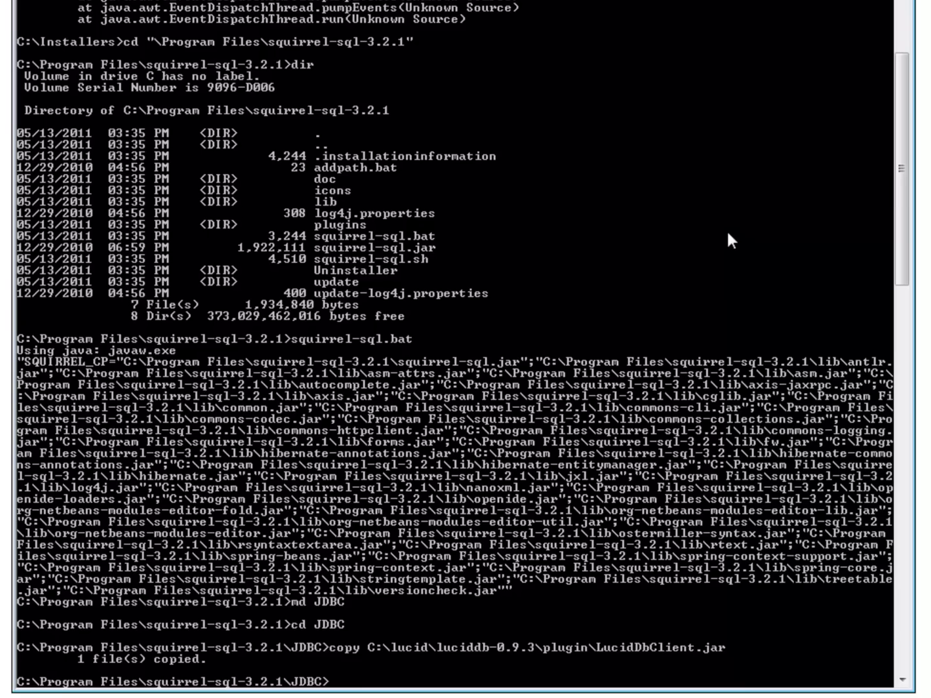
text(dir)
text(cd ..)
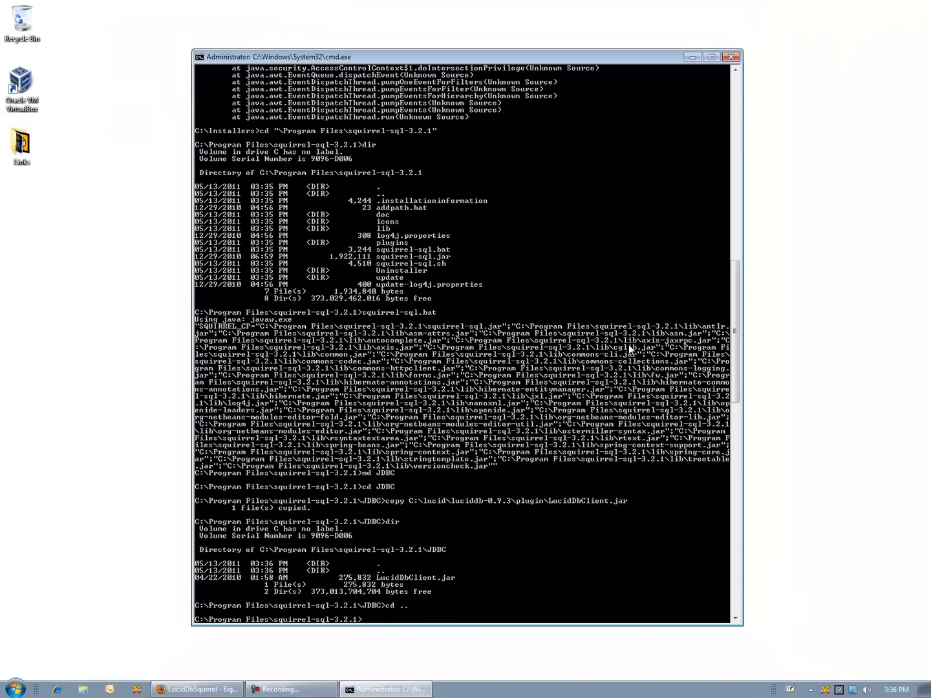
text(sql)
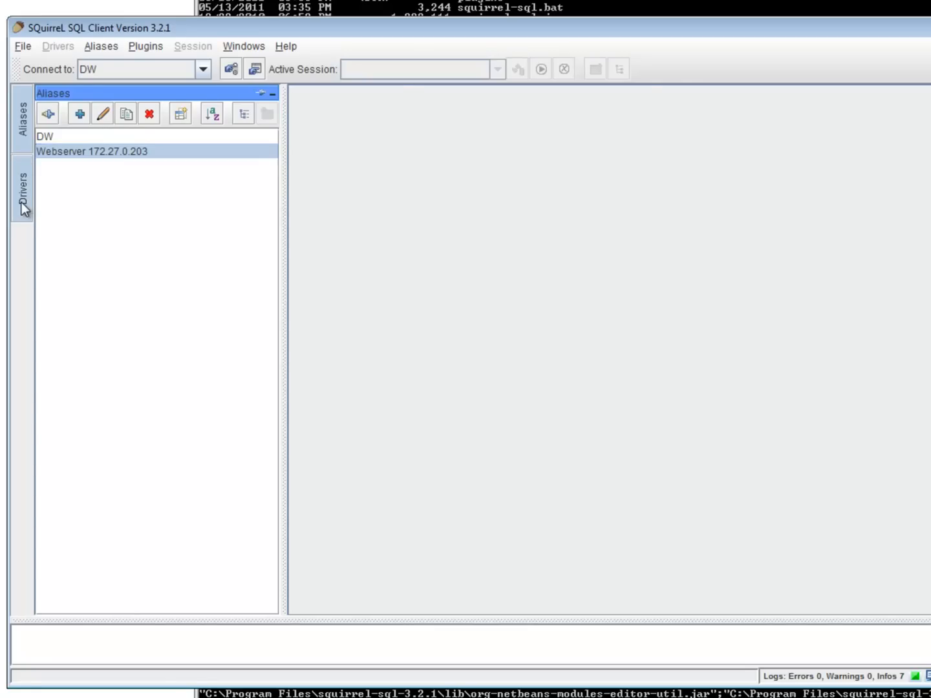
Step: Delete the Lucid DB driver from the Drivers list and confirm with Yes
click(22, 187)
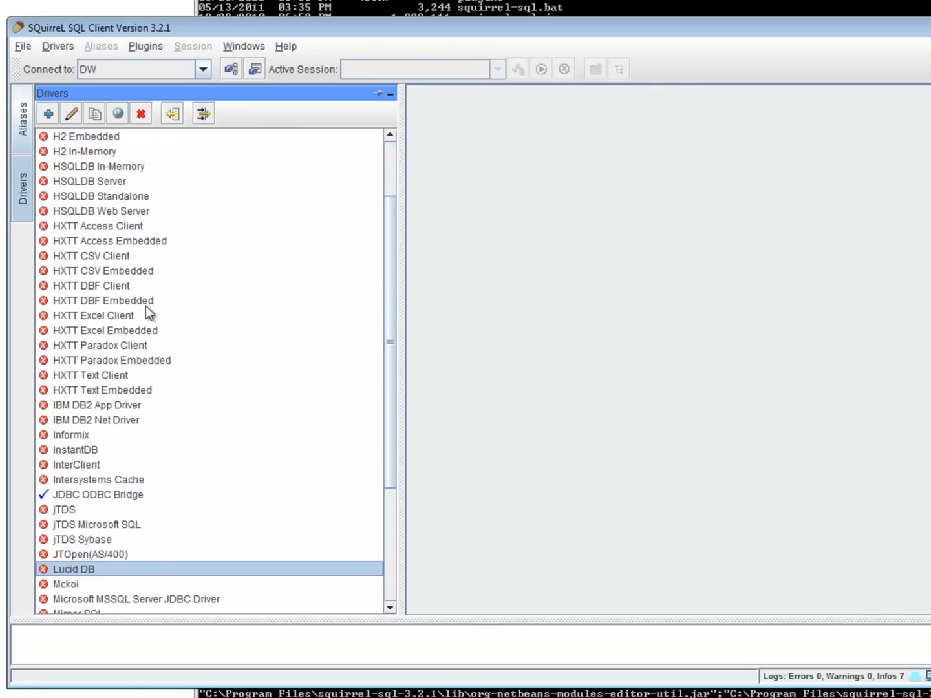
mouse_move(135, 271)
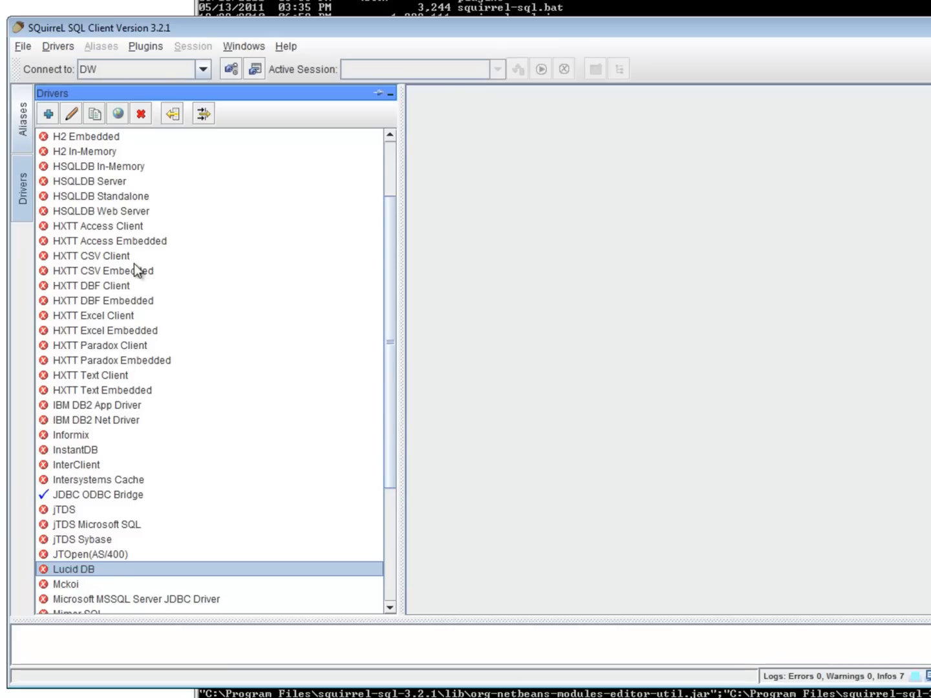
click(140, 113)
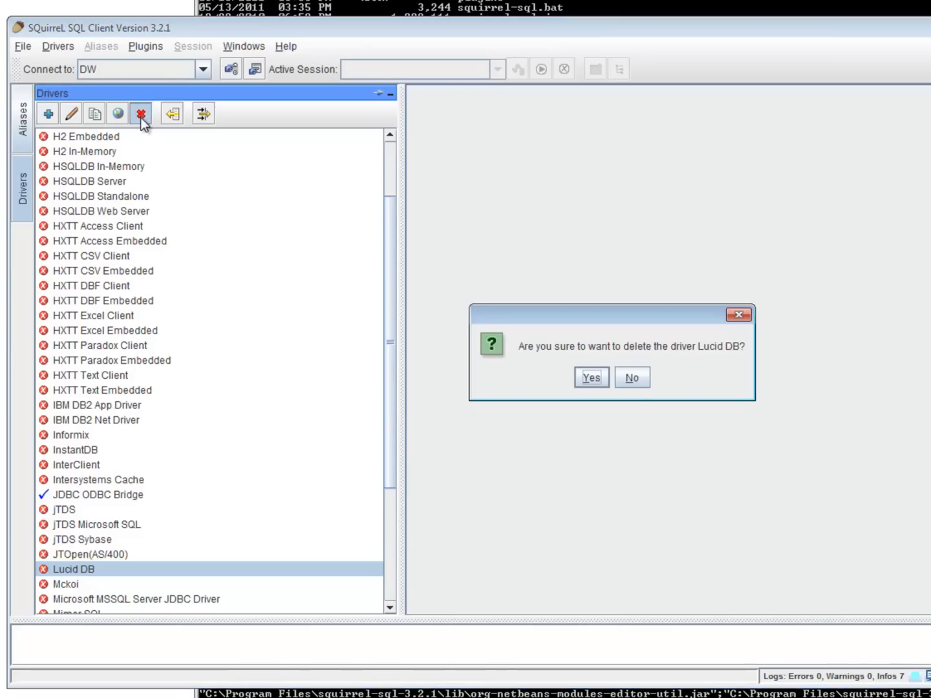
click(589, 377)
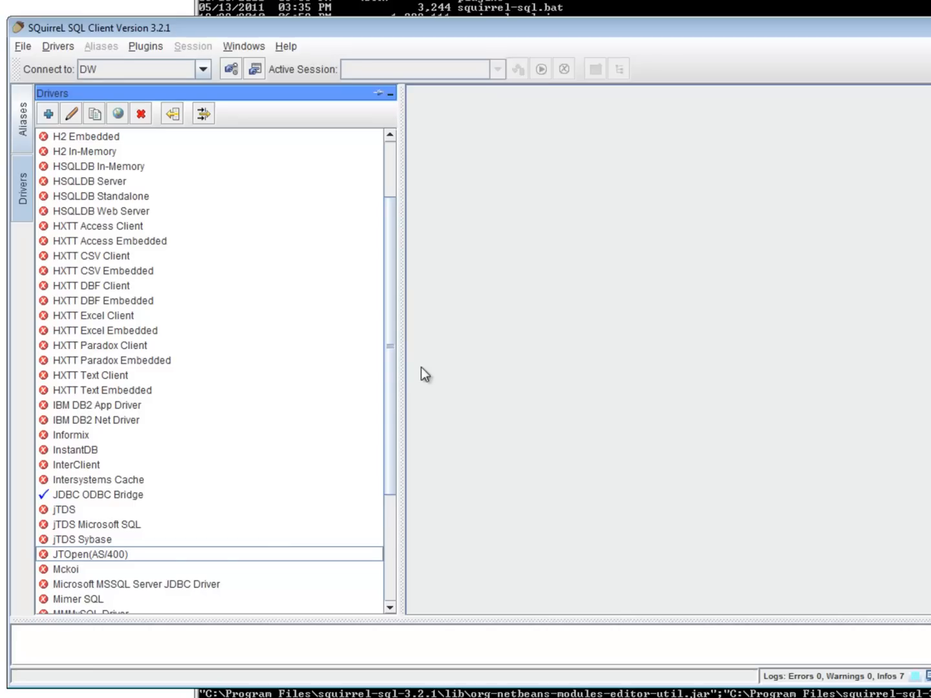
mouse_move(48, 113)
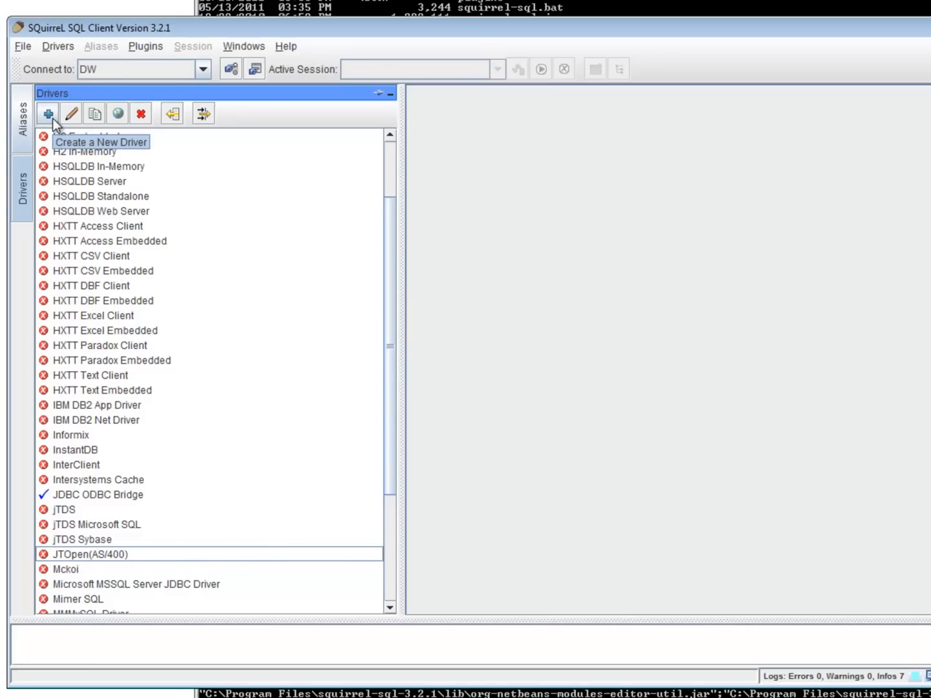
click(46, 113)
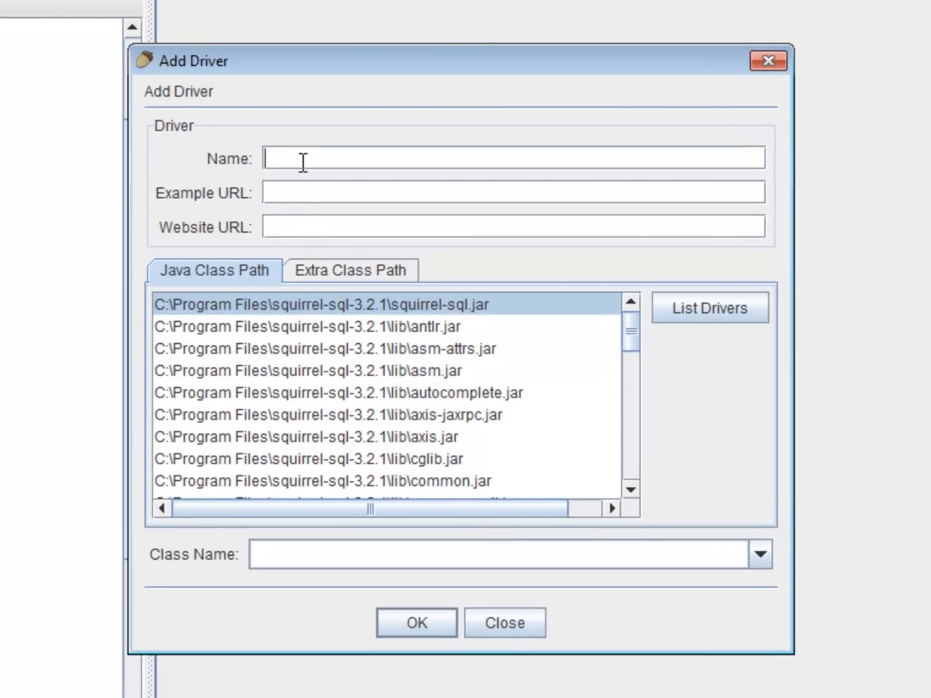
text(Lucid)
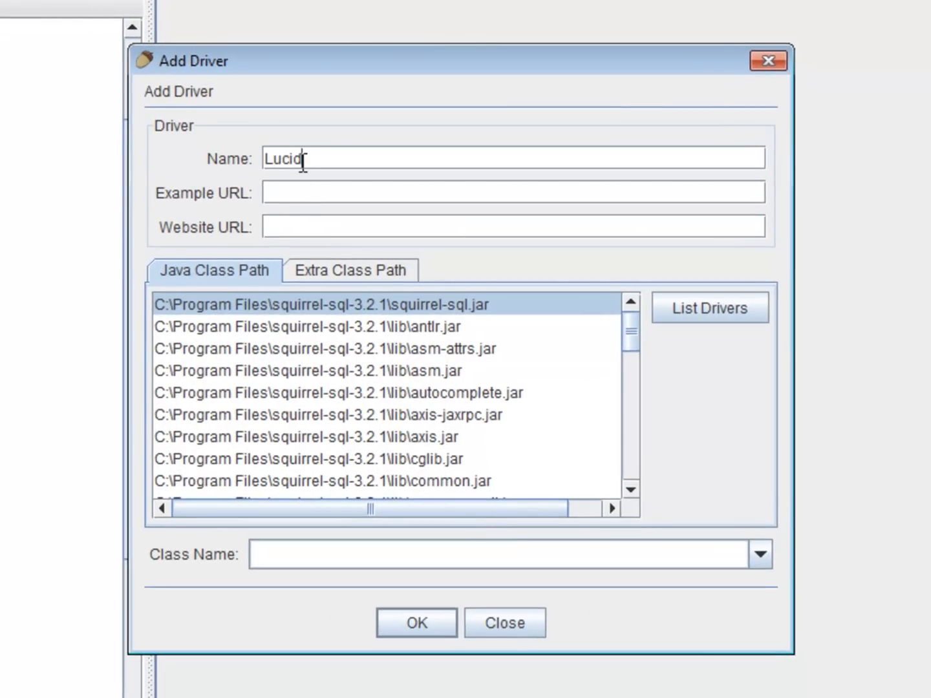
text(DB)
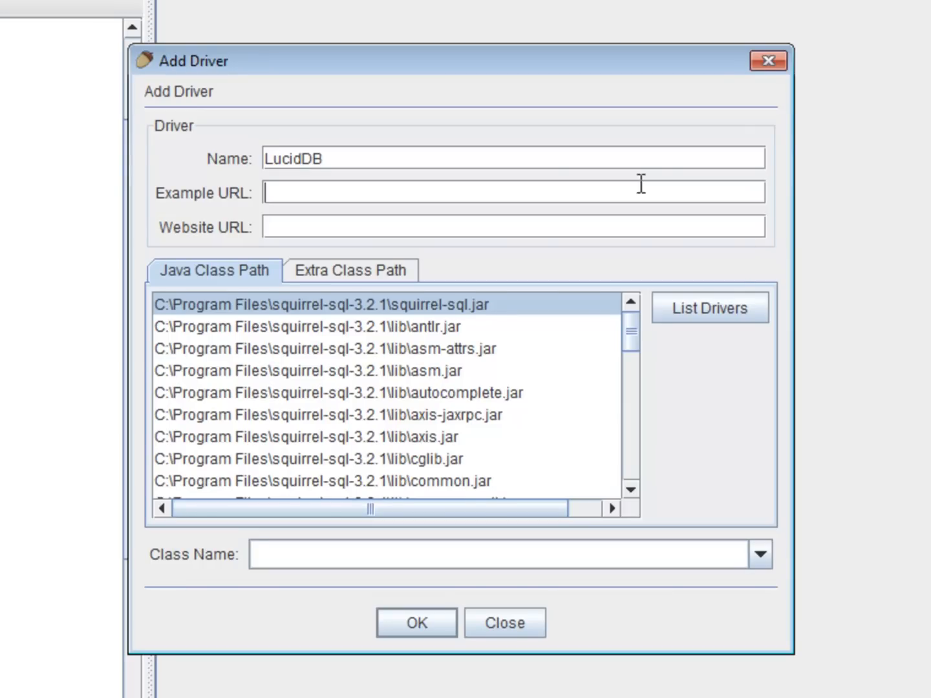
mouse_move(753, 268)
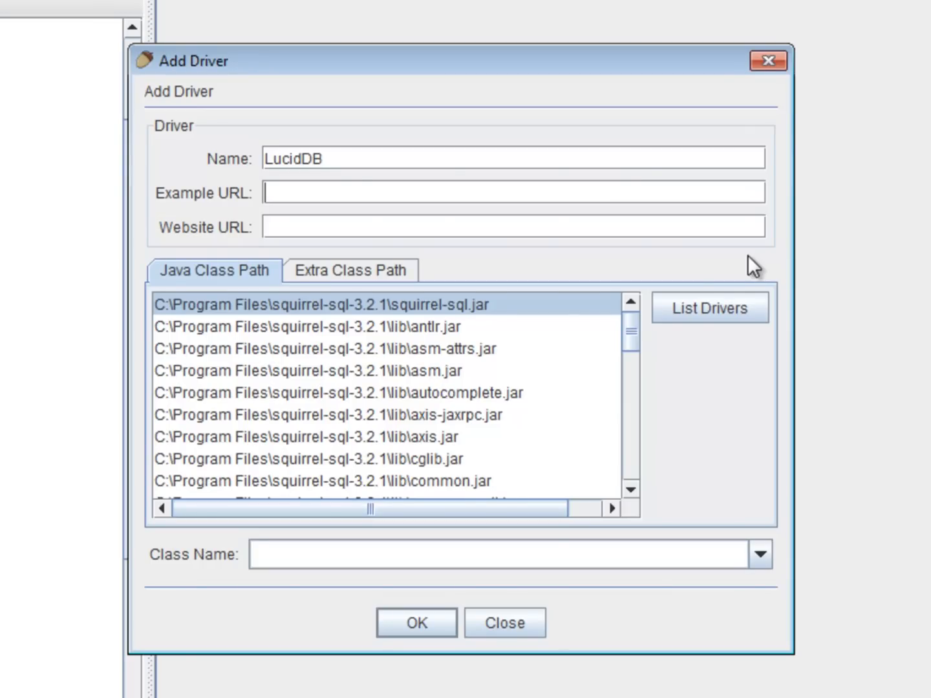
text(j)
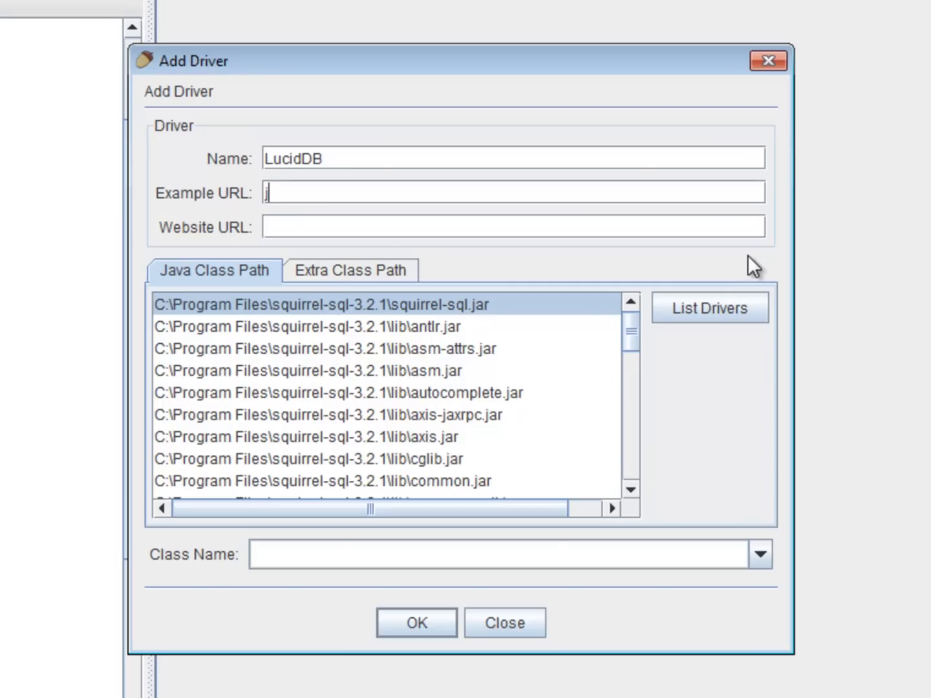
text(dbc:luciddb:http://localhost)
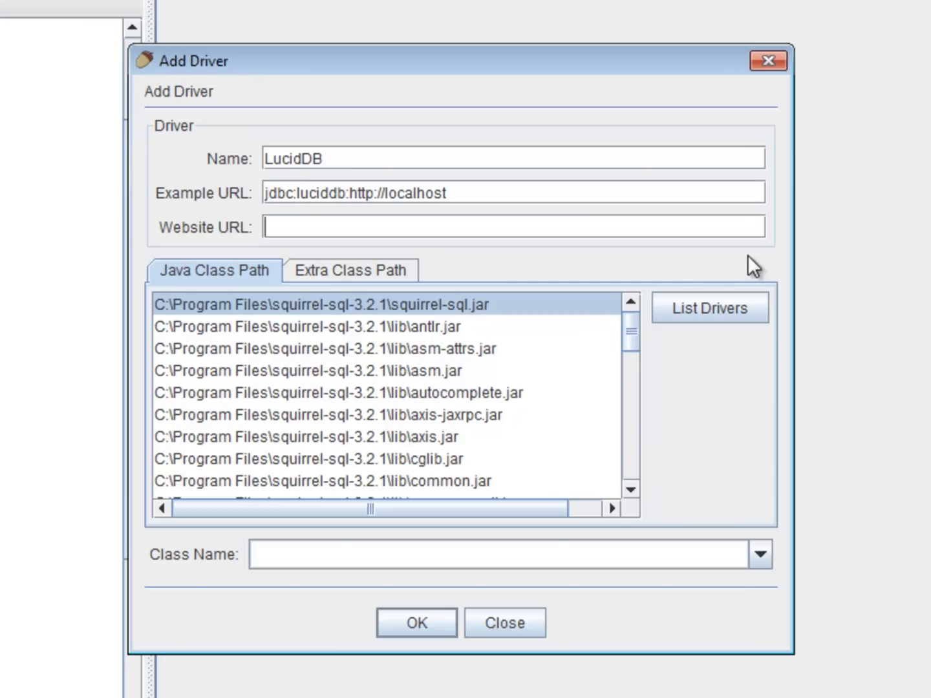
text(http:)
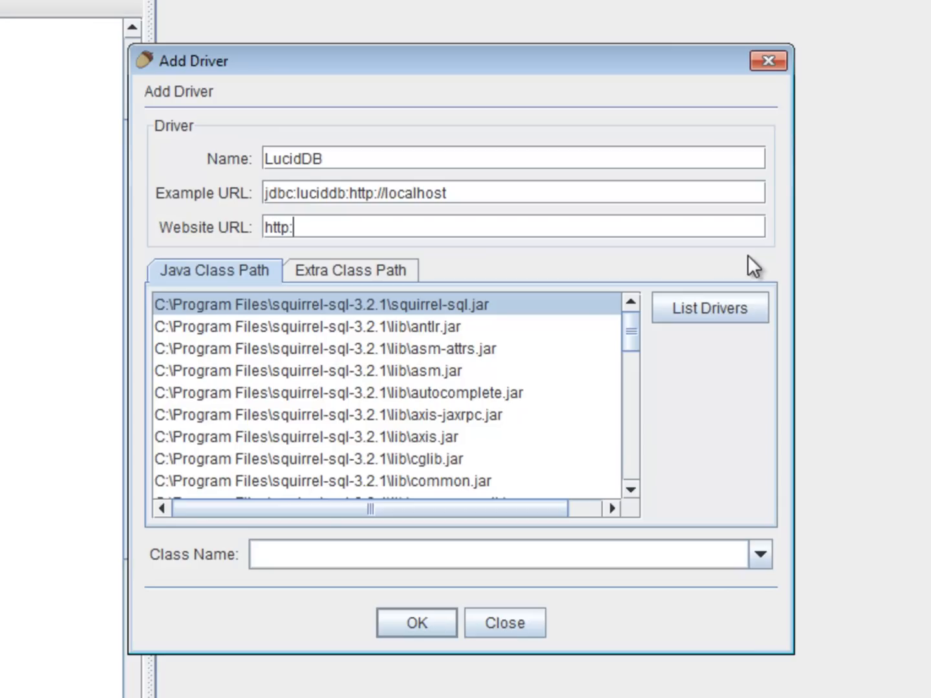
text(//)
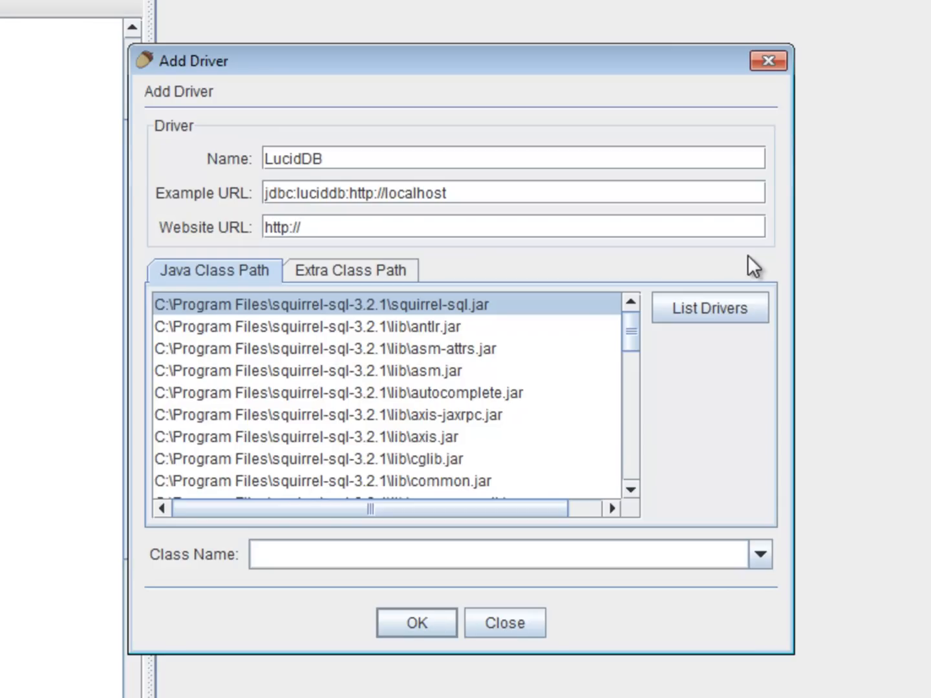
text(www.)
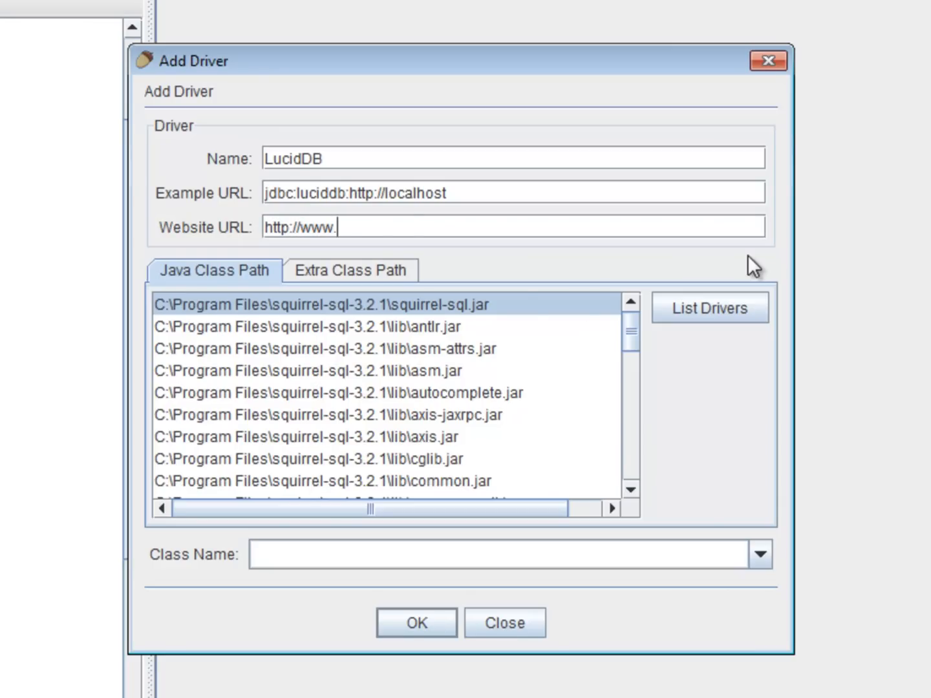
click(351, 271)
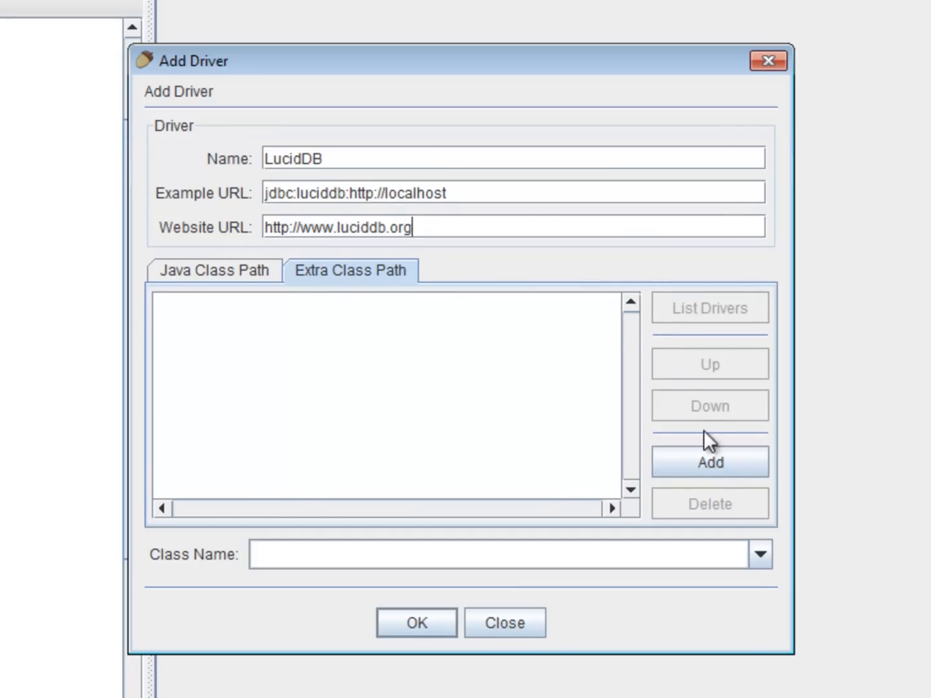
Step: Add C:\Program Files\squirrel-sql-3.2.1\JDBC\LucidDbClient.jar to the driver's extra class path
click(709, 461)
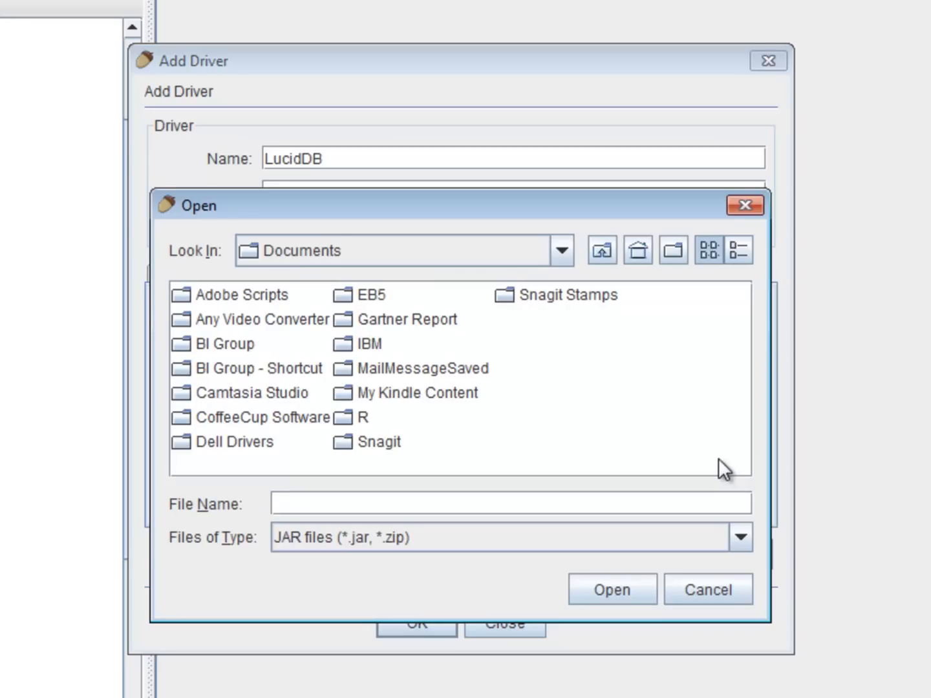
click(560, 250)
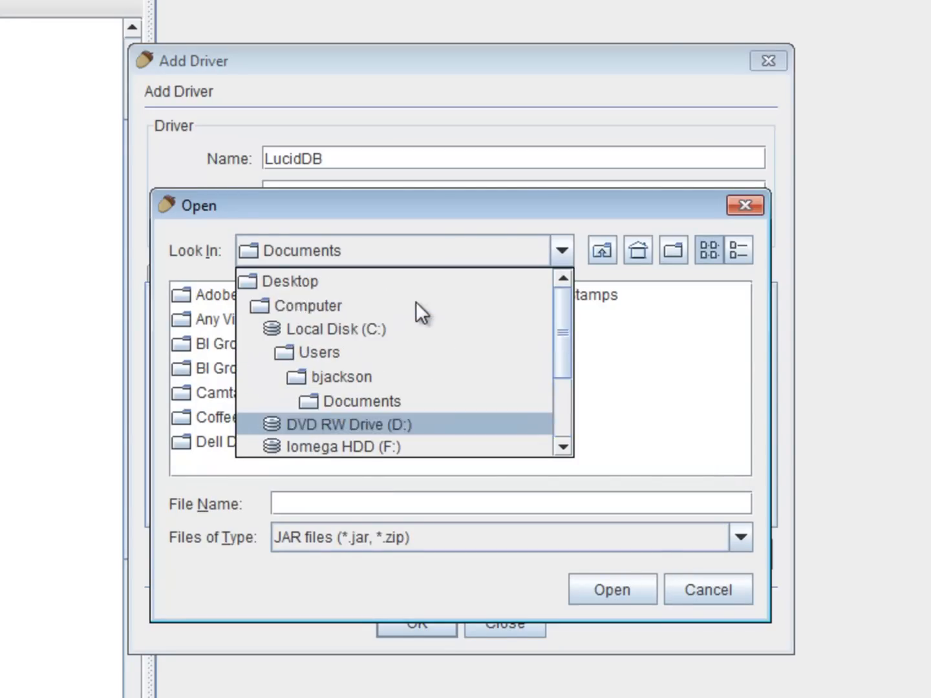
click(336, 329)
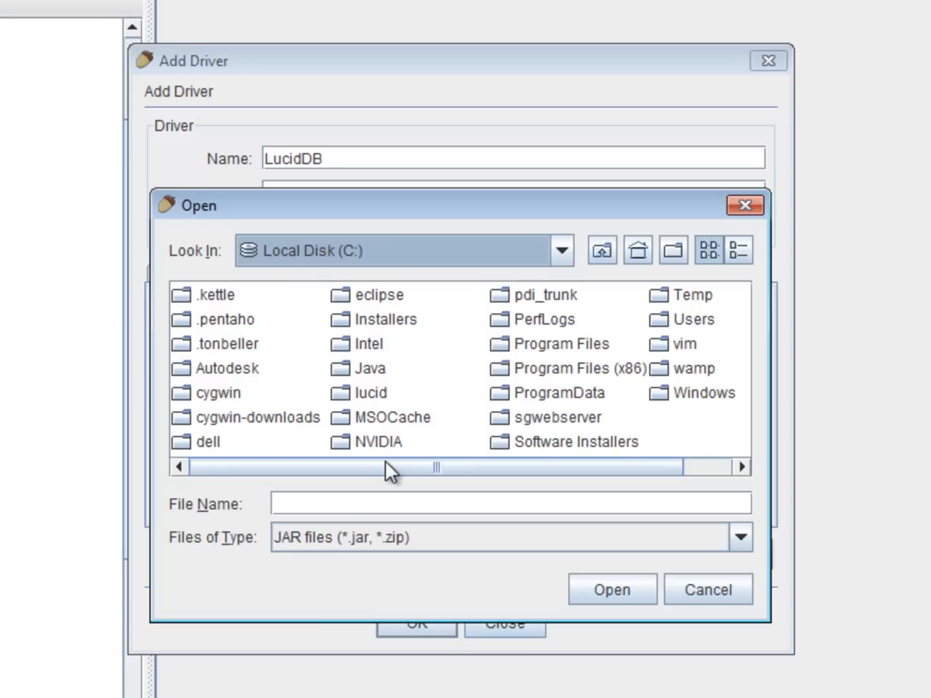
mouse_move(551, 359)
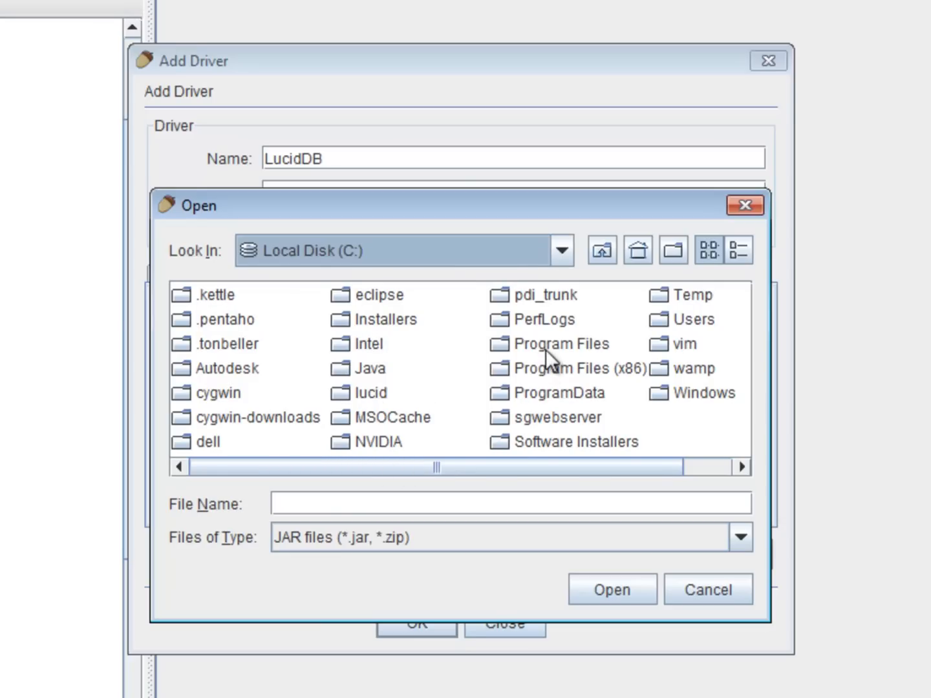
double_click(560, 343)
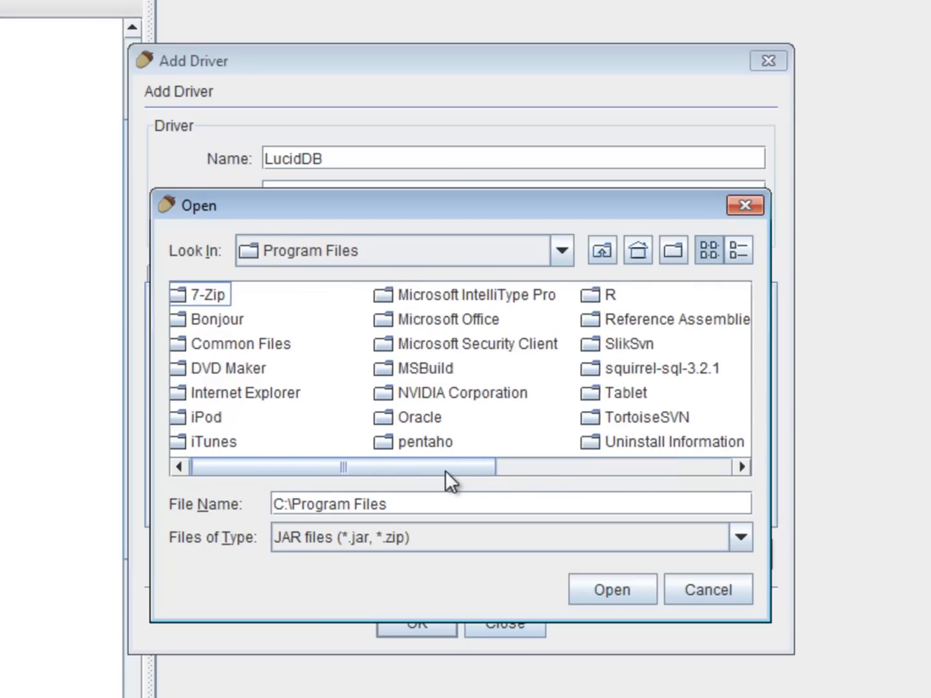
double_click(657, 368)
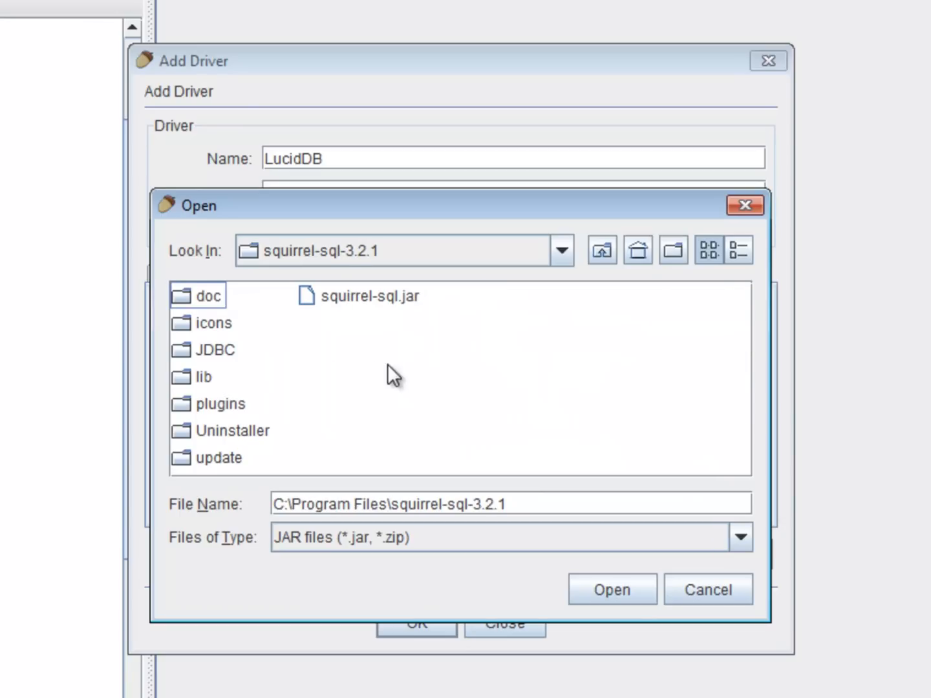
double_click(217, 350)
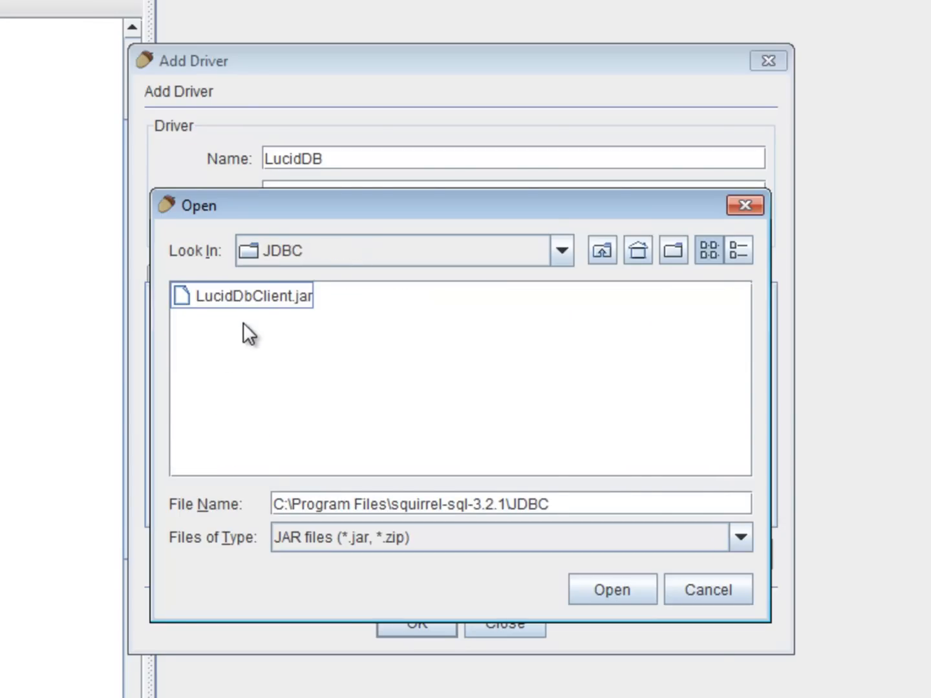
click(241, 296)
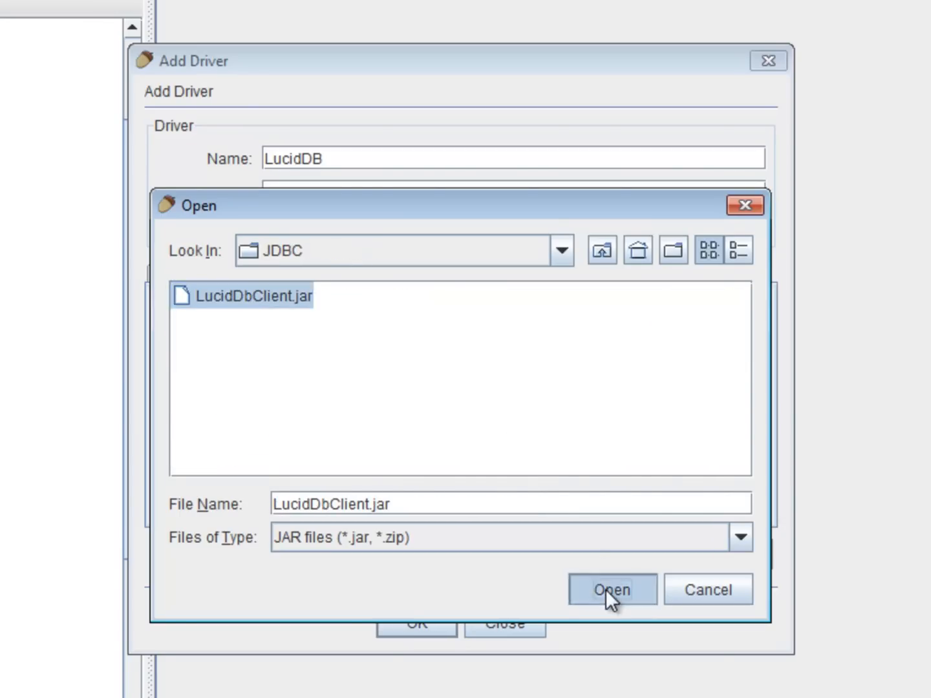
click(611, 589)
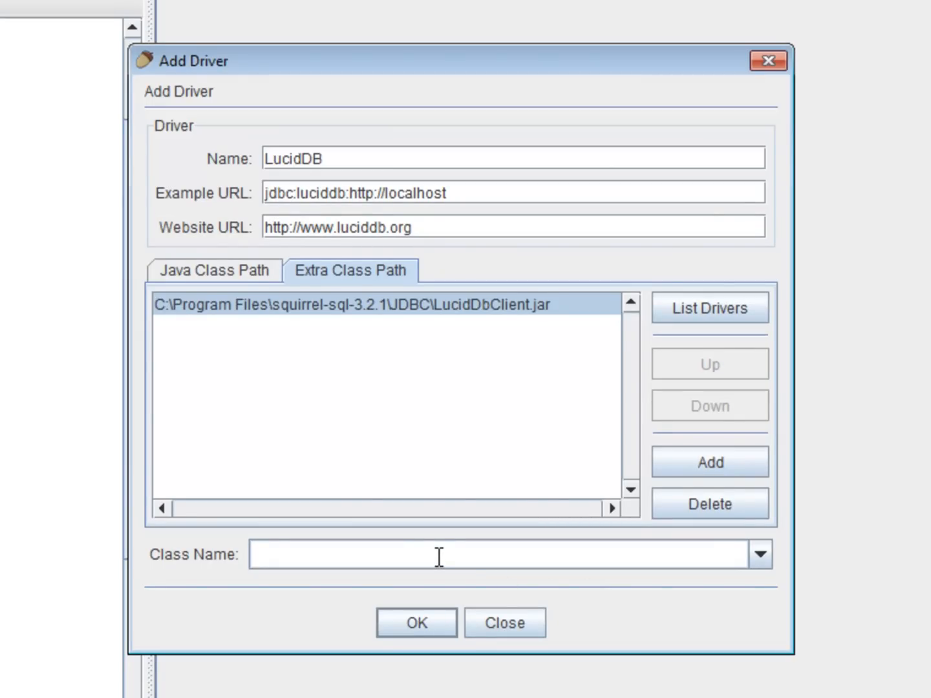
Step: Save the driver with class org.luciddb.jdbc.LucidDbClientDriver and select LucidDB in the list
text(org.luciddb.j)
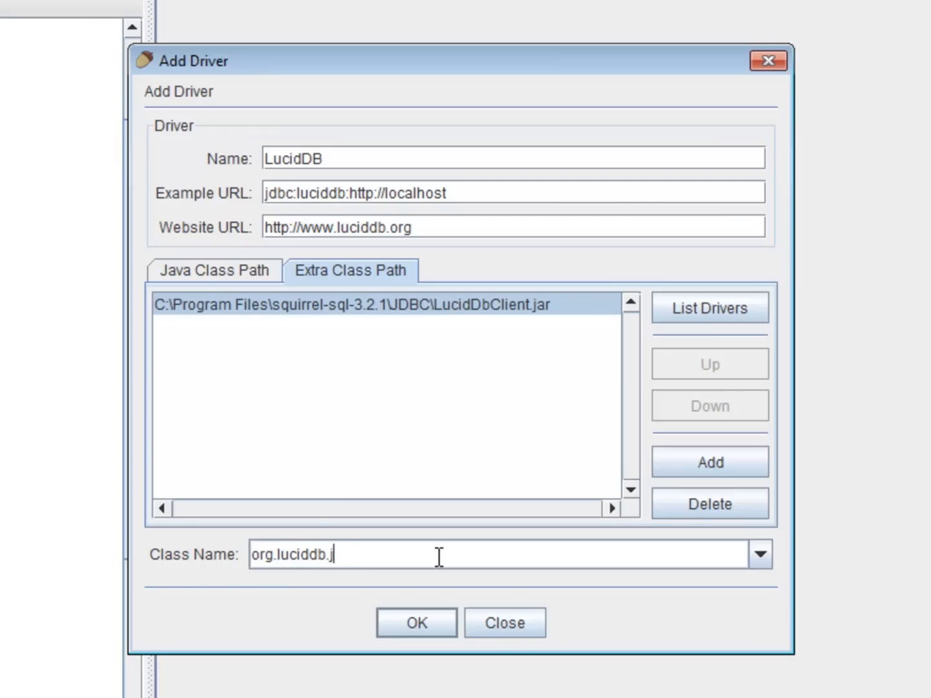
text(dbc.)
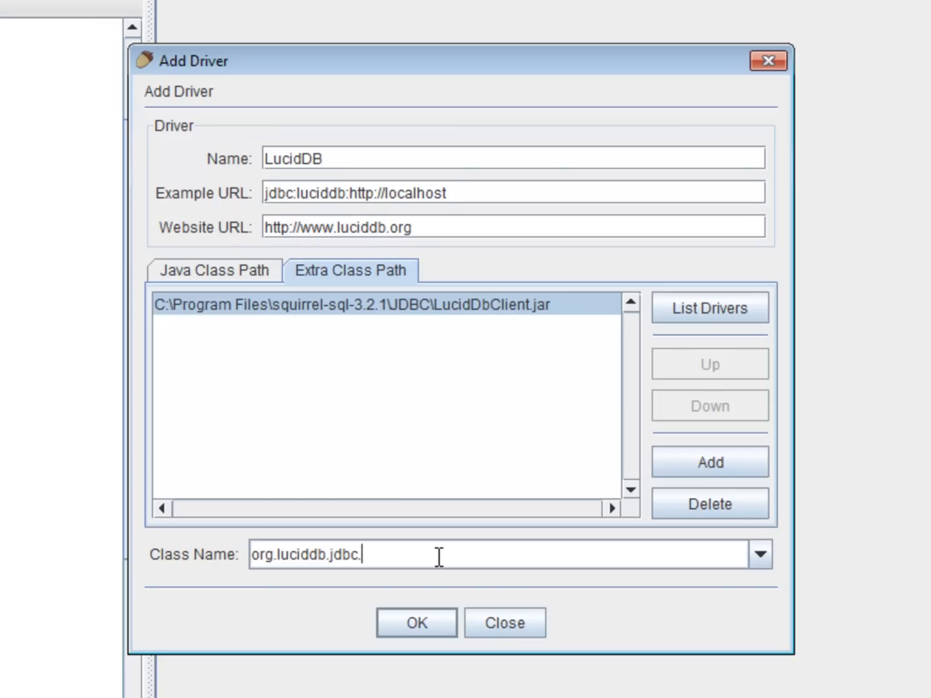
text(LucidDbClientDriver)
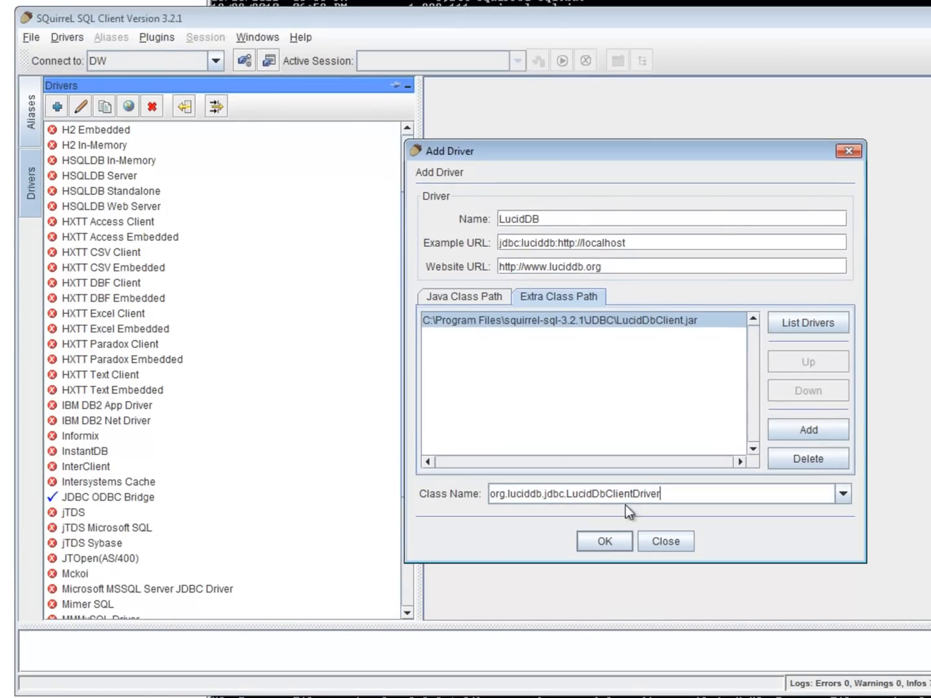
click(604, 542)
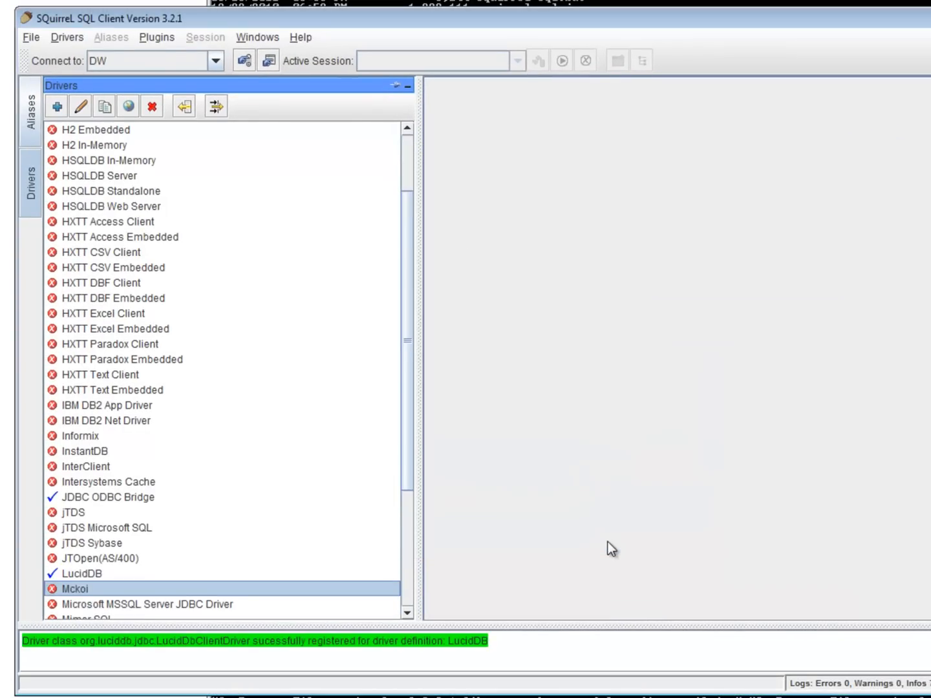
mouse_move(80, 647)
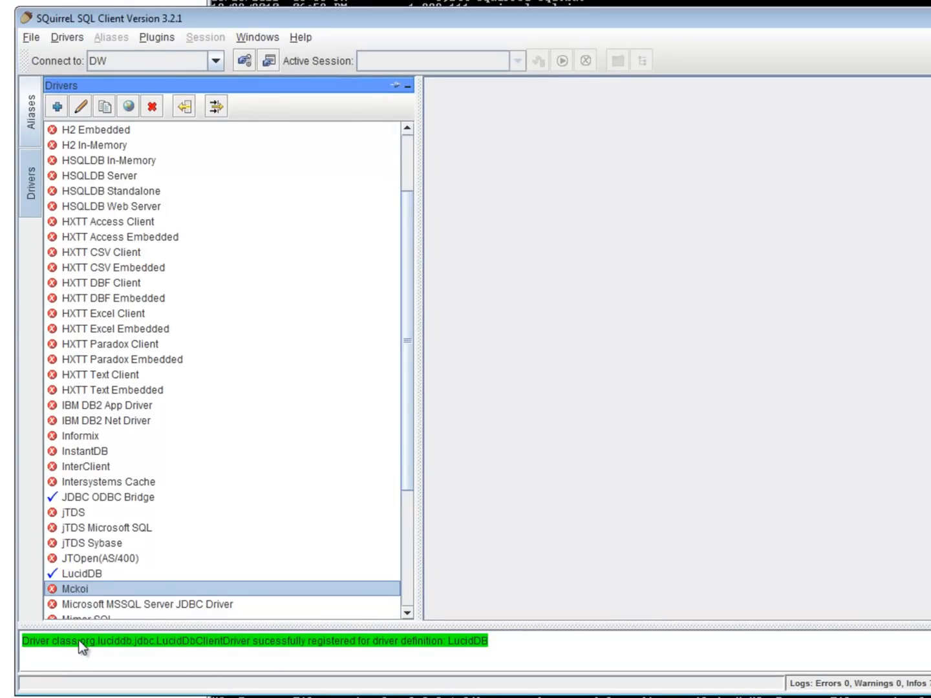
mouse_move(198, 641)
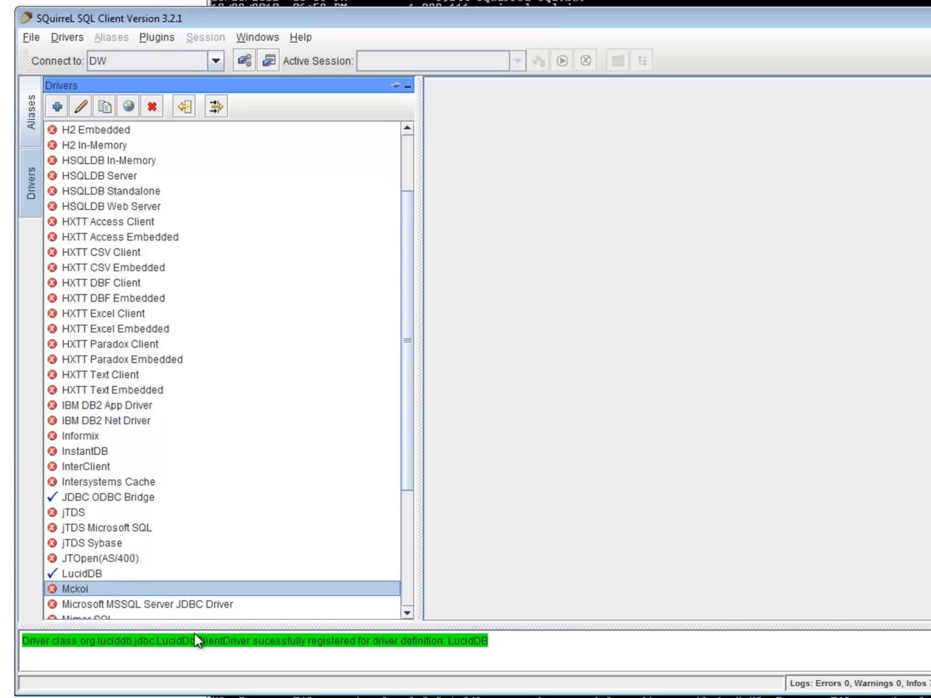
click(81, 573)
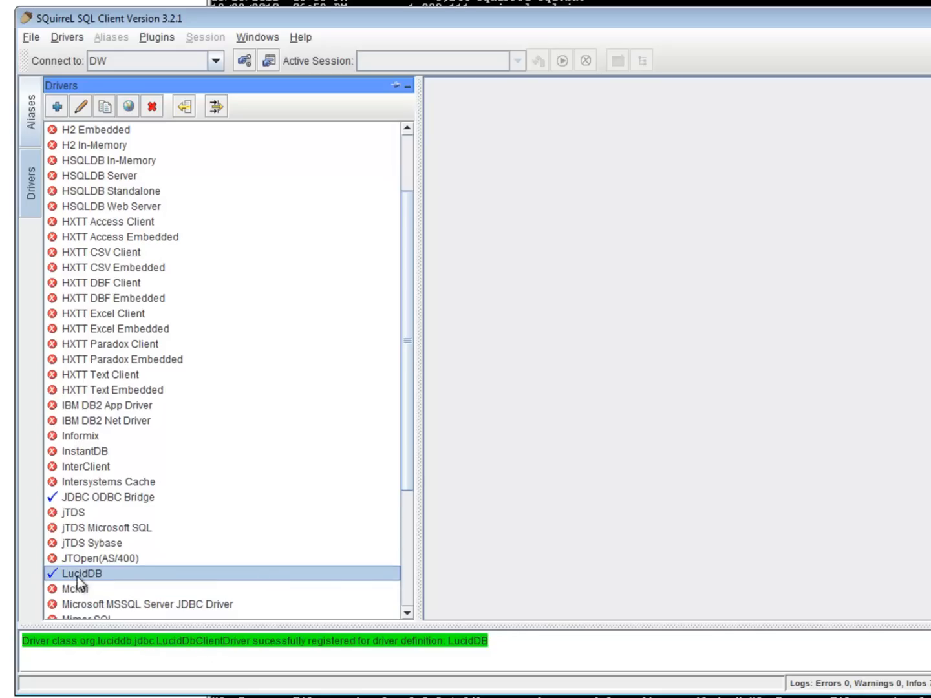
mouse_move(90, 588)
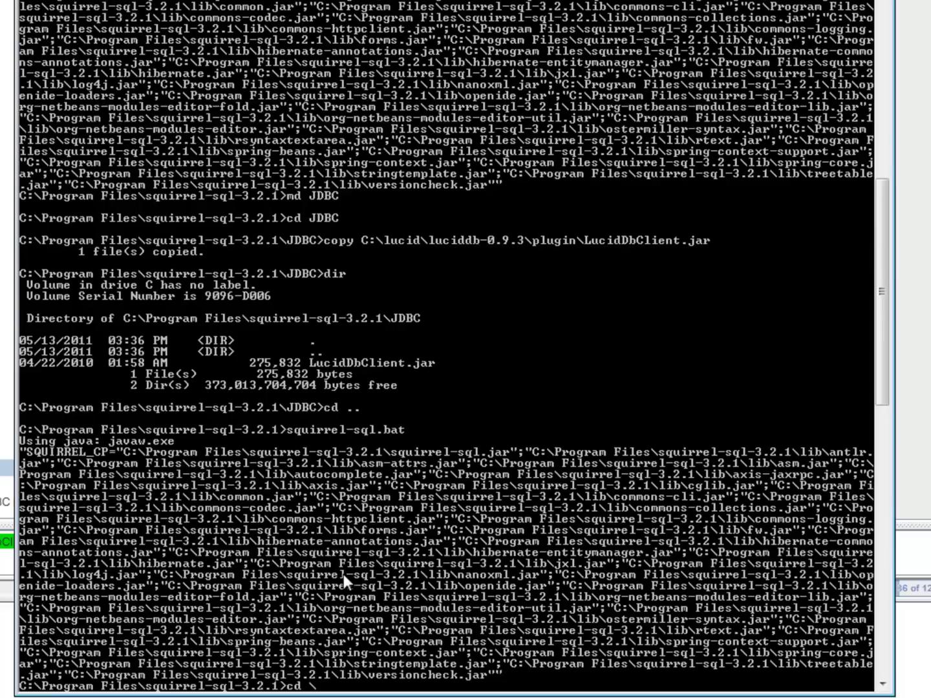
Step: Run lucidDbServer.bat from C:\lucid\luciddb-0.9.3\bin to start the LucidDB server
text(\lucid)
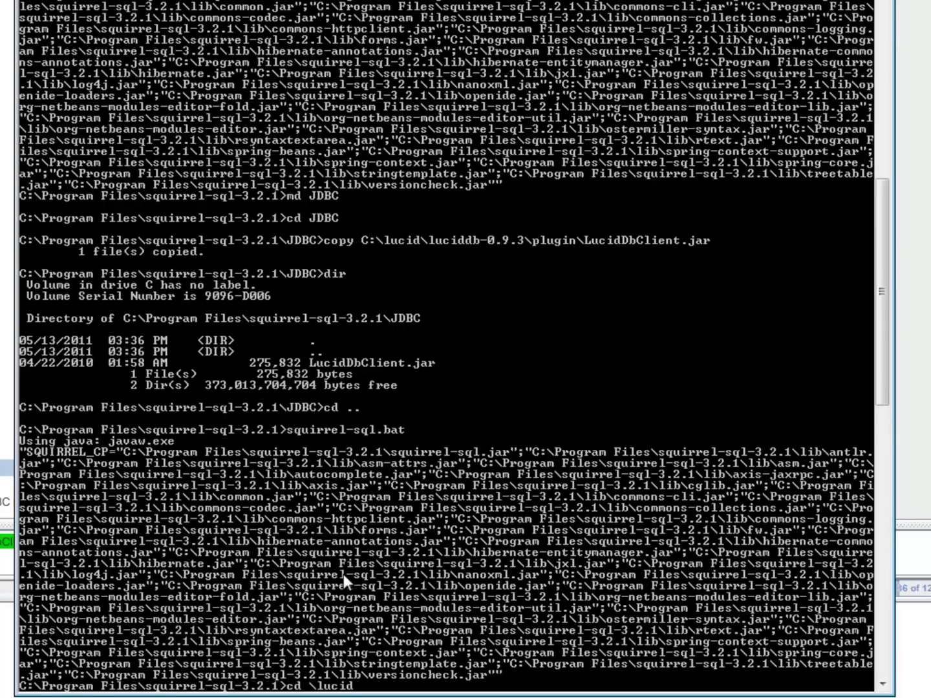
text(luciddb-0.9.3\bin)
text(dir)
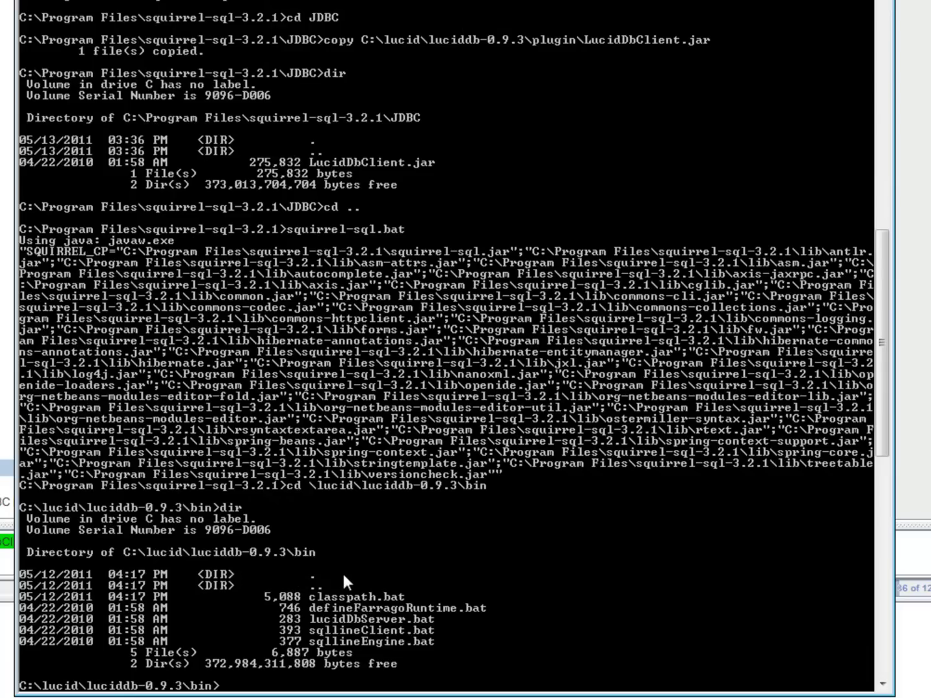
text(luc)
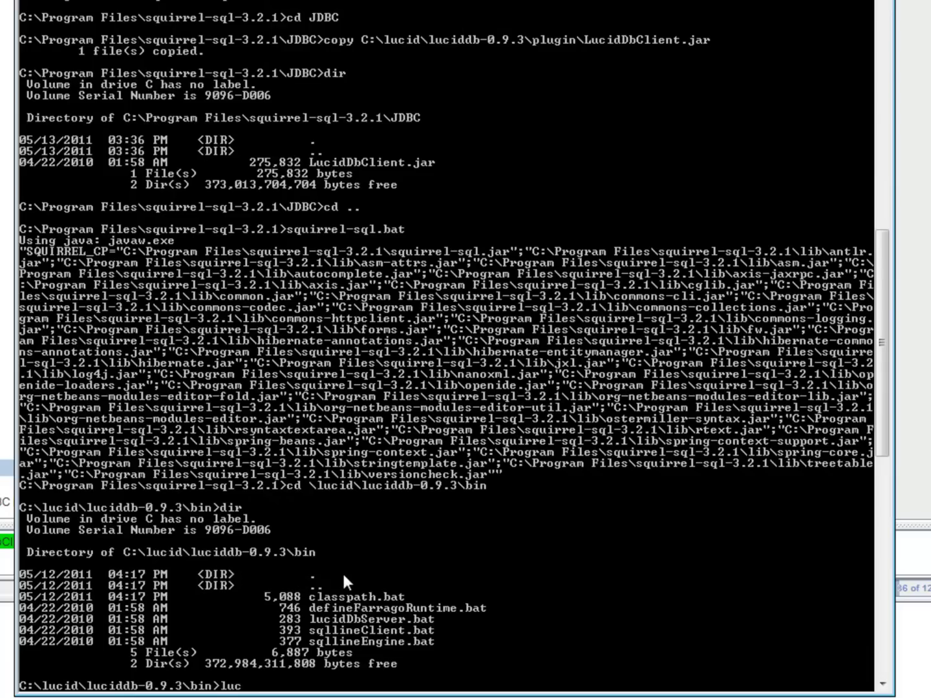
text(idDbServer.bat)
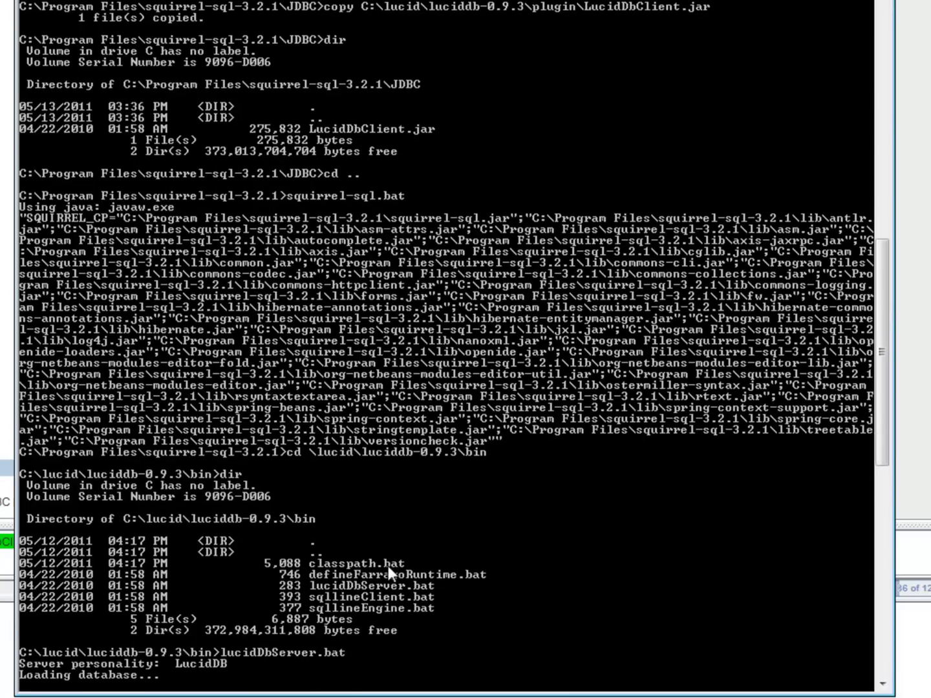
mouse_move(522, 523)
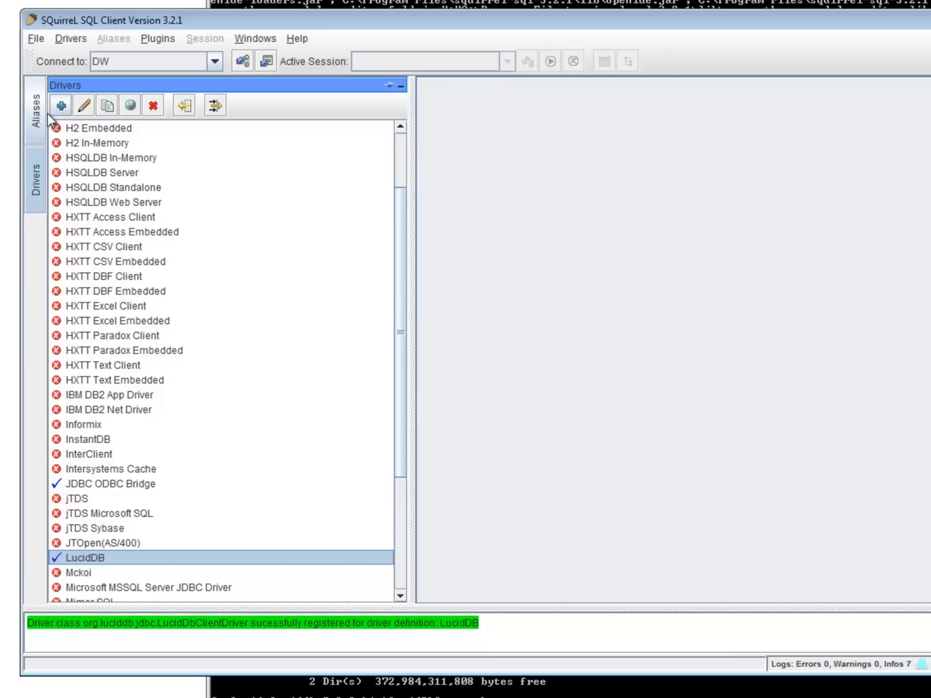
Step: Switch the left panel to the Aliases list showing DW and Webserver 172.27.0.203
click(35, 106)
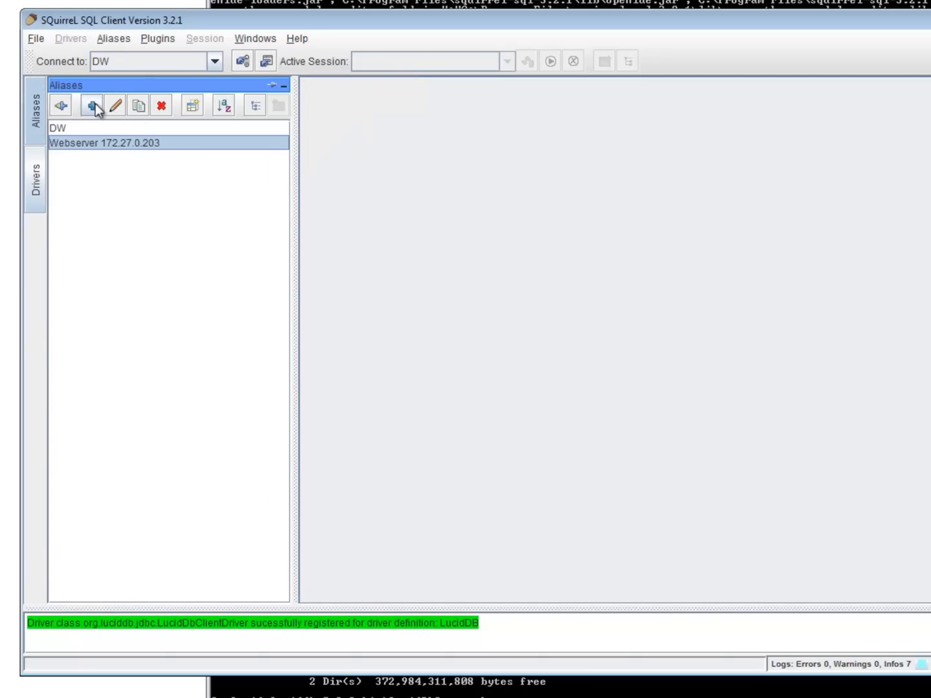
Step: Create the alias 'Local LucidDB Server' using the LucidDB driver with user name sa
click(91, 105)
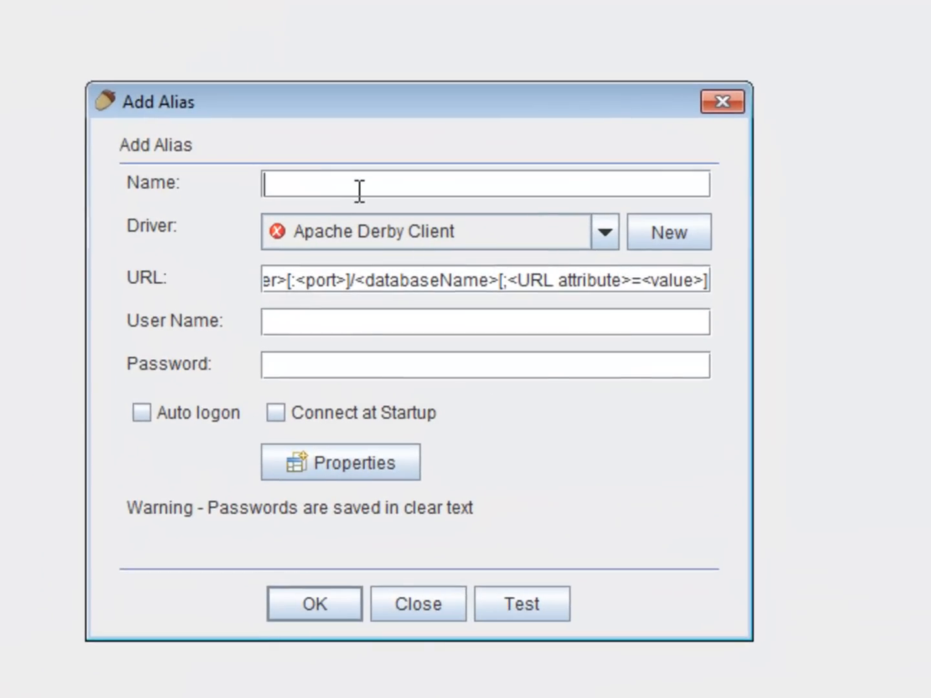
text(Local L)
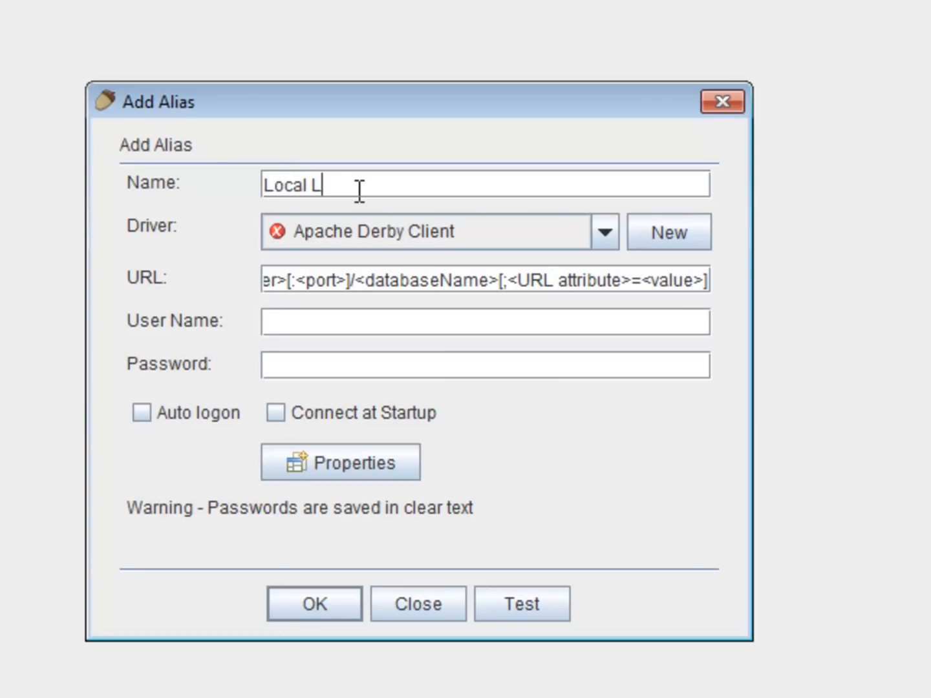
text(ucidDB Se)
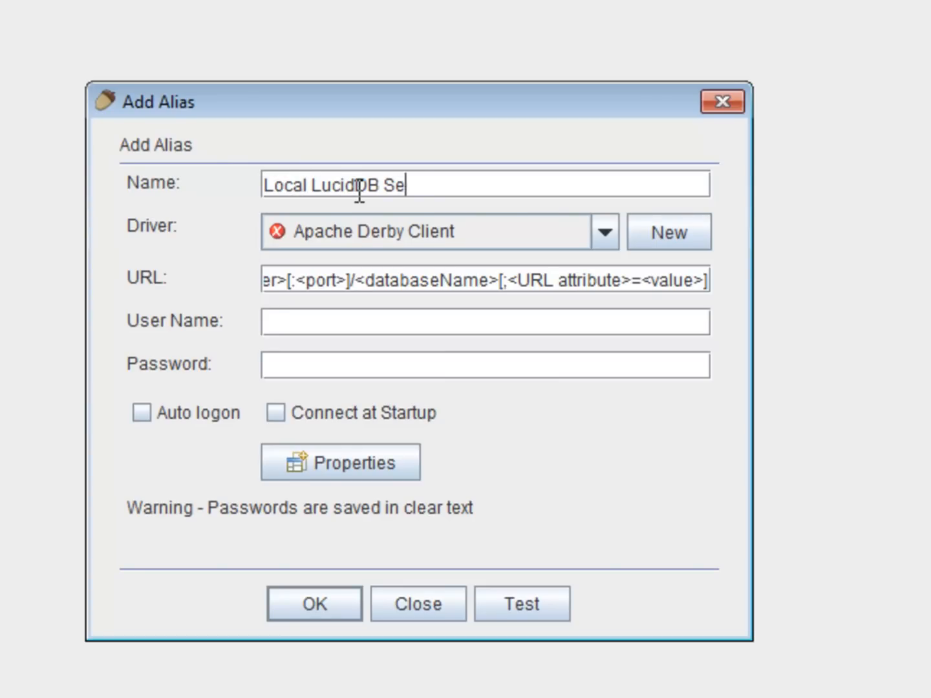
click(605, 232)
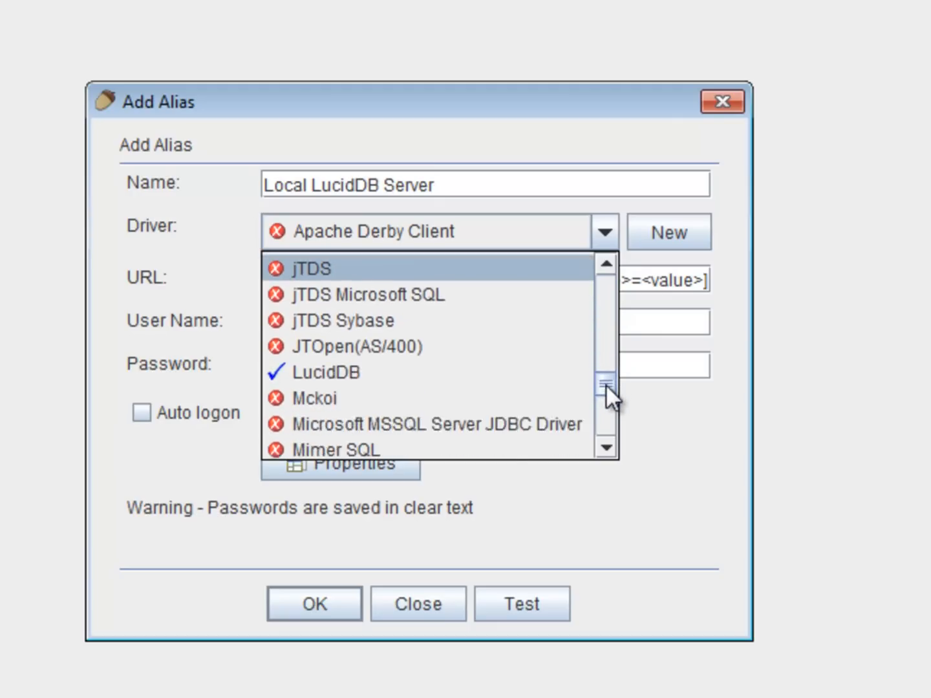
click(328, 372)
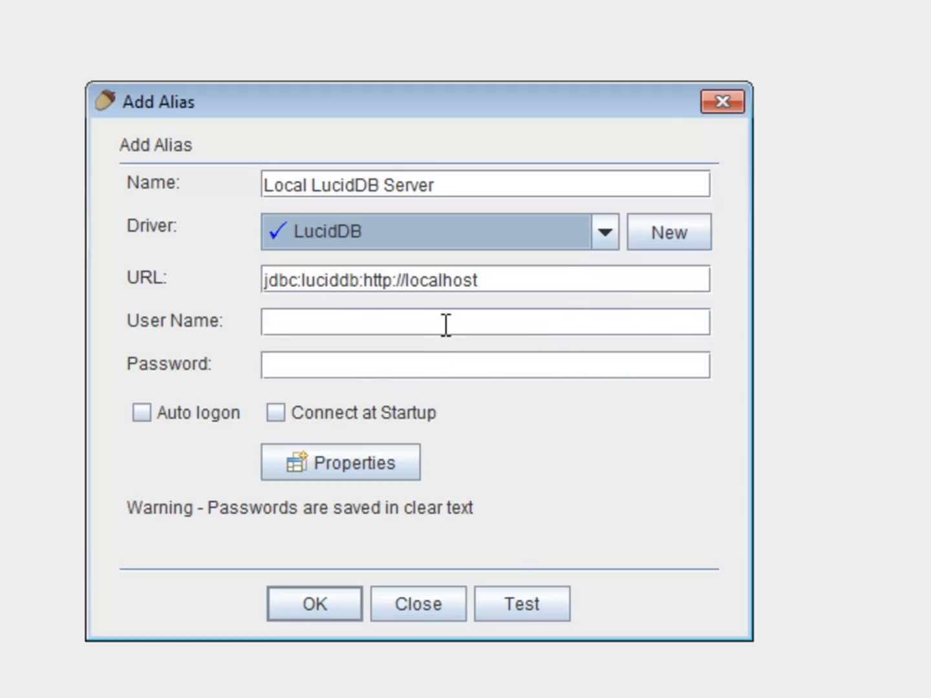
double_click(441, 280)
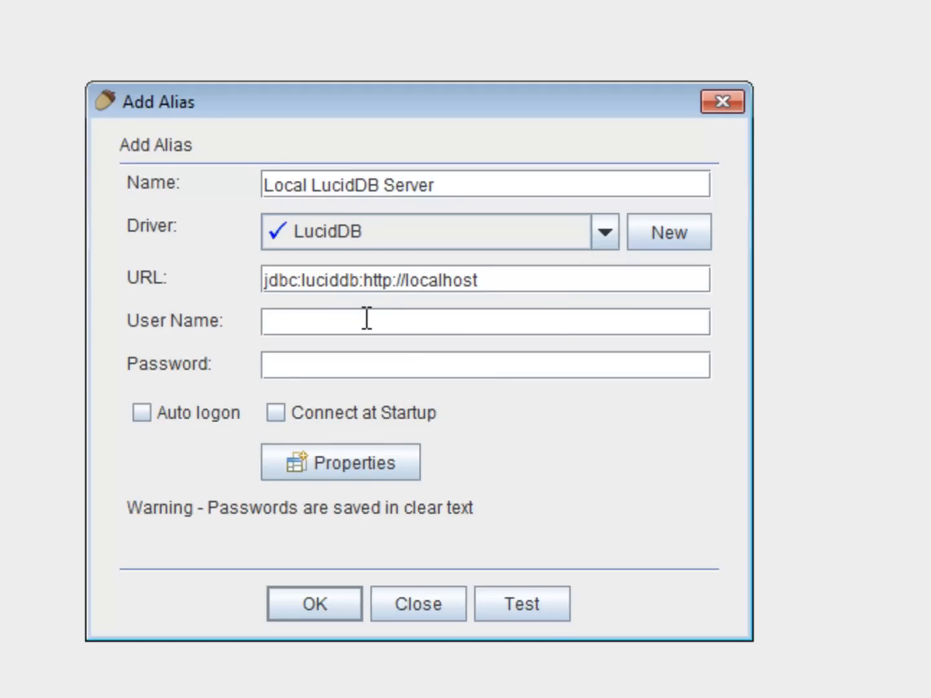
text(sa)
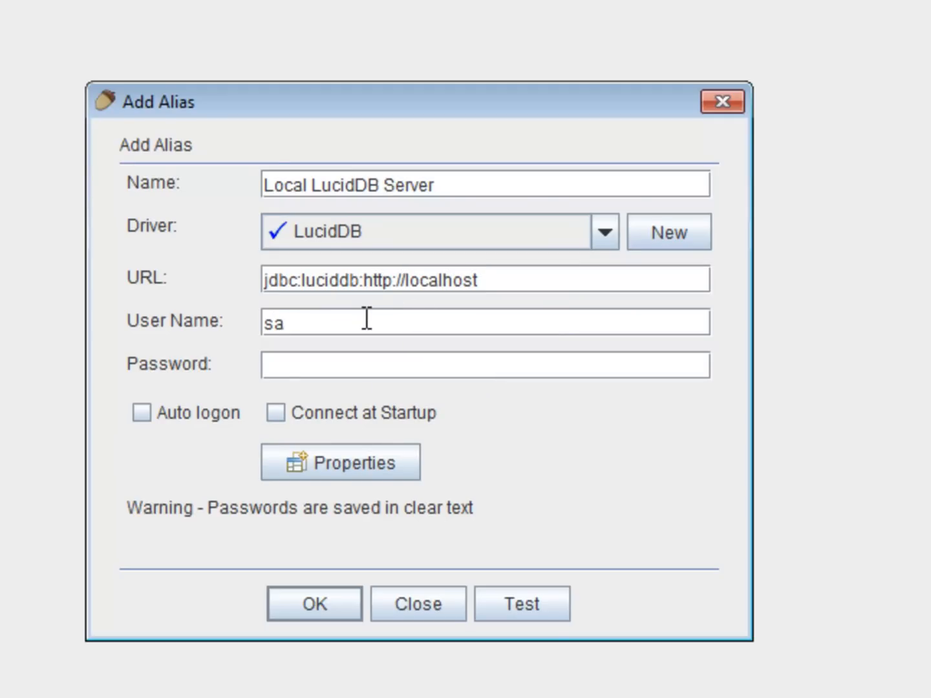
mouse_move(494, 506)
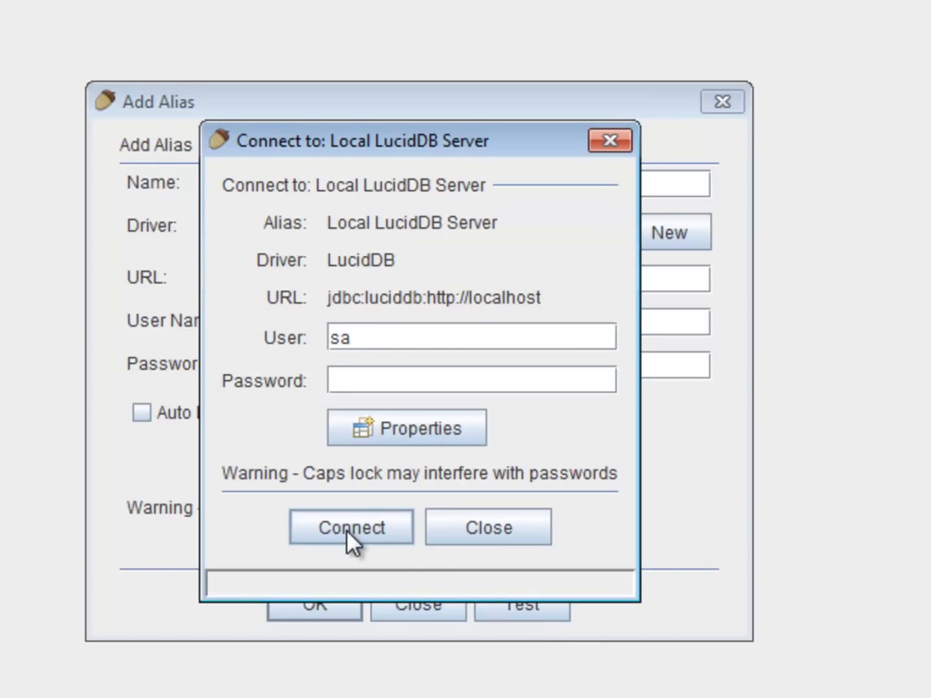
click(352, 527)
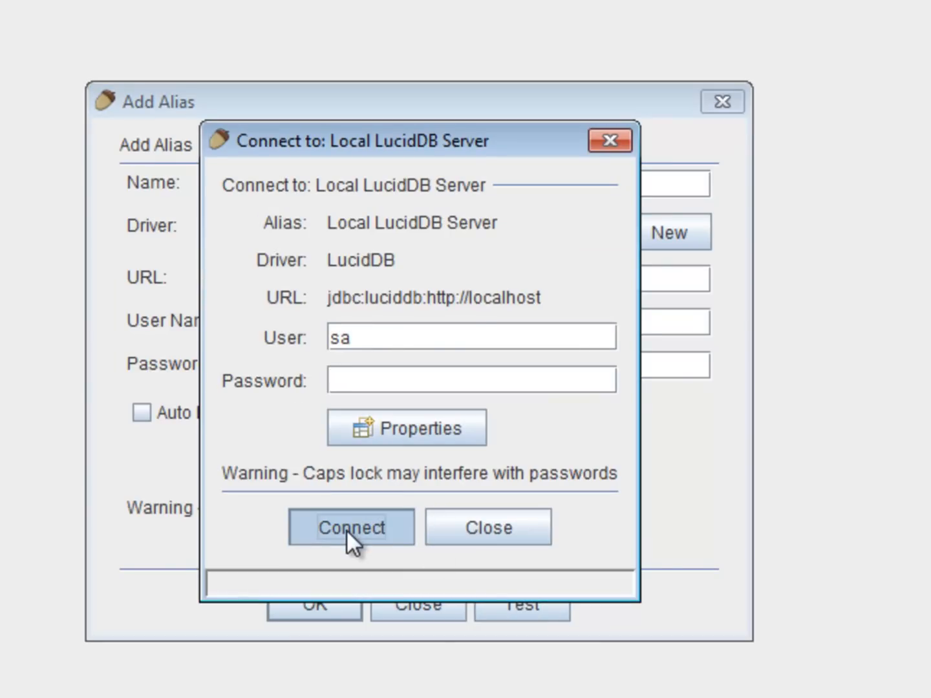
click(351, 527)
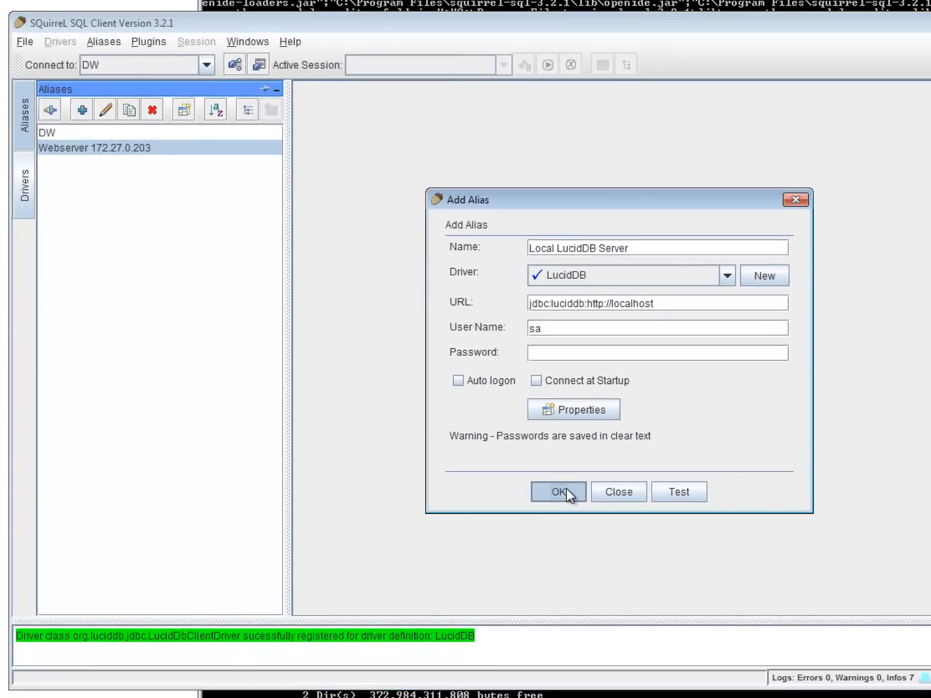
Step: Save the Local LucidDB Server alias and connect to it as sa, loading LOCALDB schemas
click(558, 491)
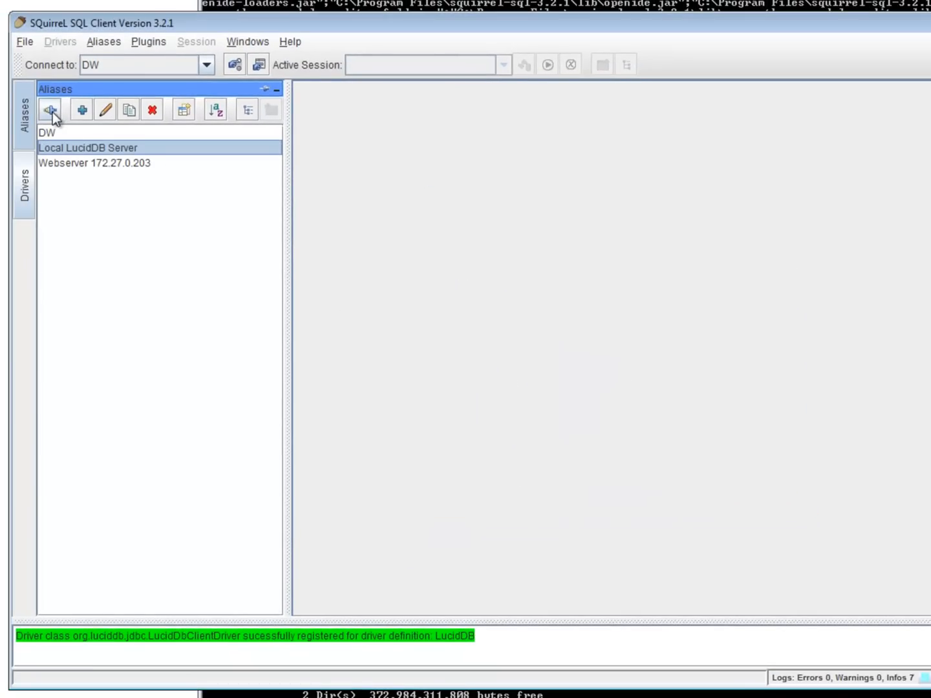
click(50, 109)
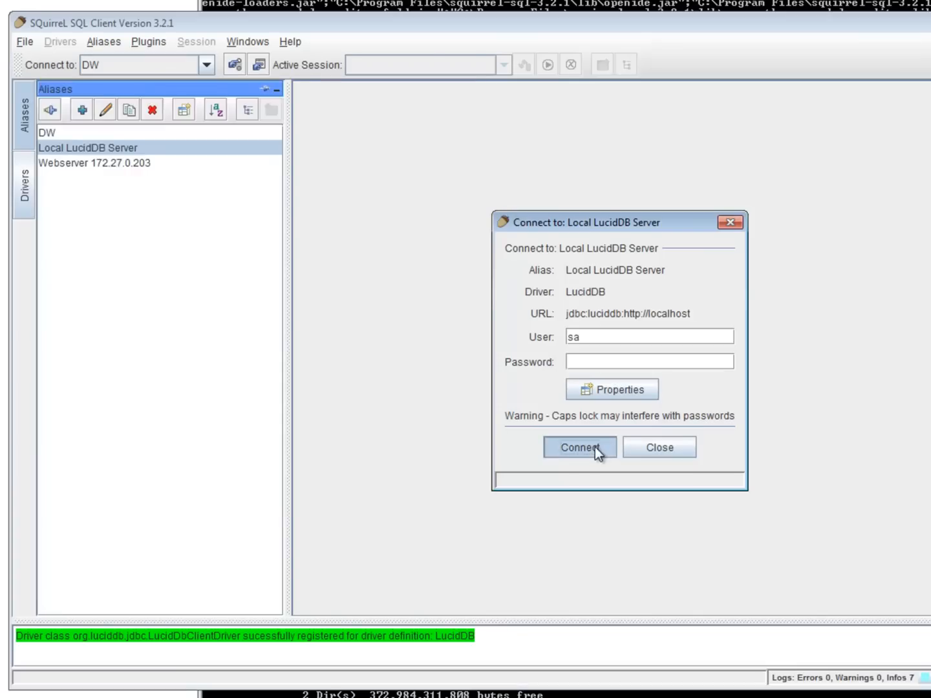
click(579, 447)
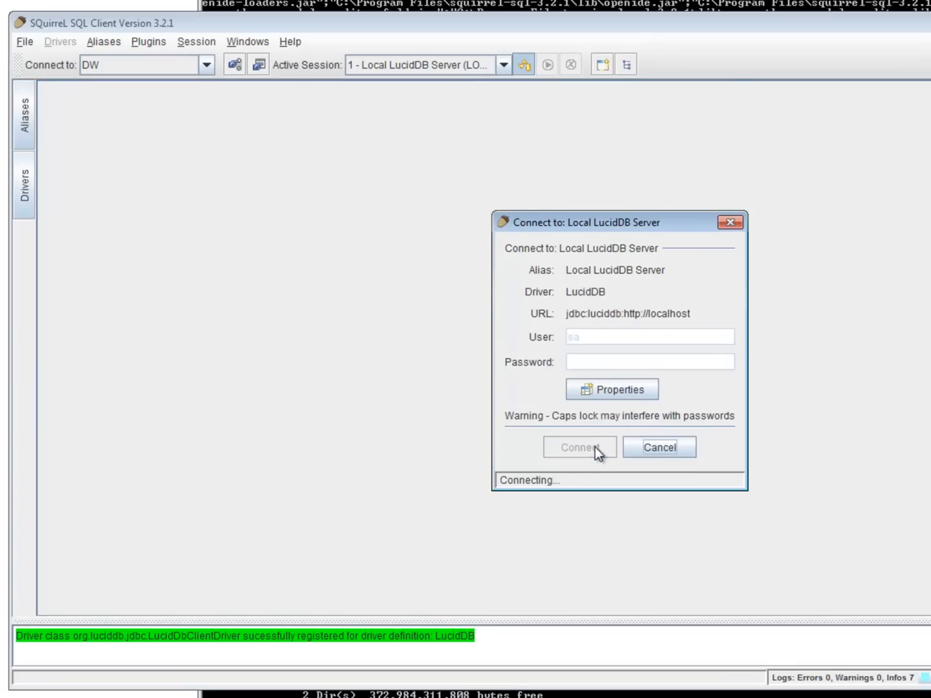
click(579, 447)
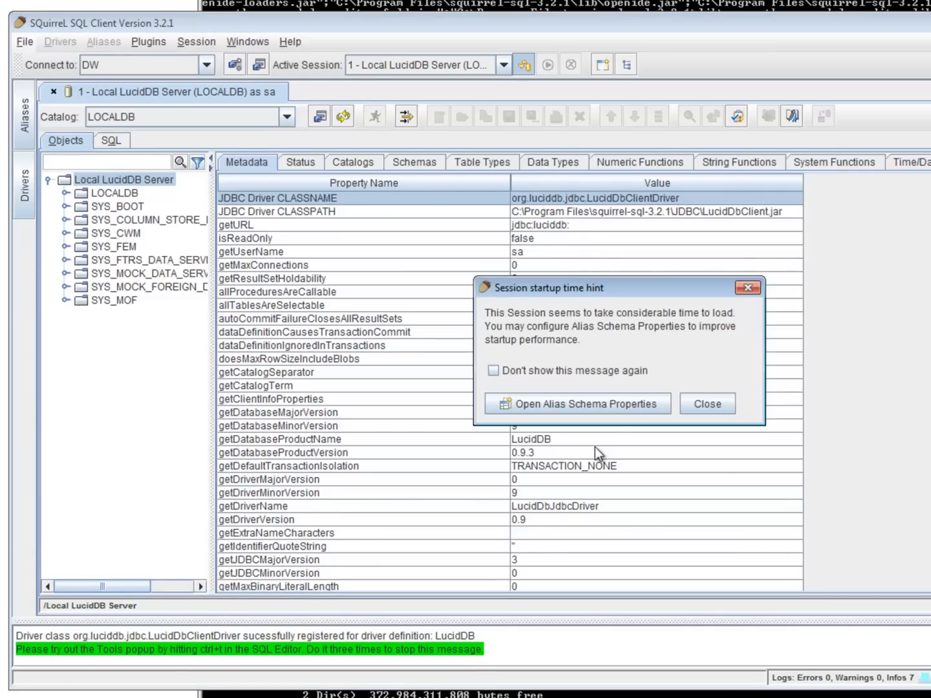
Step: Close the Session startup time hint dialog
click(706, 404)
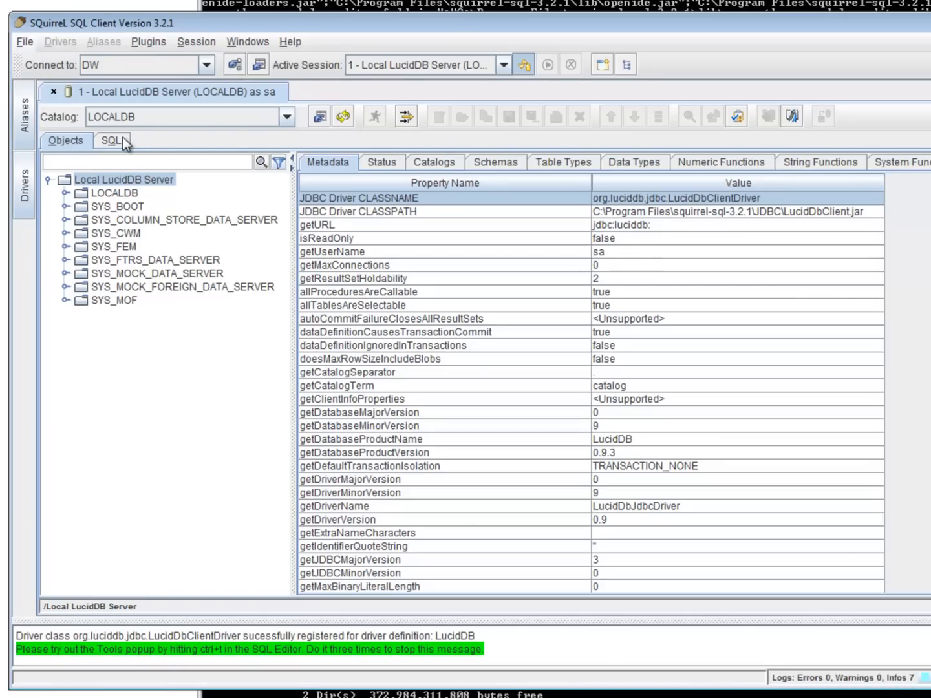
Step: Run SELECT * FROM SYS_ROOT.DBA_FUNCTIONS and enlarge the results pane to view the rows
click(113, 140)
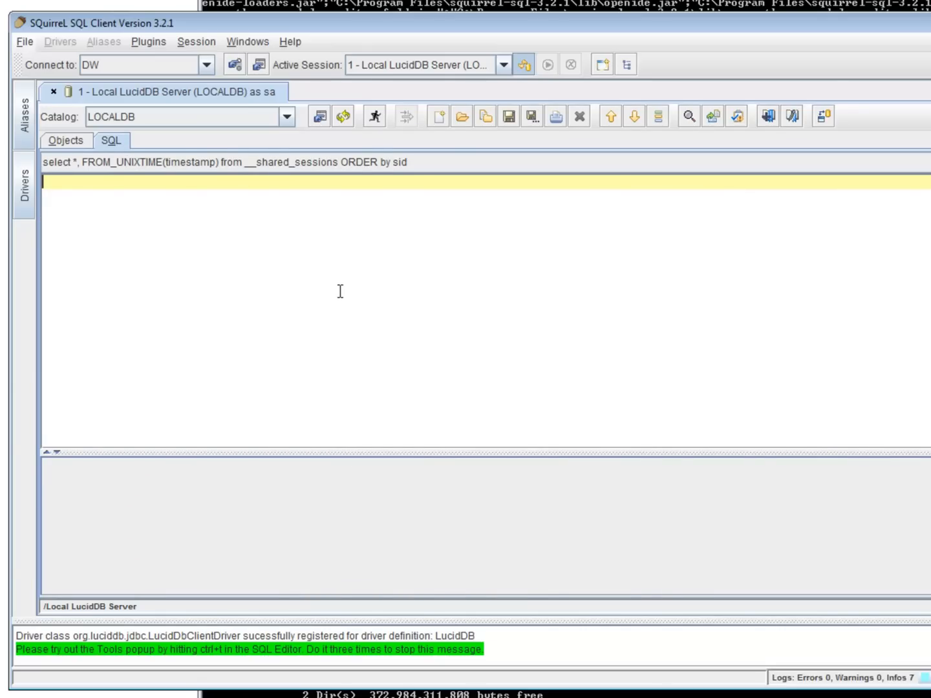
text(SELECT * FROM SYS_ROOT.DBA_FUNCTIONS;)
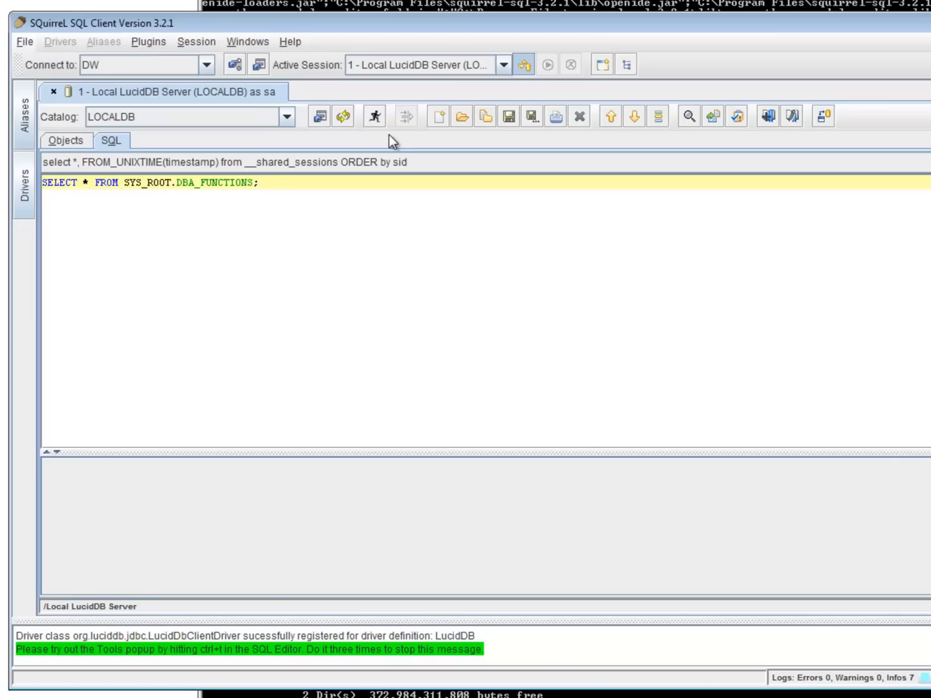
click(374, 116)
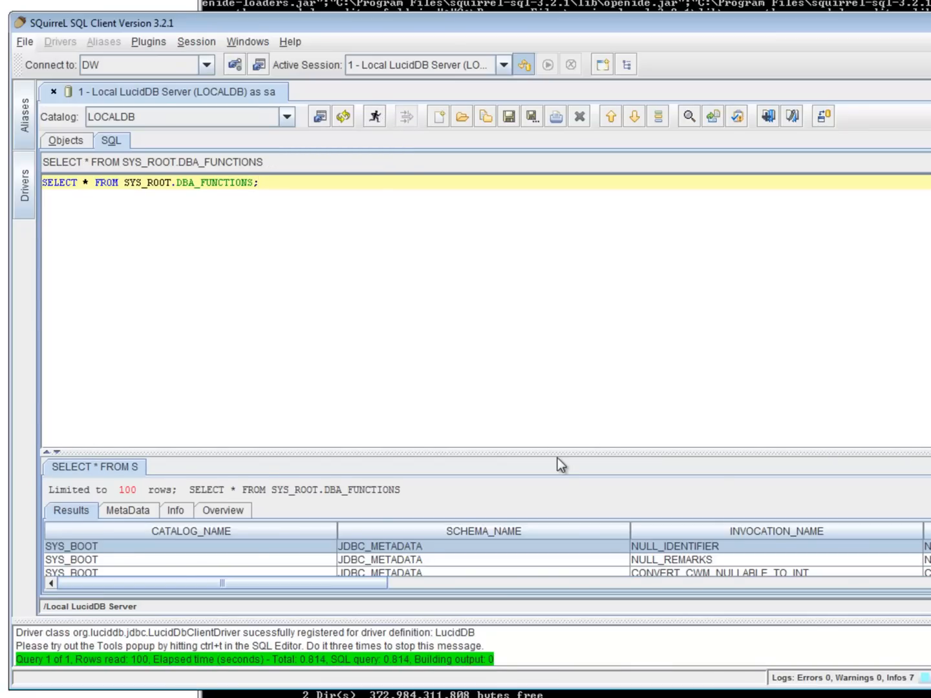
drag(556, 462, 553, 297)
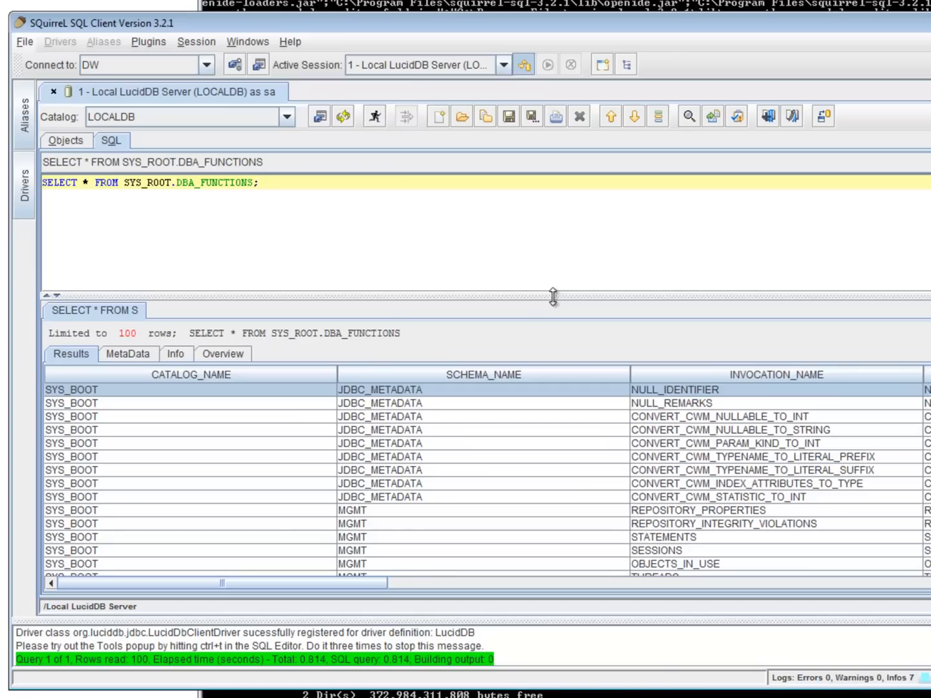
mouse_move(351, 222)
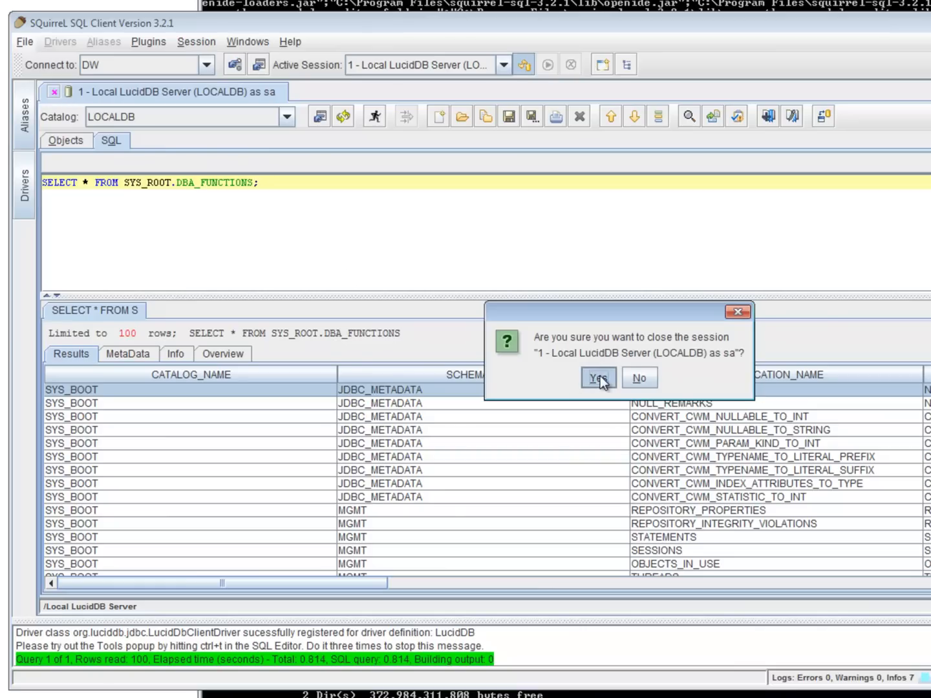
Step: Confirm closing the LucidDB session and discard the untitled SQL script
click(596, 377)
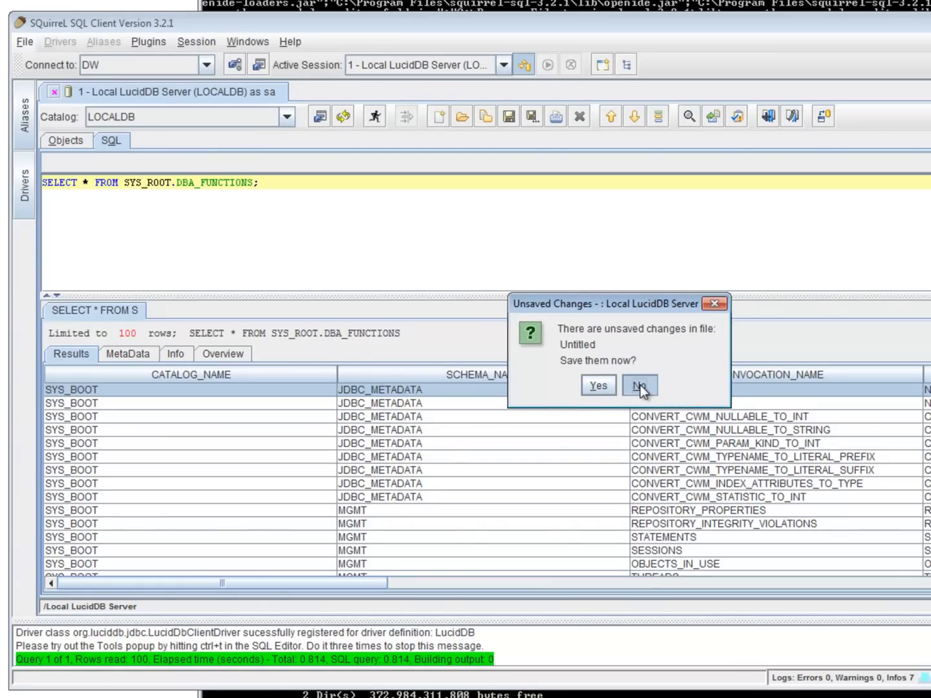
click(639, 386)
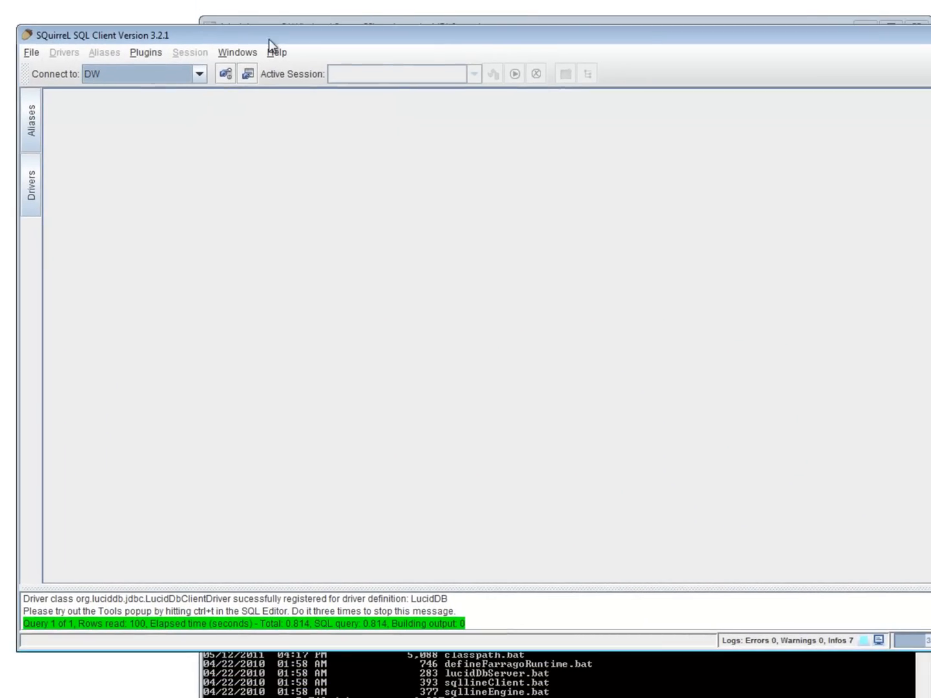
Step: Check for updates via Help > Software Update and acknowledge 3.2.1 is the latest
click(145, 53)
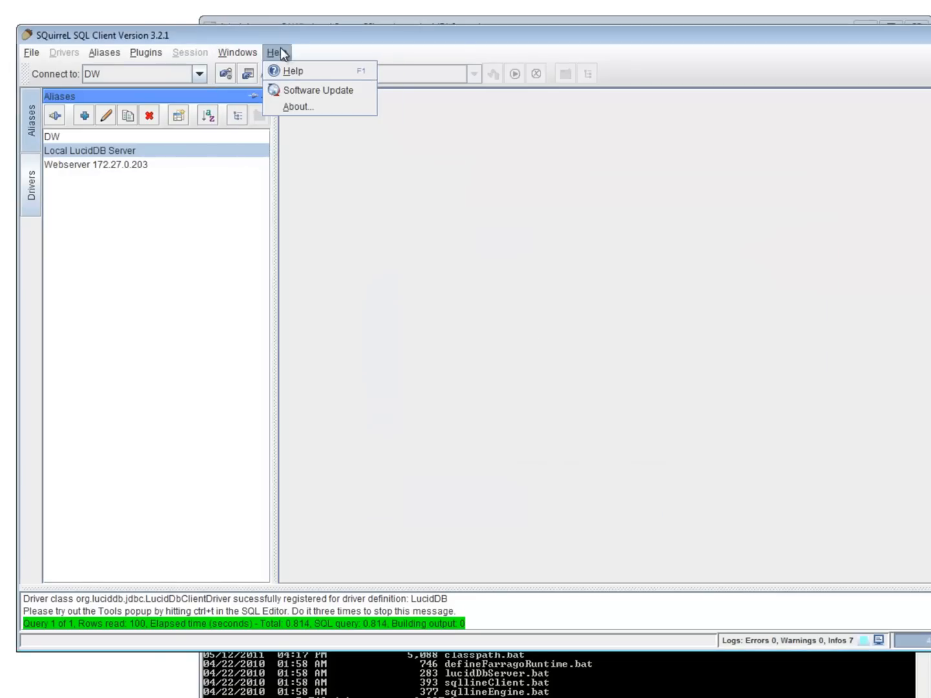
click(317, 90)
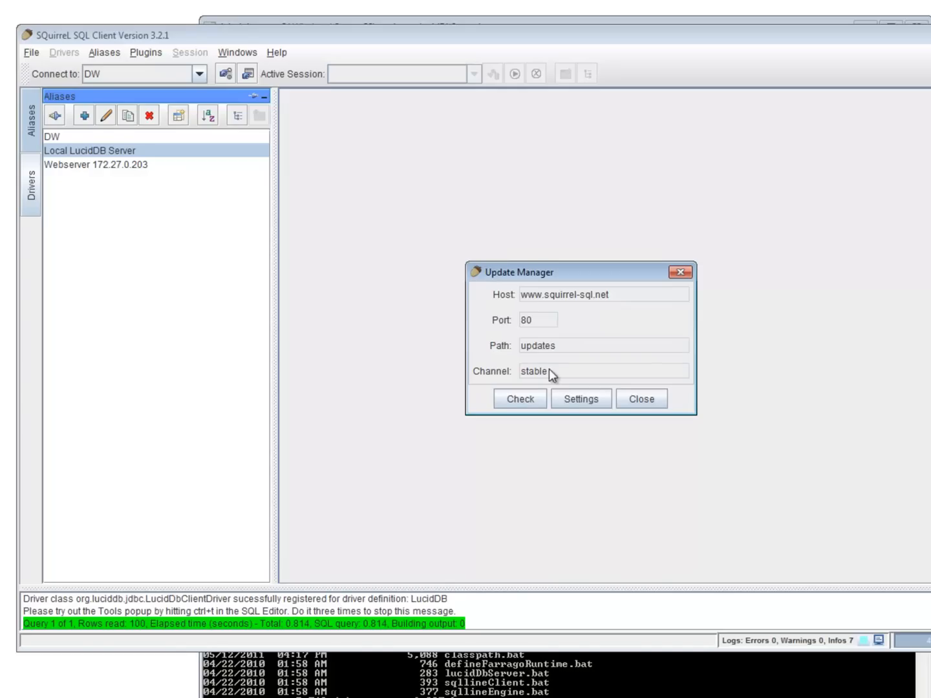
click(519, 398)
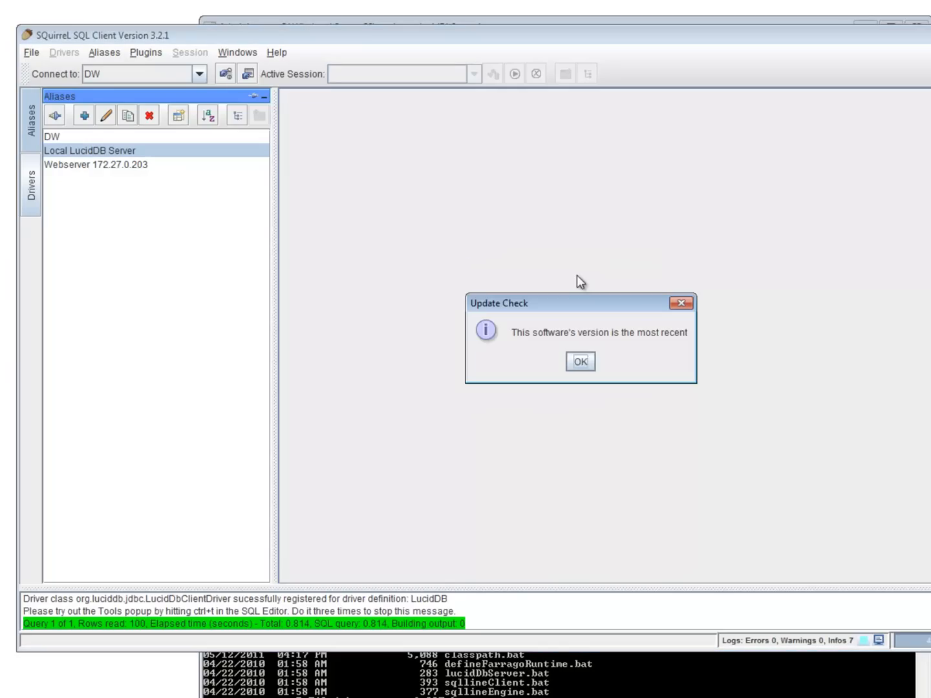
click(579, 361)
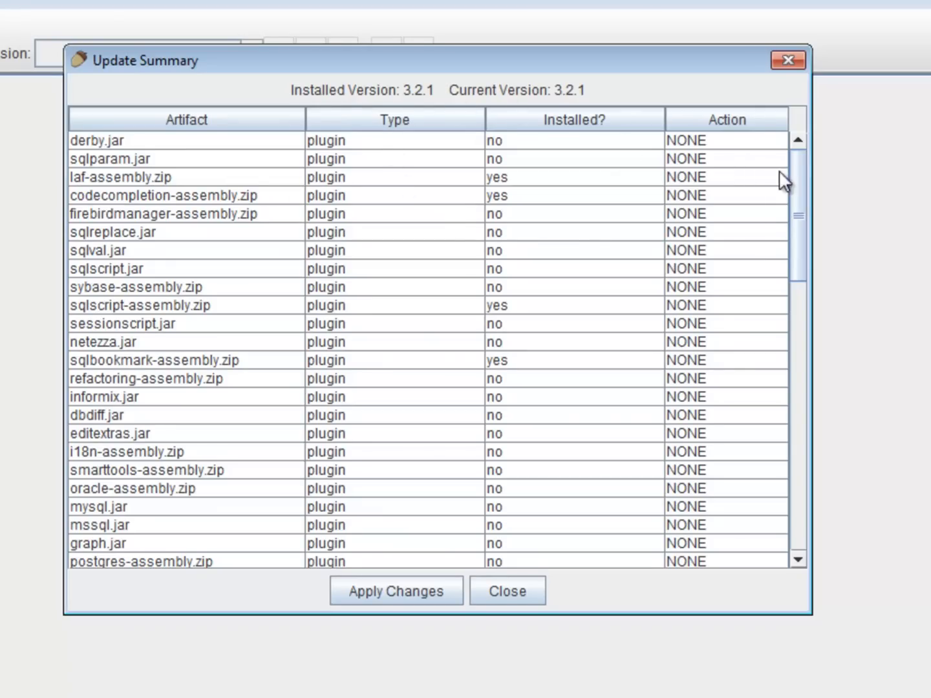
mouse_move(812, 200)
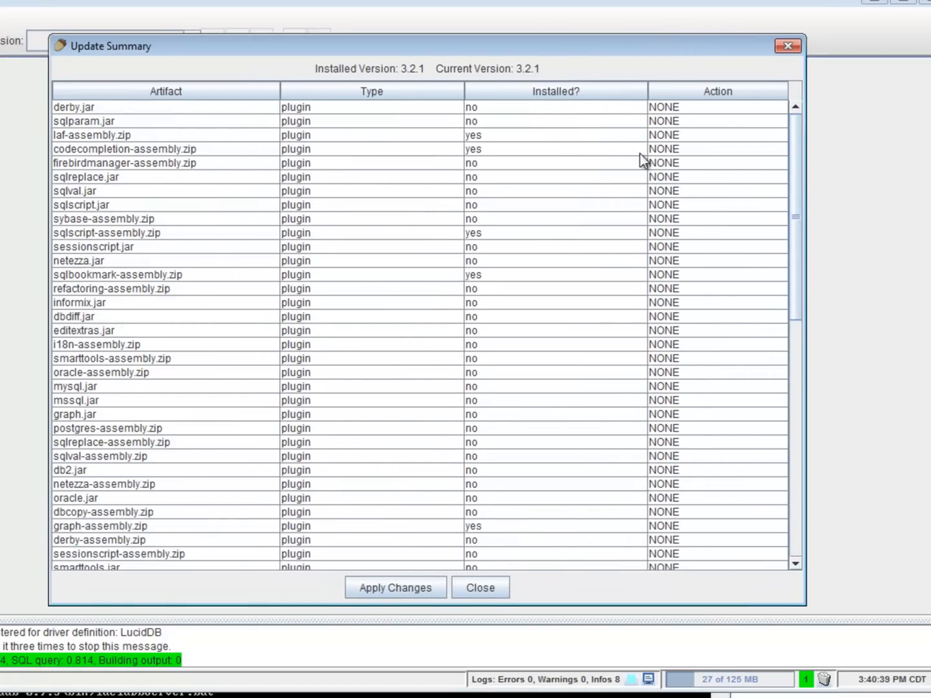
mouse_move(491, 242)
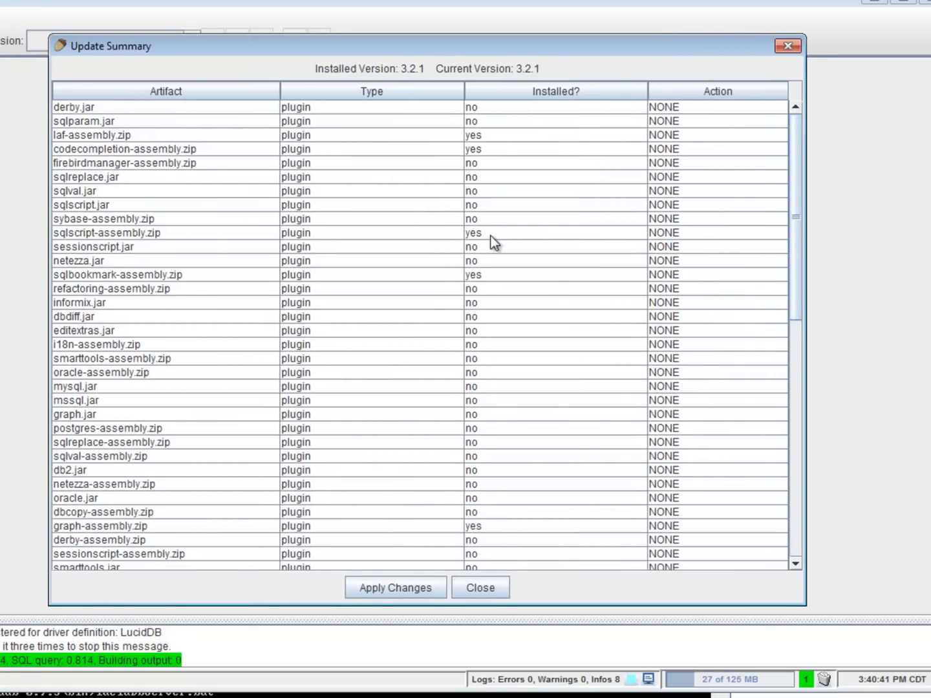
Step: Scroll the Update Summary to dbcopy.jar and set its action to INSTALL
scroll(down, 3)
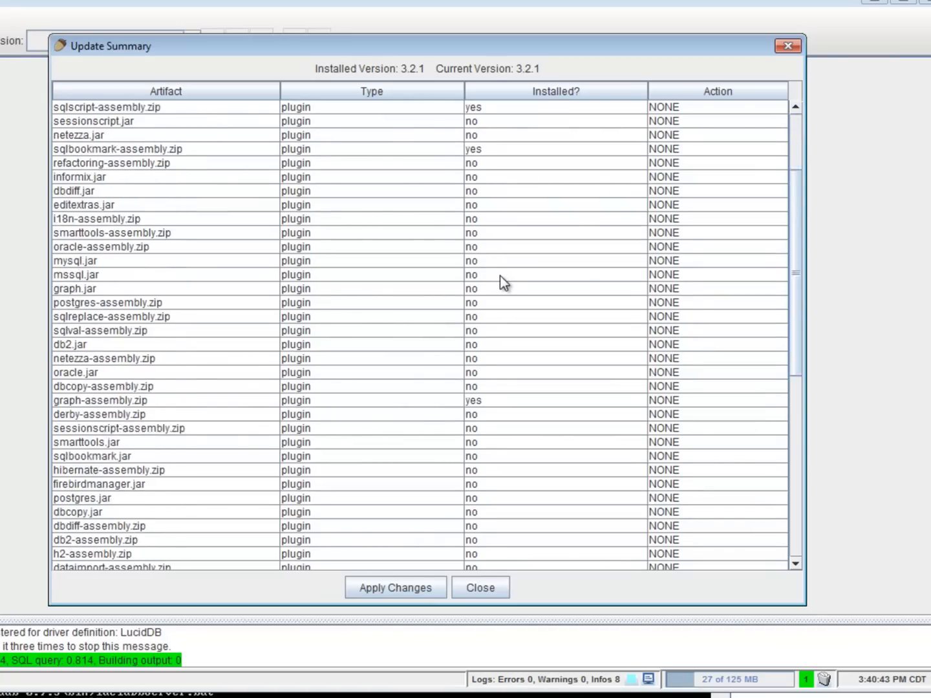
scroll(down, 3)
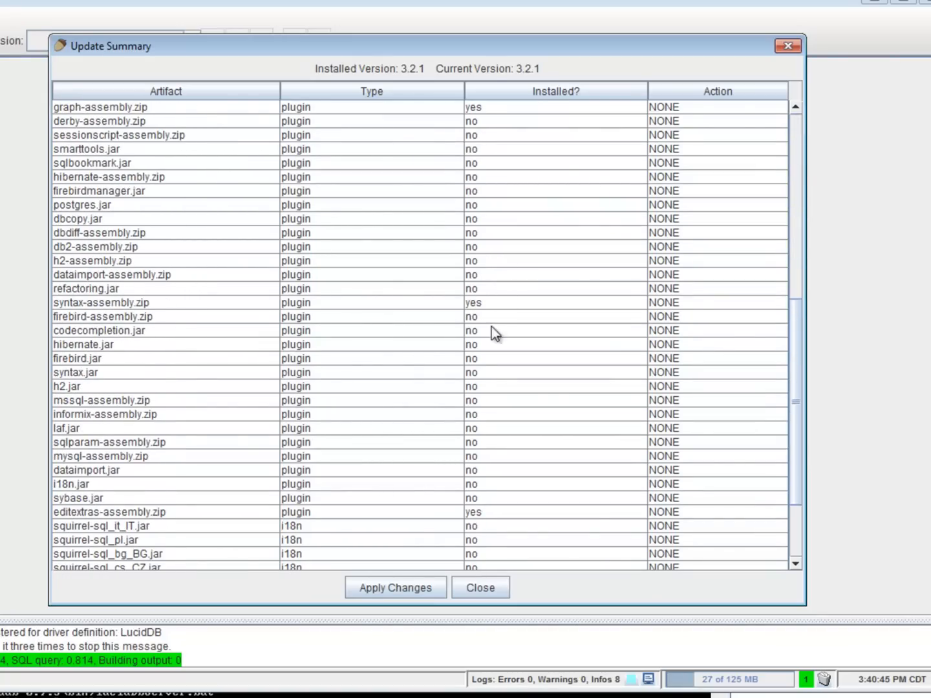
mouse_move(175, 343)
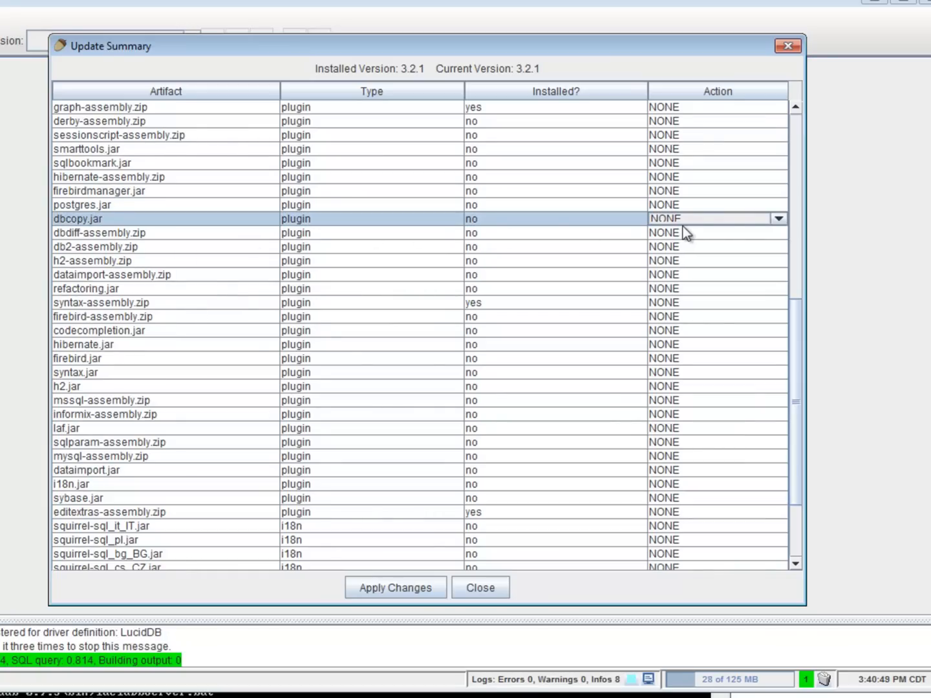
click(669, 233)
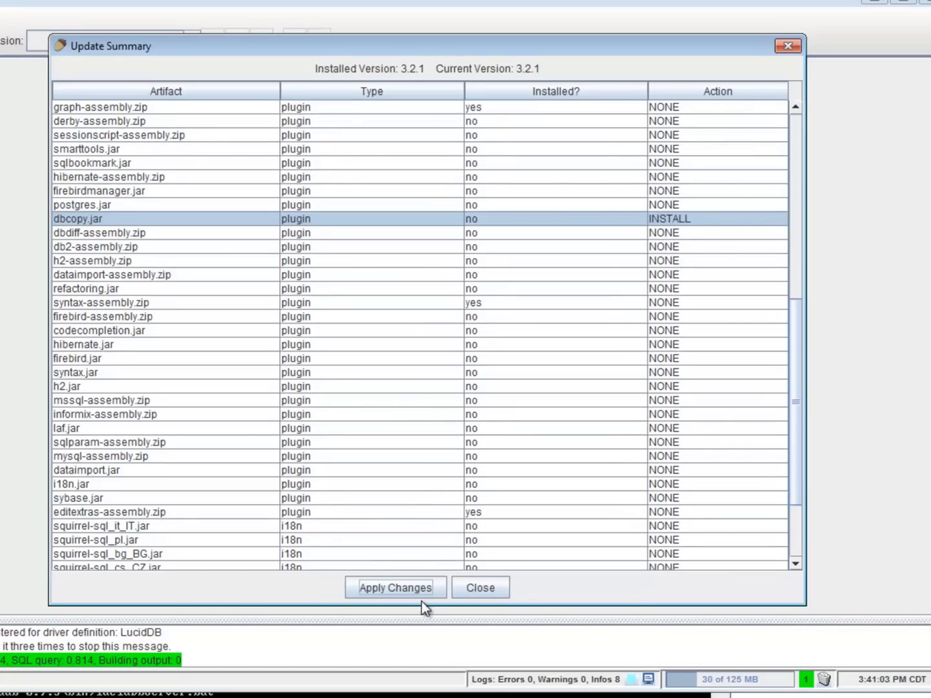
Step: Apply the dbcopy.jar install change and acknowledge it takes effect on restart
click(394, 588)
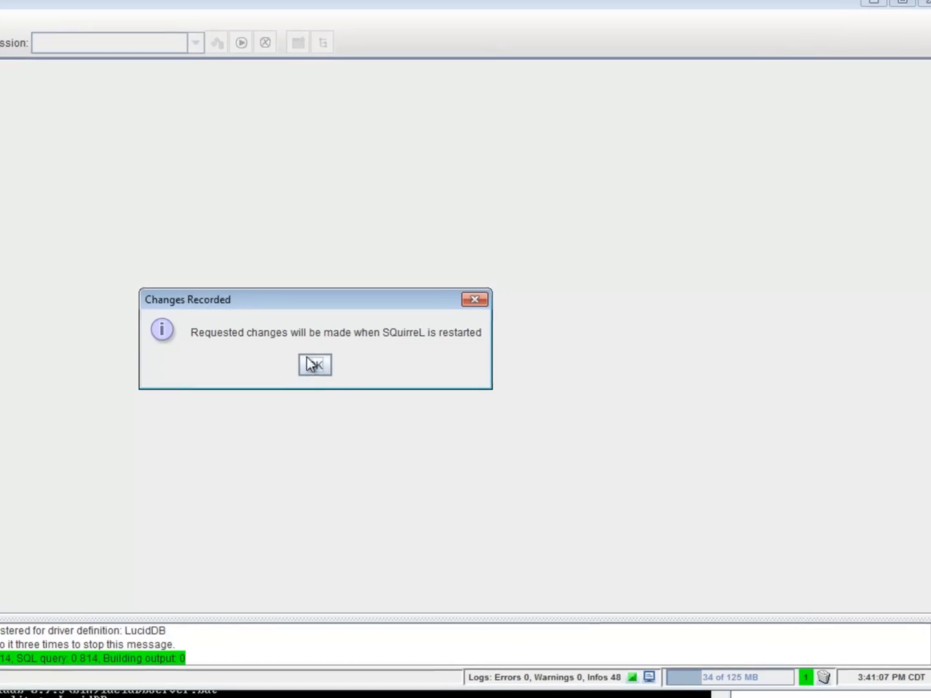
click(315, 365)
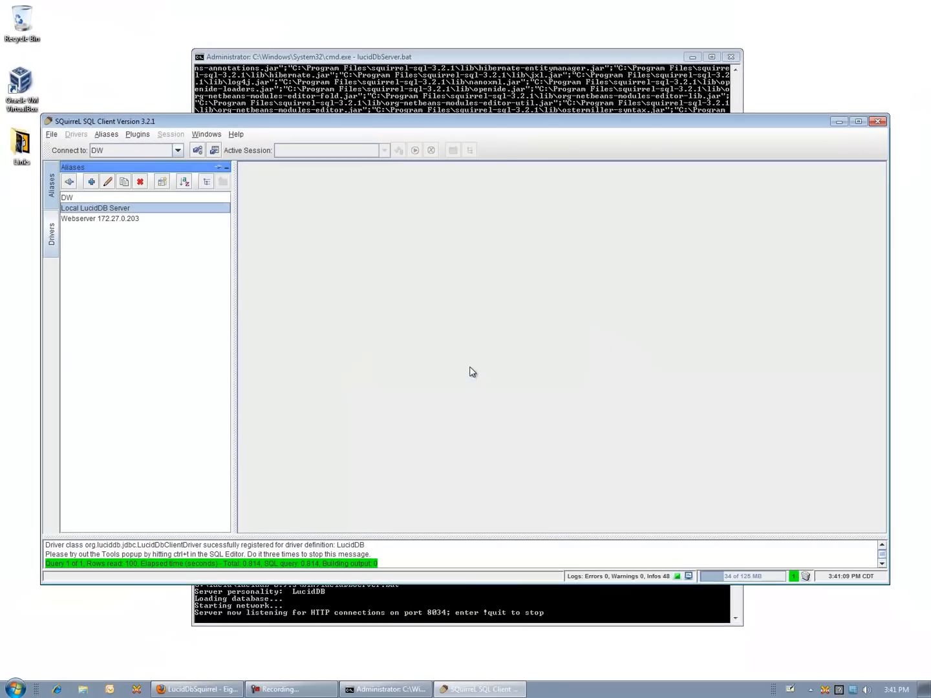
click(51, 134)
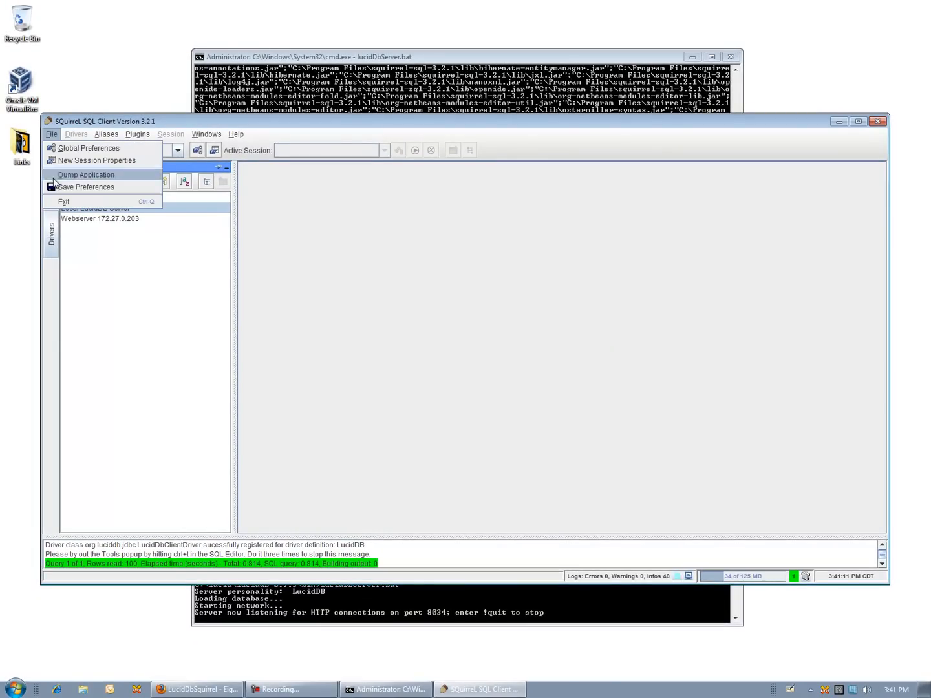